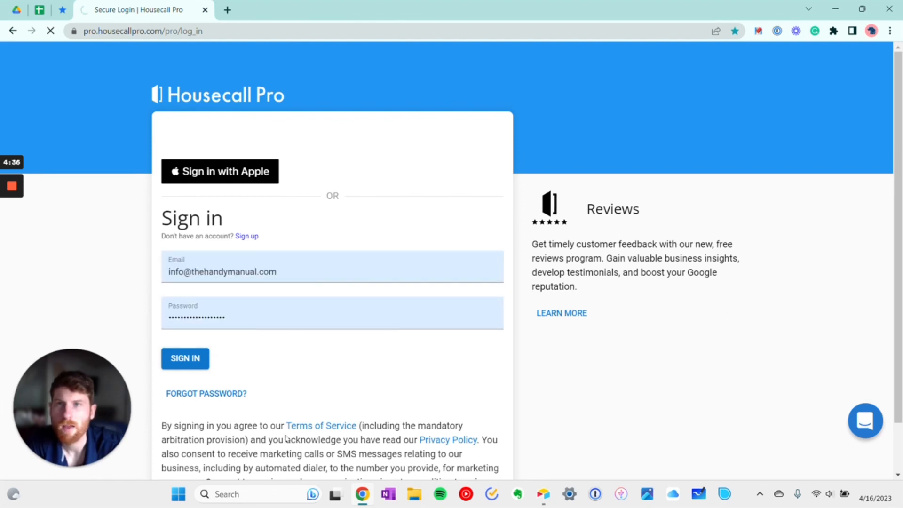
Sign in with the saved email and password to reach the empty account dashboard.
left_click(185, 359)
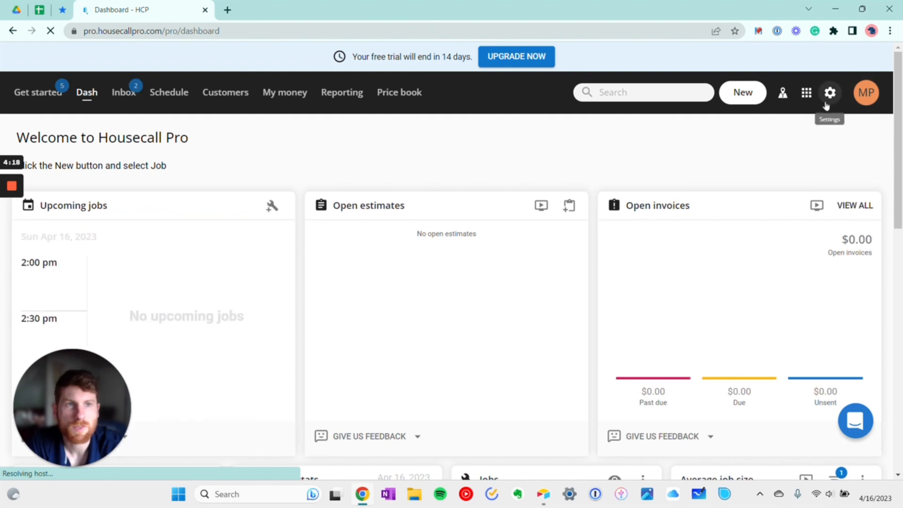
Open TF Home Repair's company profile from Settings and scroll through its address, industry and tipping fields.
left_click(829, 92)
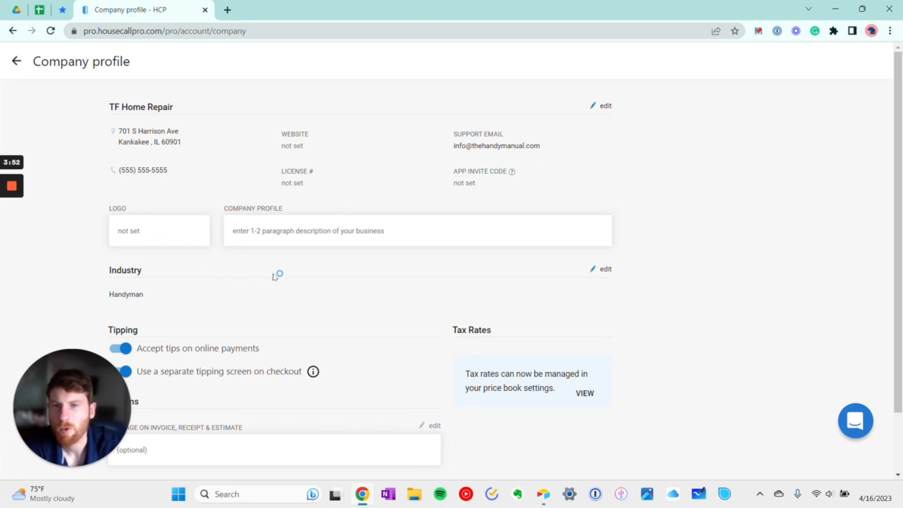
mouse_move(285, 290)
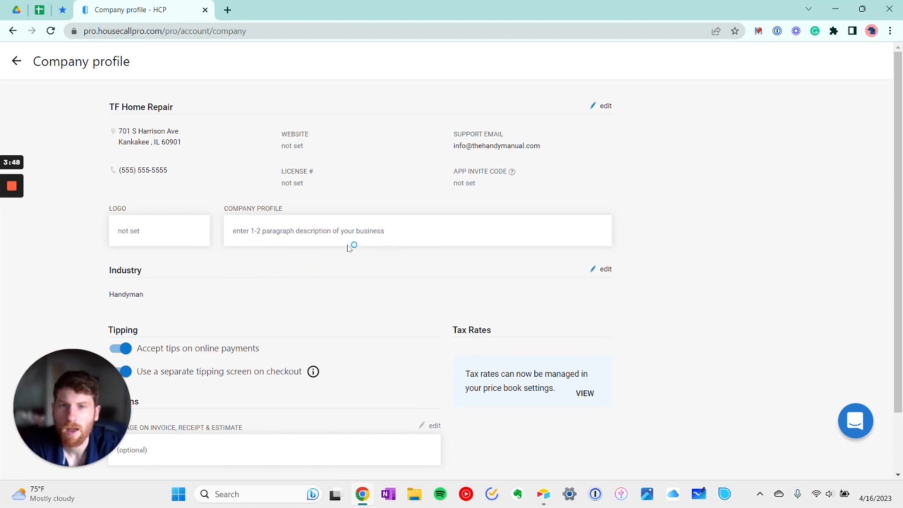
mouse_move(293, 246)
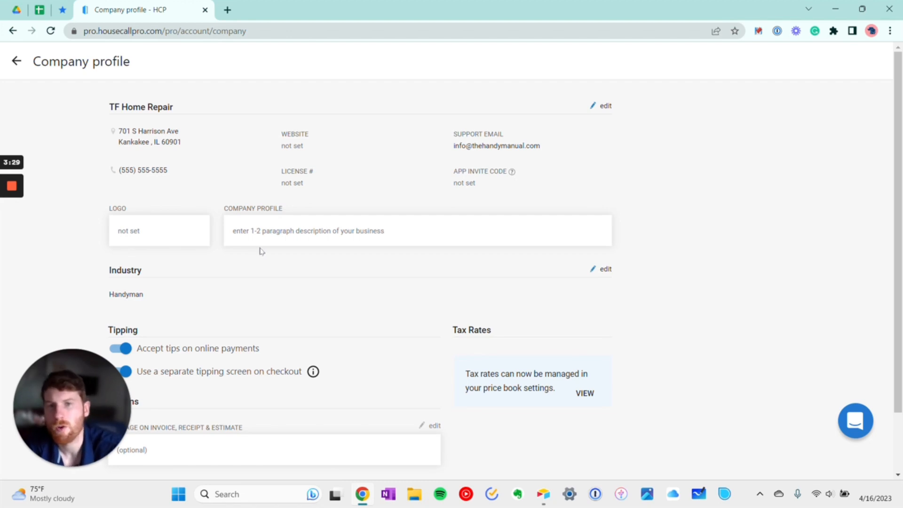
mouse_move(221, 248)
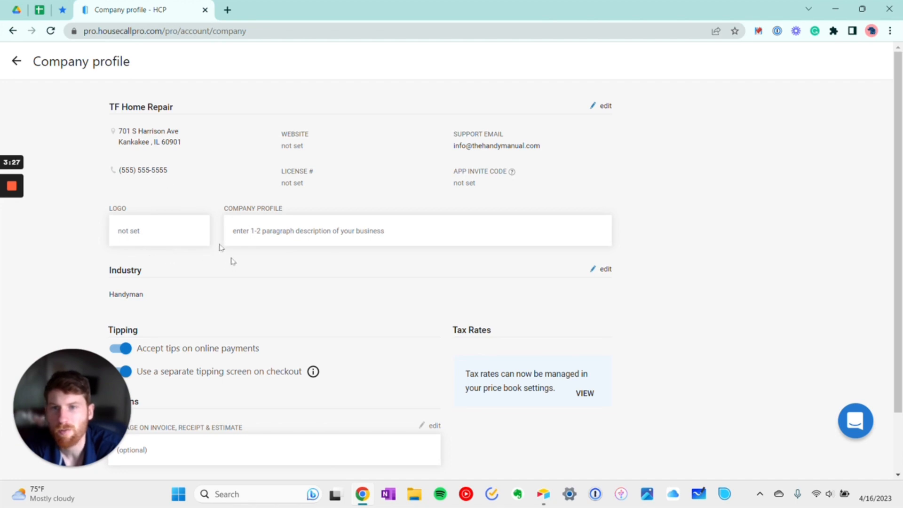
mouse_move(216, 257)
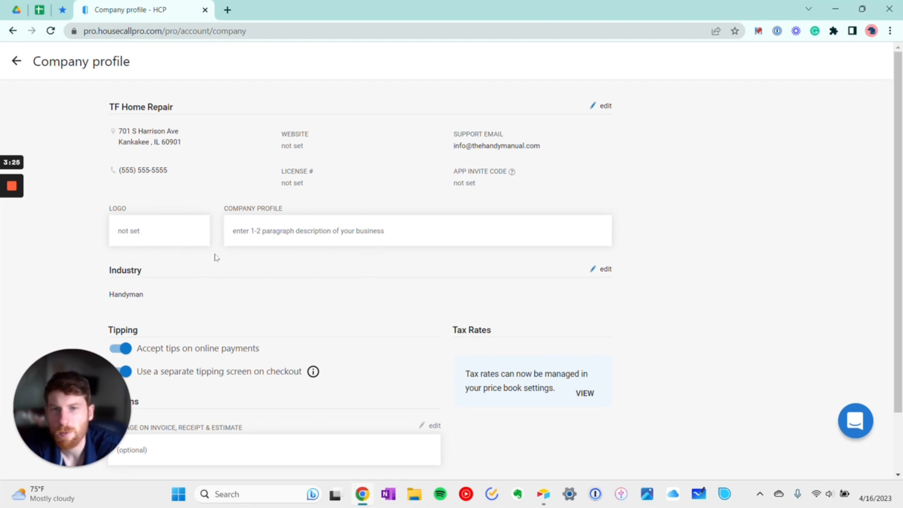
mouse_move(262, 313)
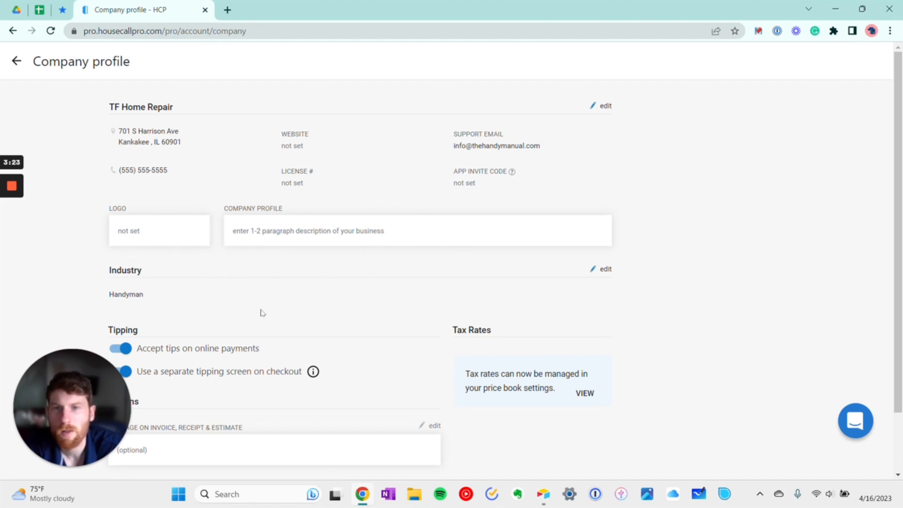
mouse_move(315, 311)
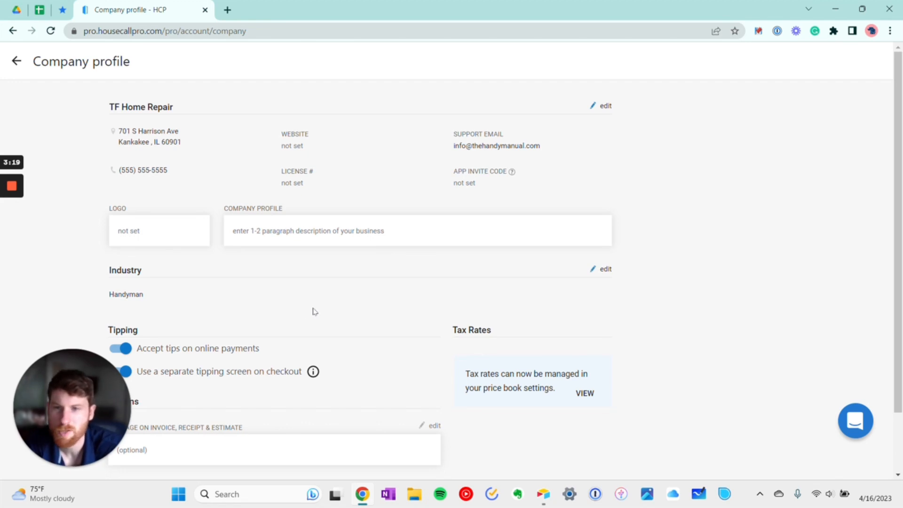
scroll("down", 3)
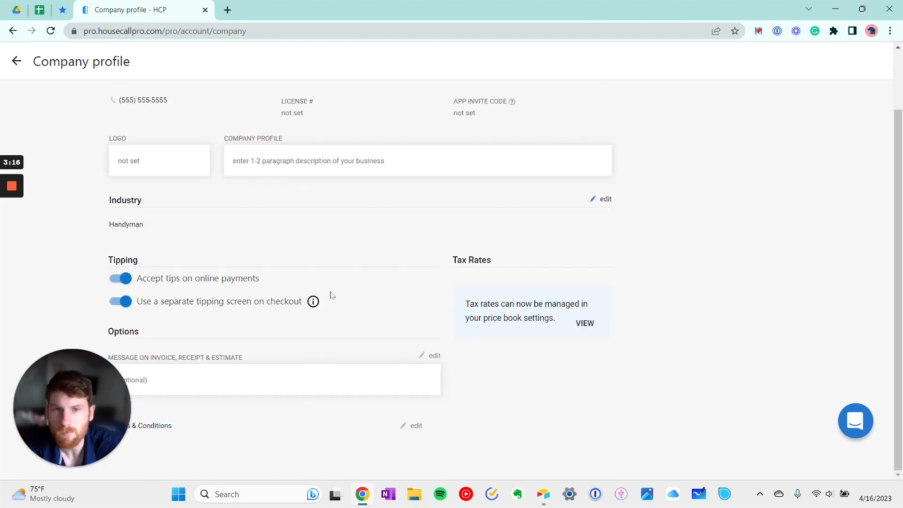
mouse_move(172, 351)
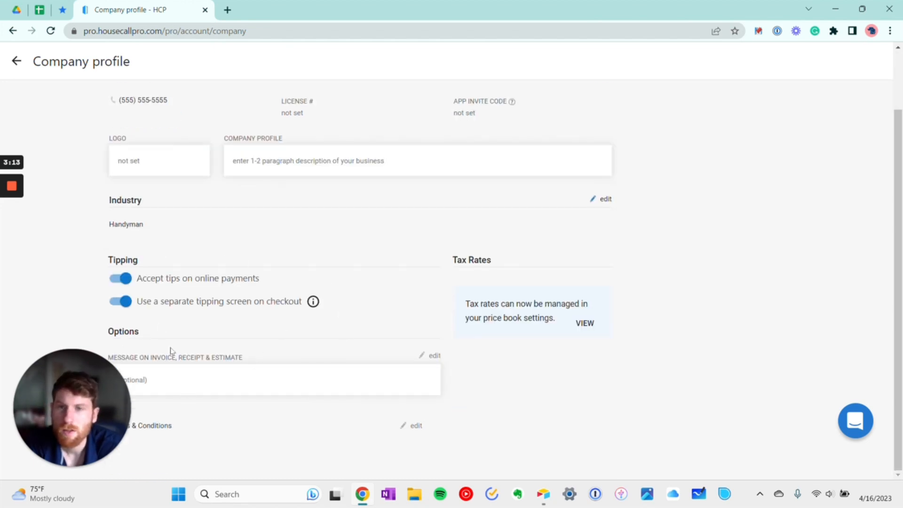
mouse_move(142, 315)
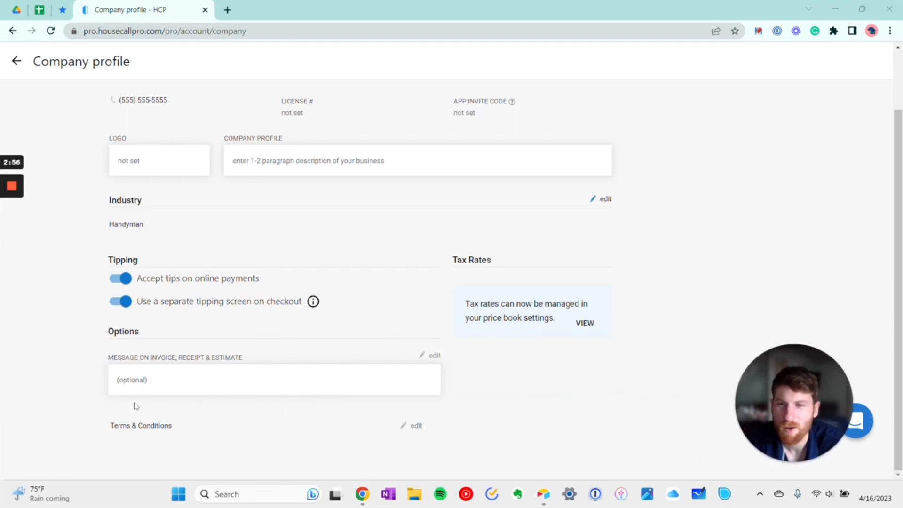
mouse_move(164, 382)
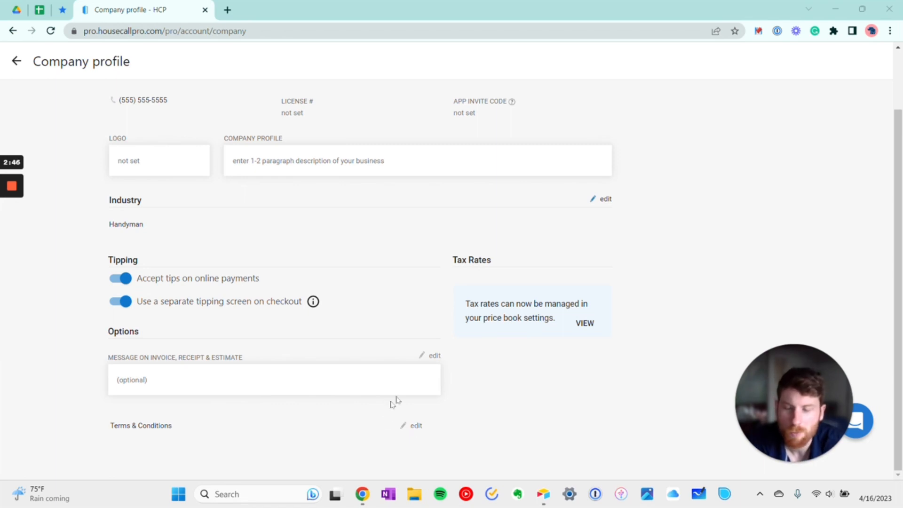
mouse_move(418, 462)
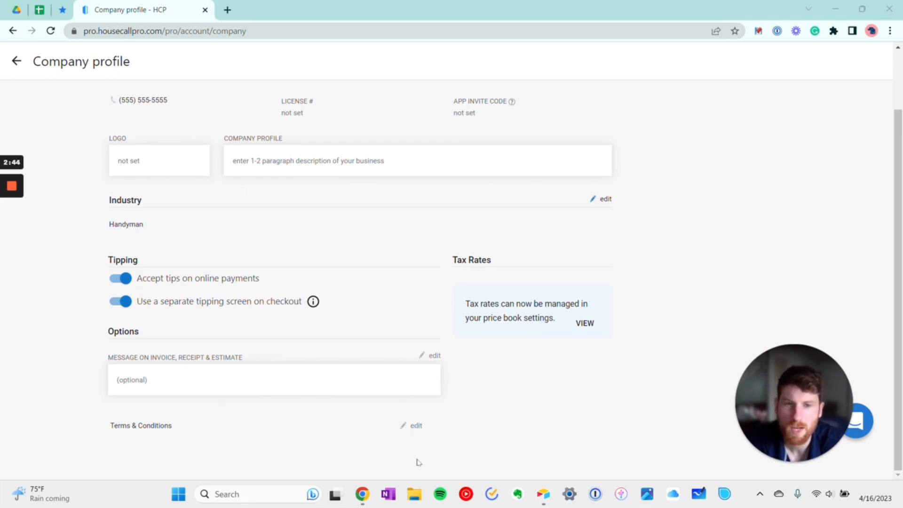
mouse_move(584, 323)
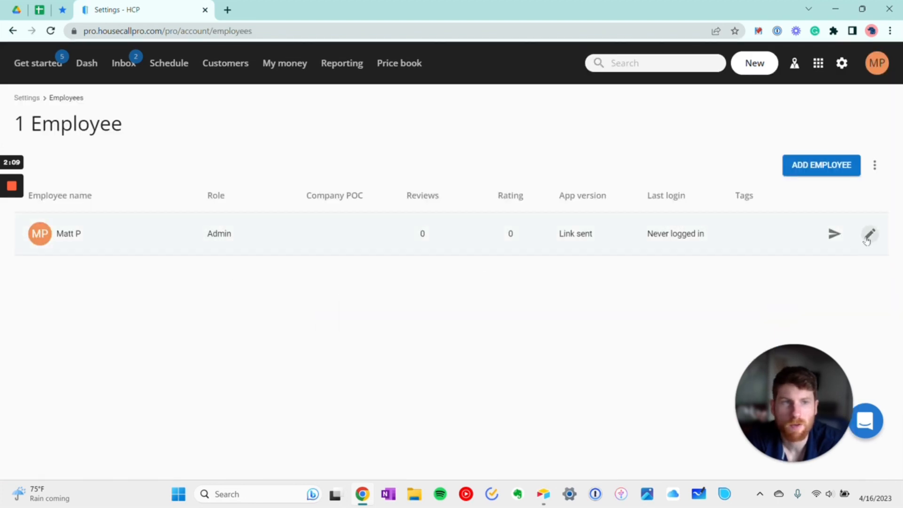
left_click(869, 234)
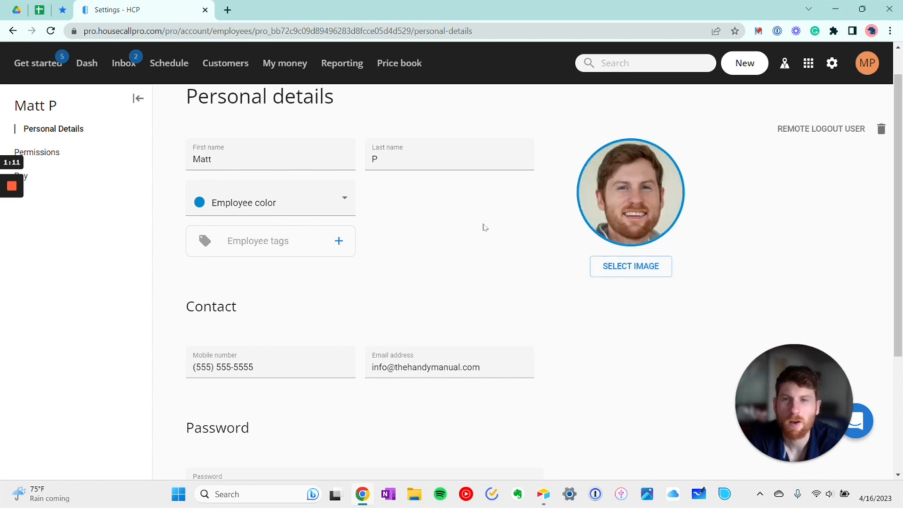
left_click(46, 152)
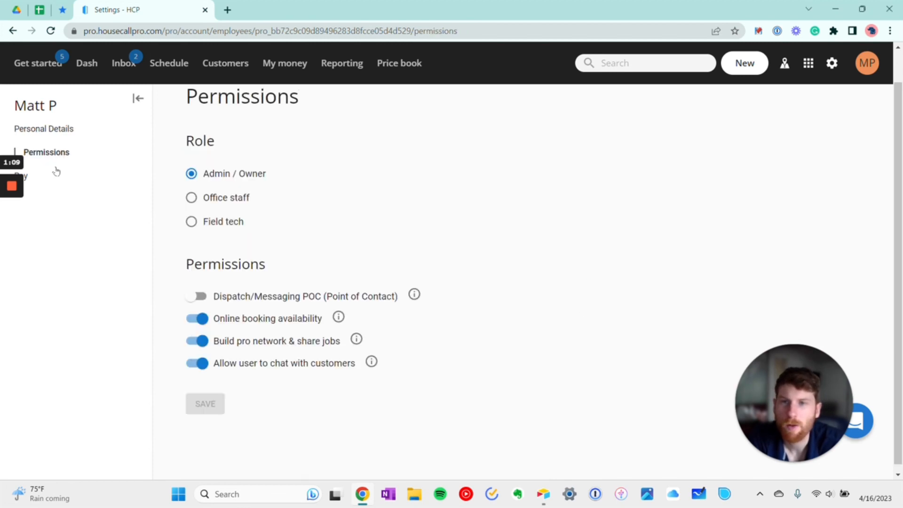
mouse_move(156, 143)
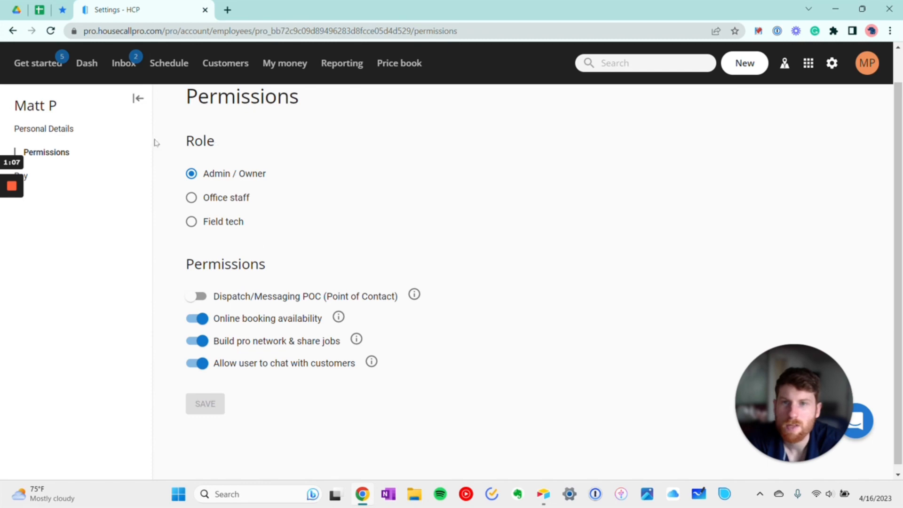
mouse_move(221, 213)
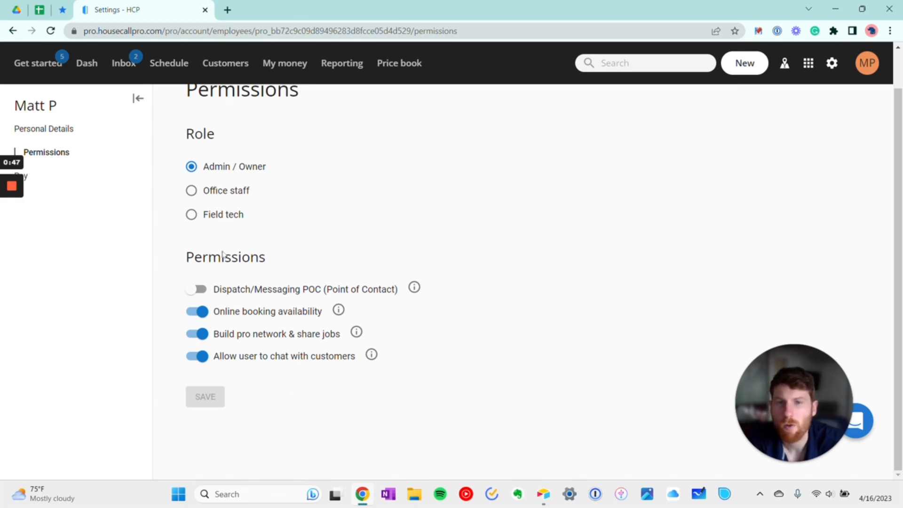
left_click(196, 289)
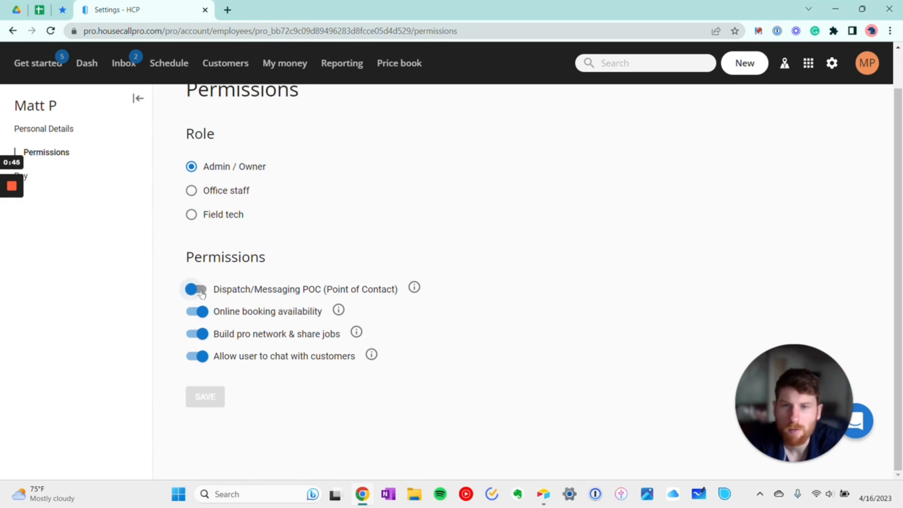
left_click(196, 288)
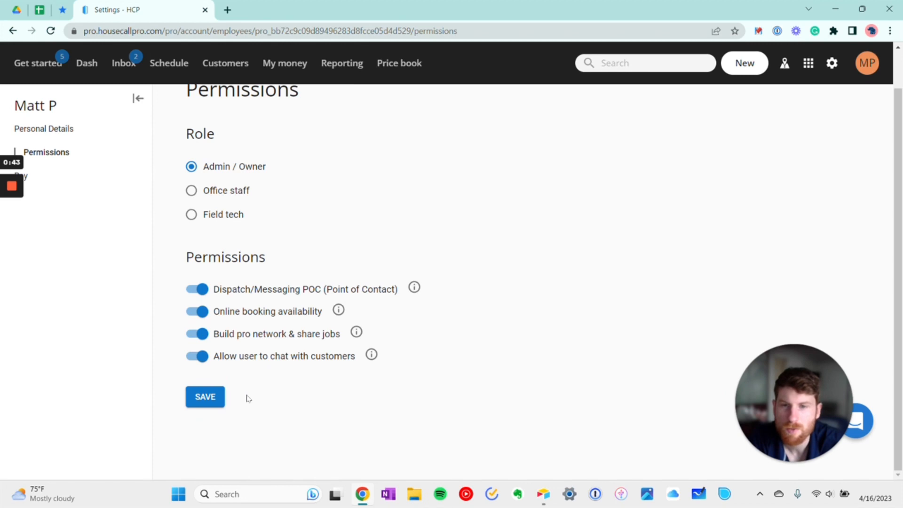
mouse_move(339, 309)
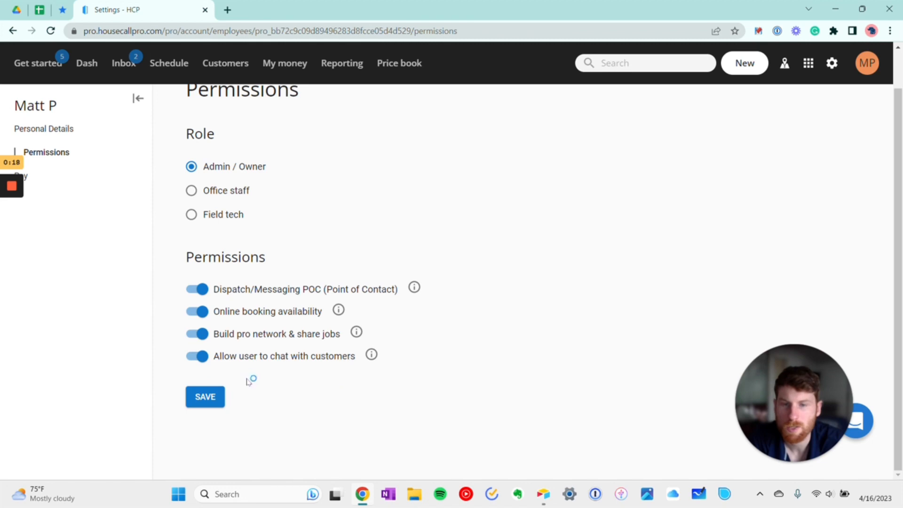
left_click(29, 176)
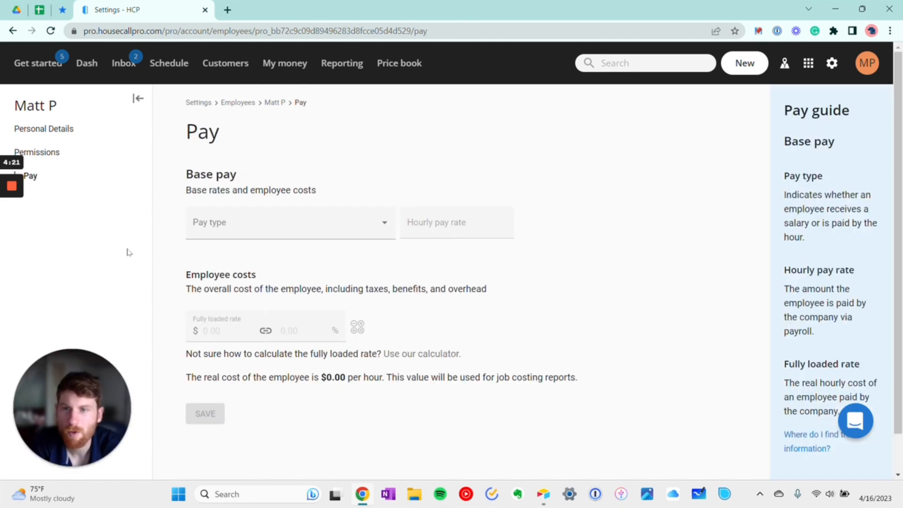
mouse_move(336, 279)
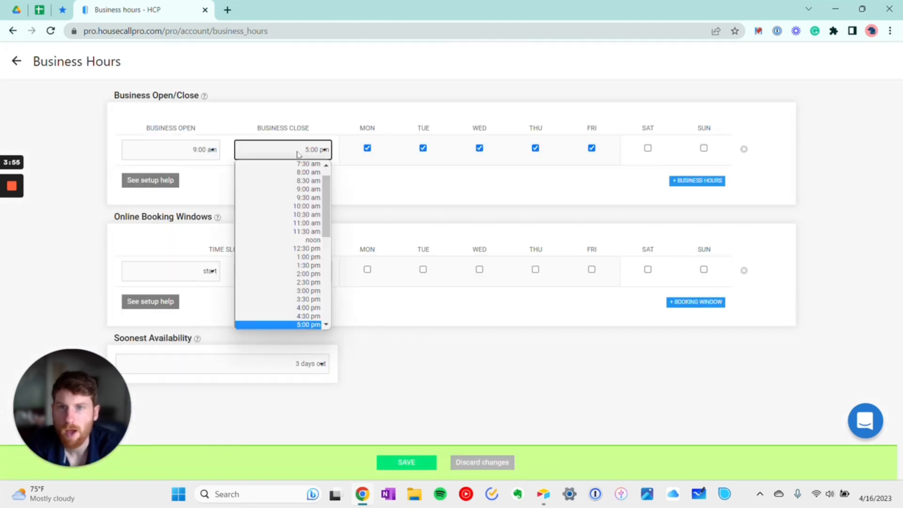
left_click(308, 324)
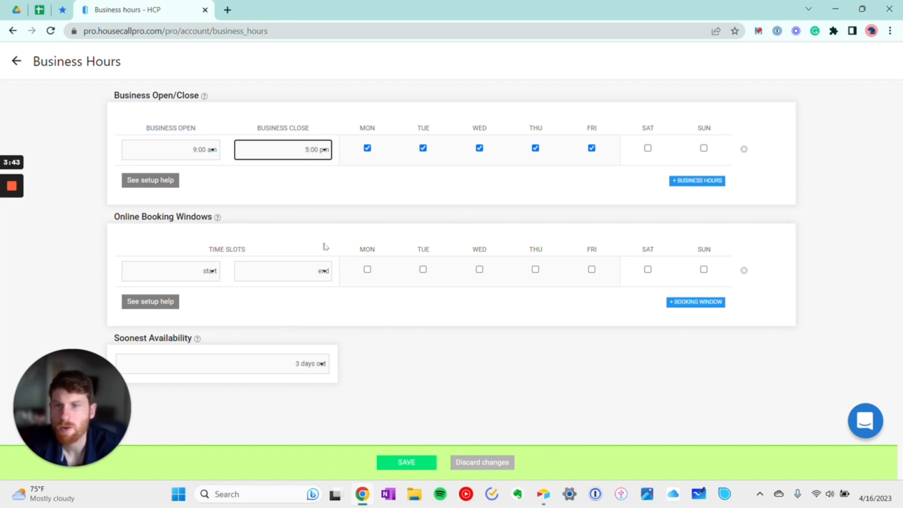
mouse_move(278, 304)
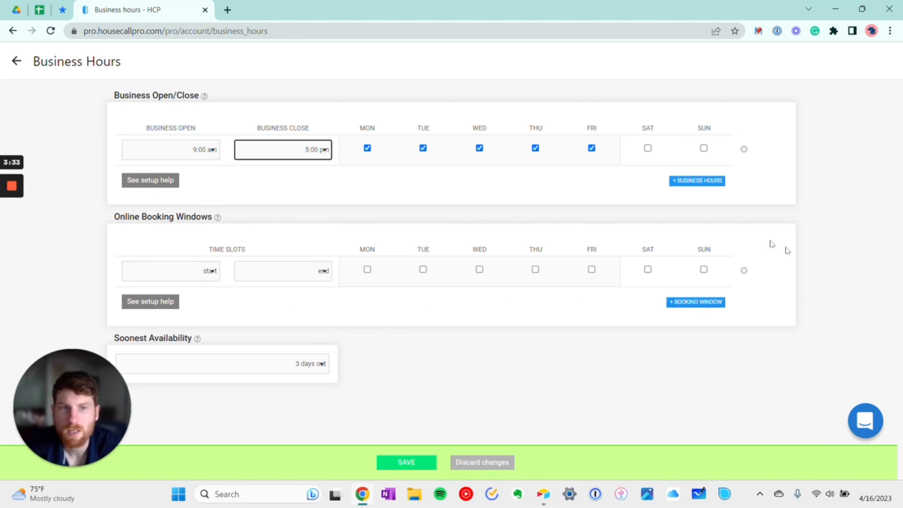
mouse_move(518, 334)
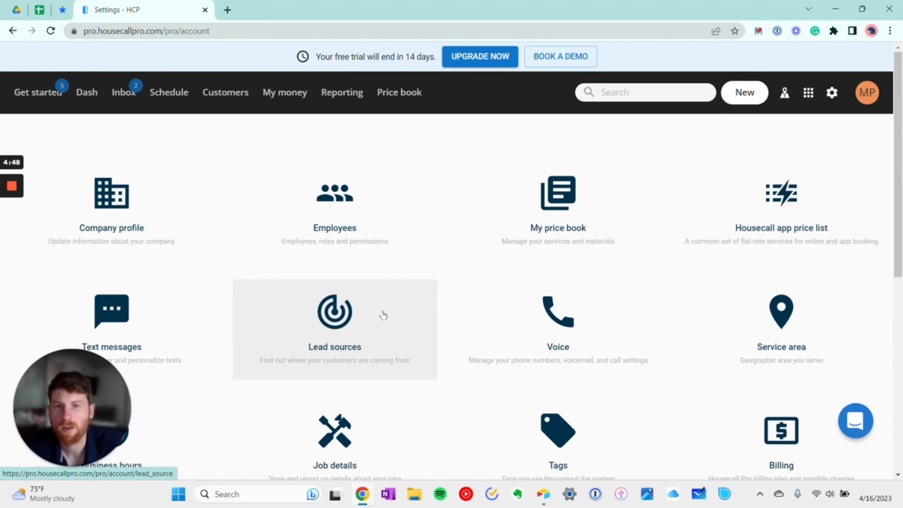
mouse_move(389, 265)
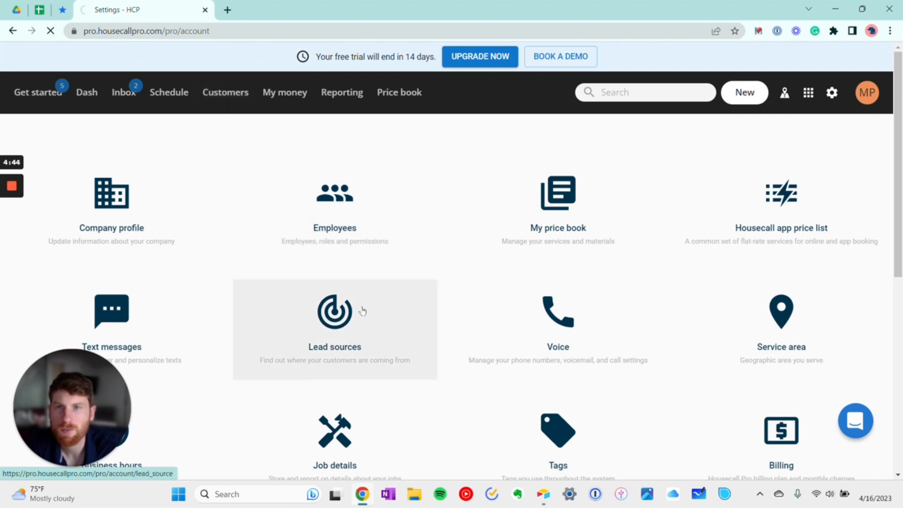
Go back to the Settings overview and open the data import section.
left_click(225, 92)
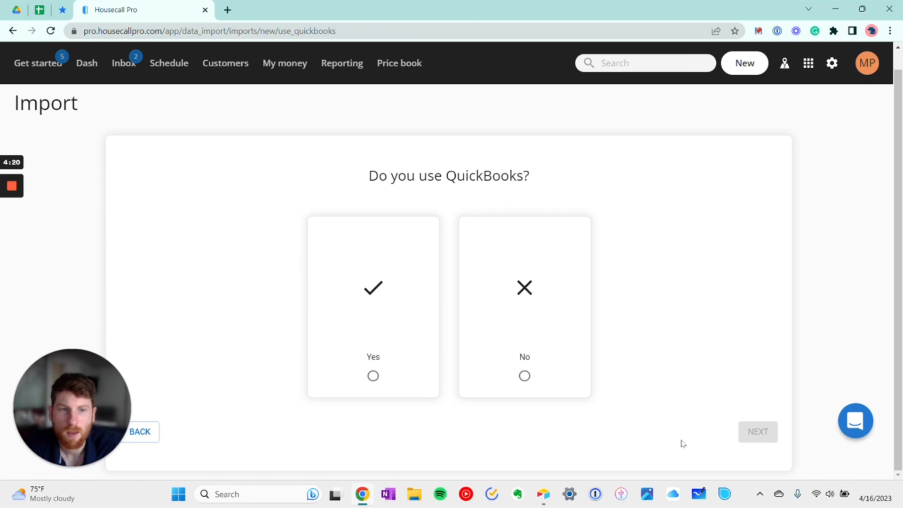
mouse_move(406, 402)
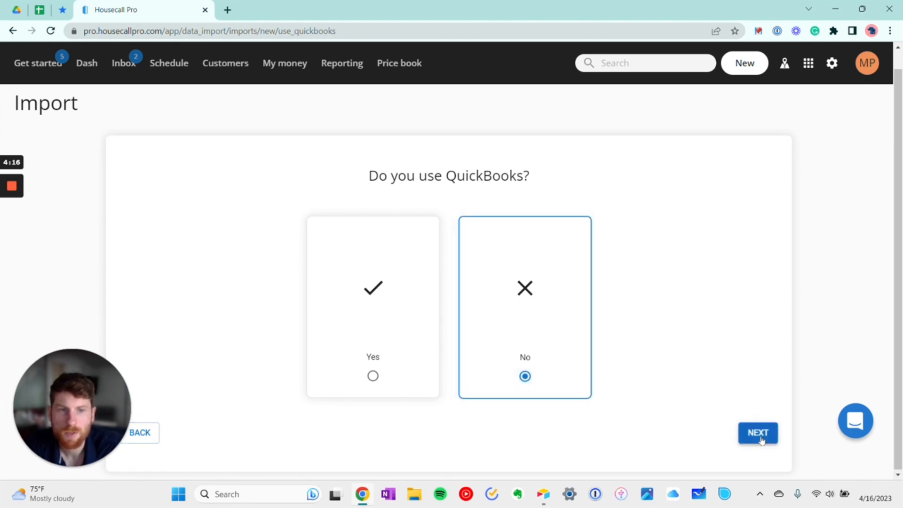
Answer No on billing, choose File as the customer data source, and open the price book.
left_click(757, 432)
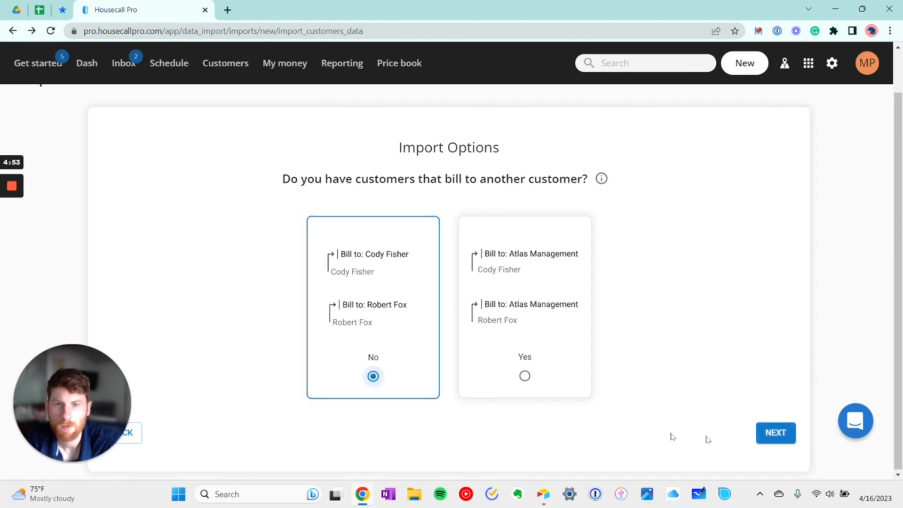
left_click(775, 433)
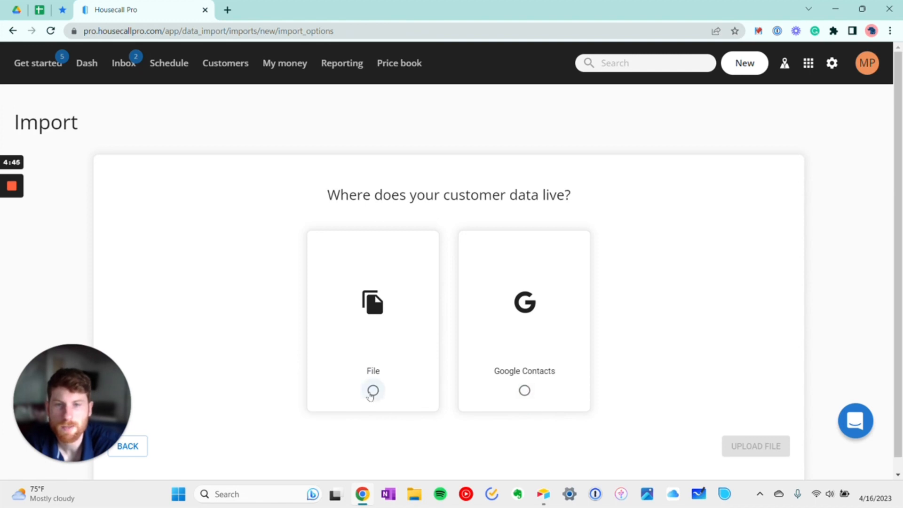
left_click(373, 390)
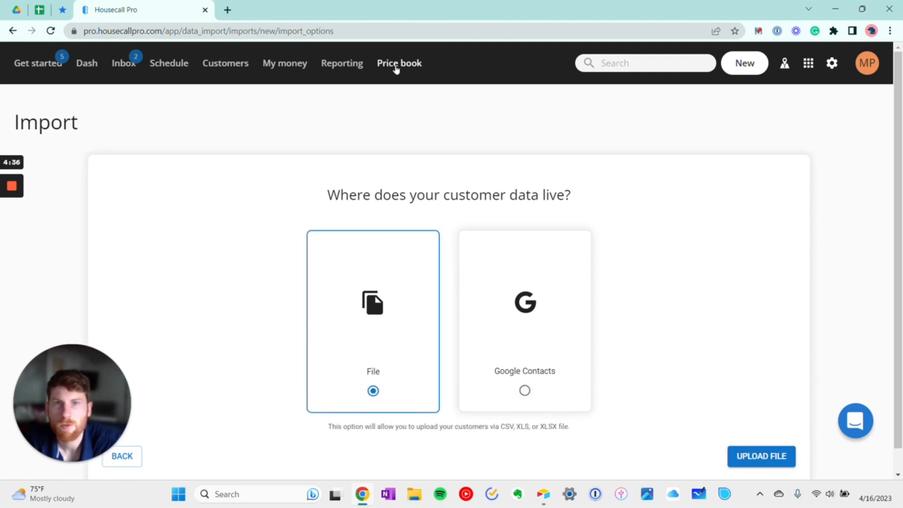
left_click(399, 64)
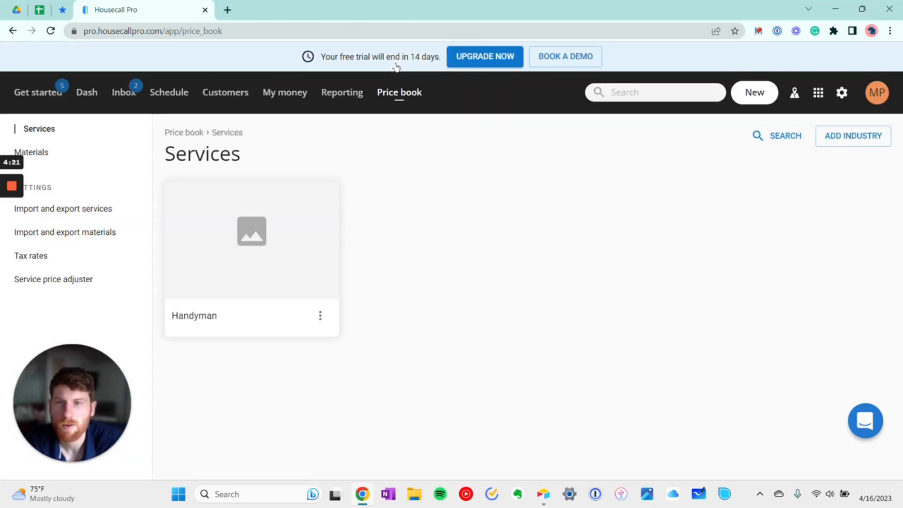
Download the price book materials import template and view the empty Tax rates page.
left_click(63, 208)
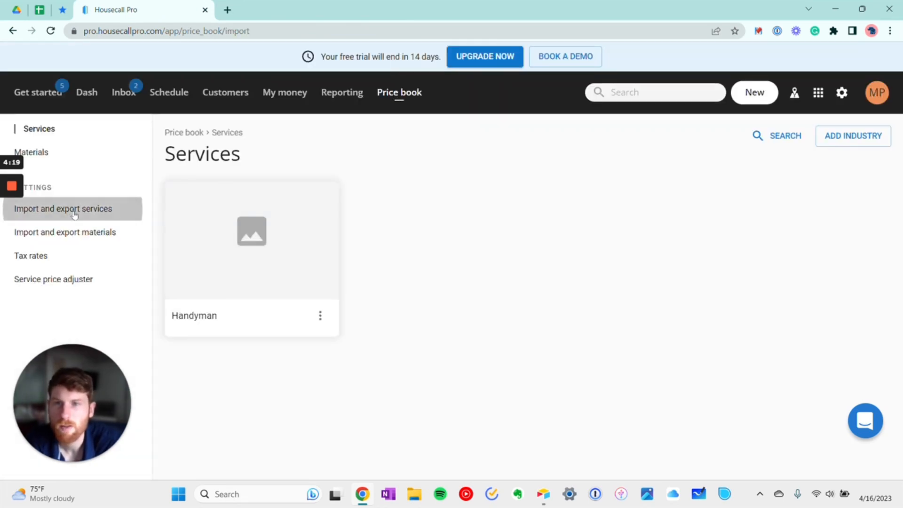
left_click(62, 208)
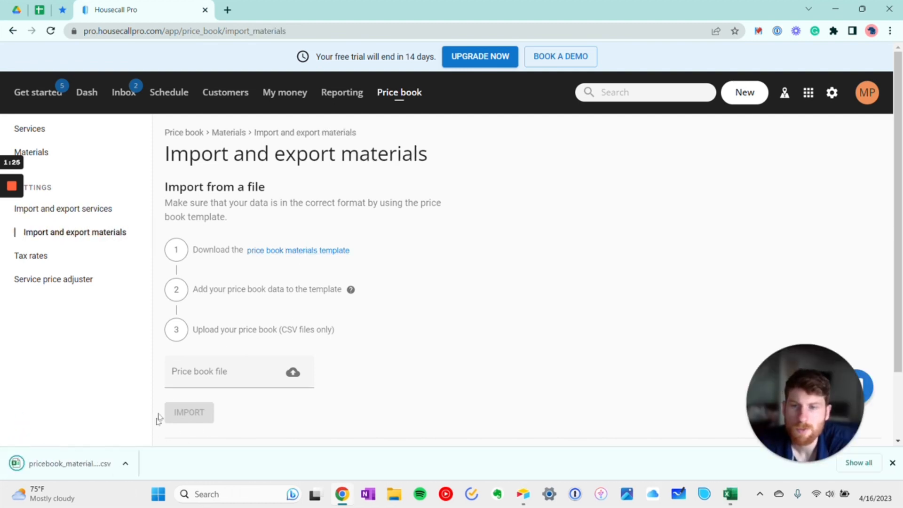
left_click(31, 255)
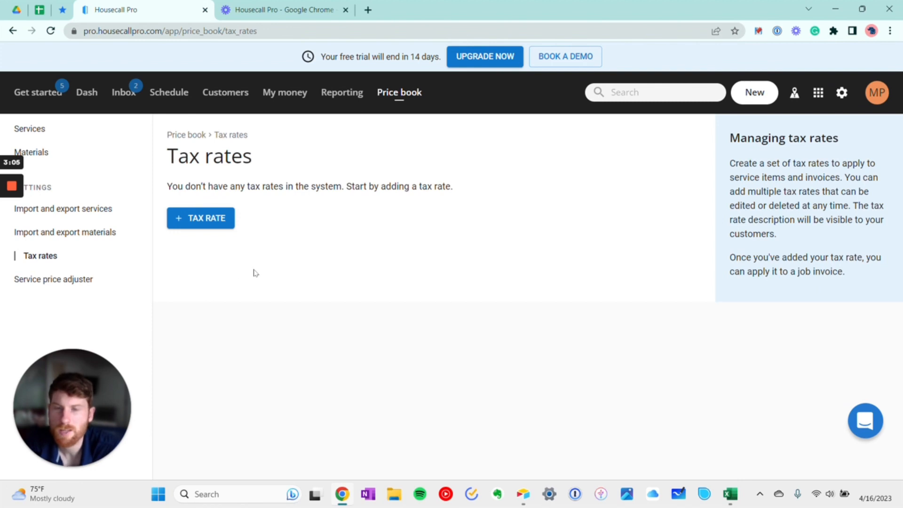
Show more dashboard reports, then check the Job inbox and the locked customer chats.
left_click(200, 217)
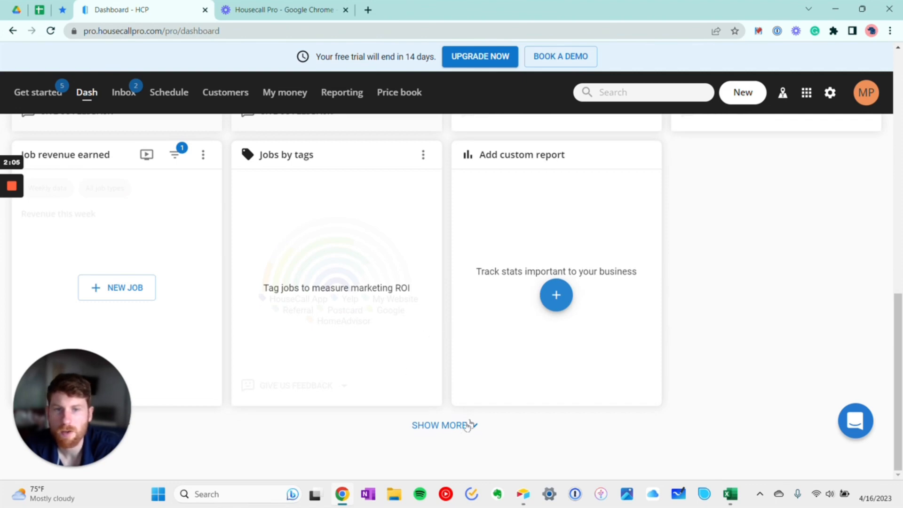
left_click(445, 426)
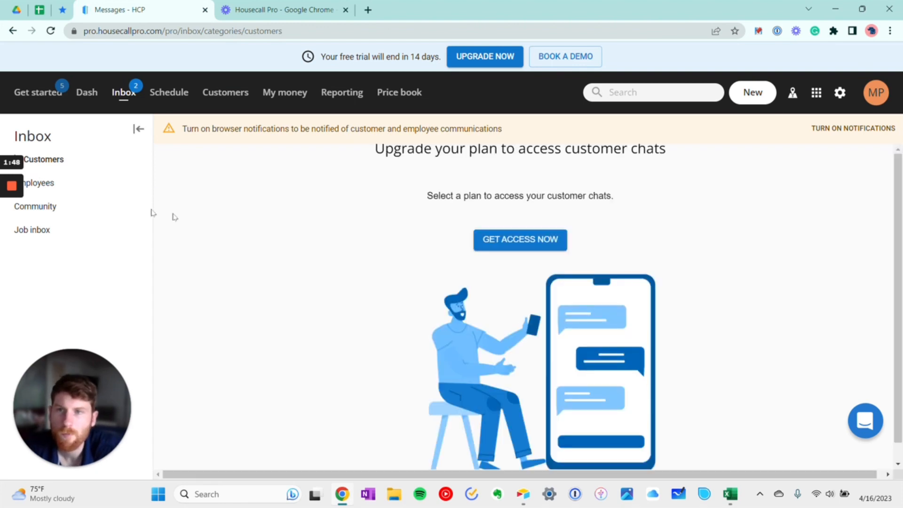
left_click(32, 230)
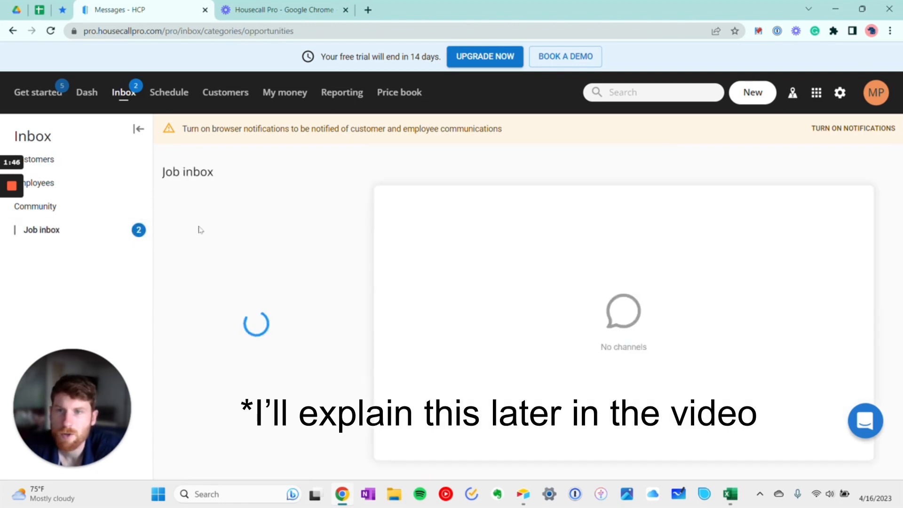
left_click(43, 159)
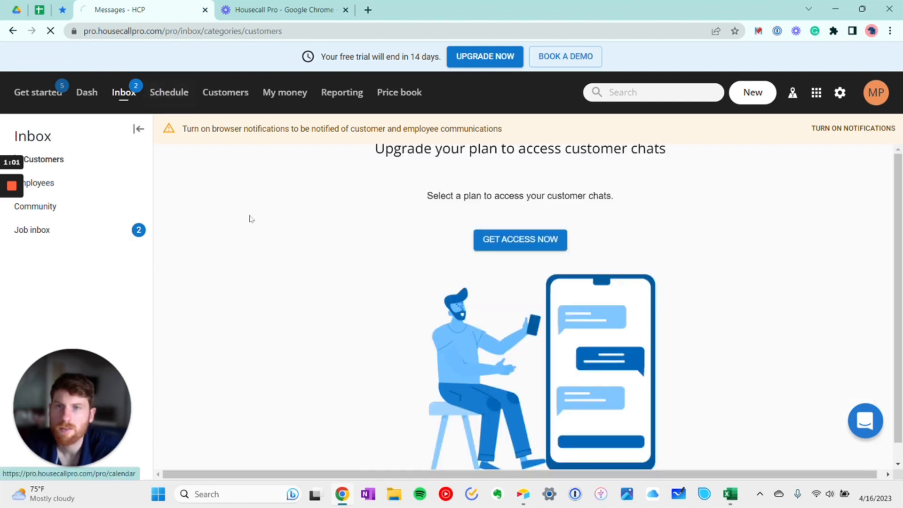
Switch the schedule to Week, then Monday–Friday view, and open the All Customers list.
left_click(169, 92)
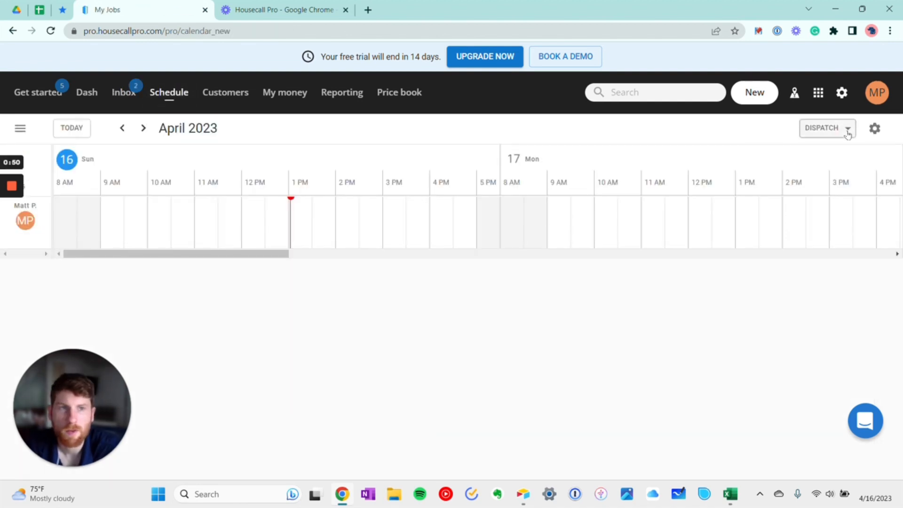
left_click(826, 128)
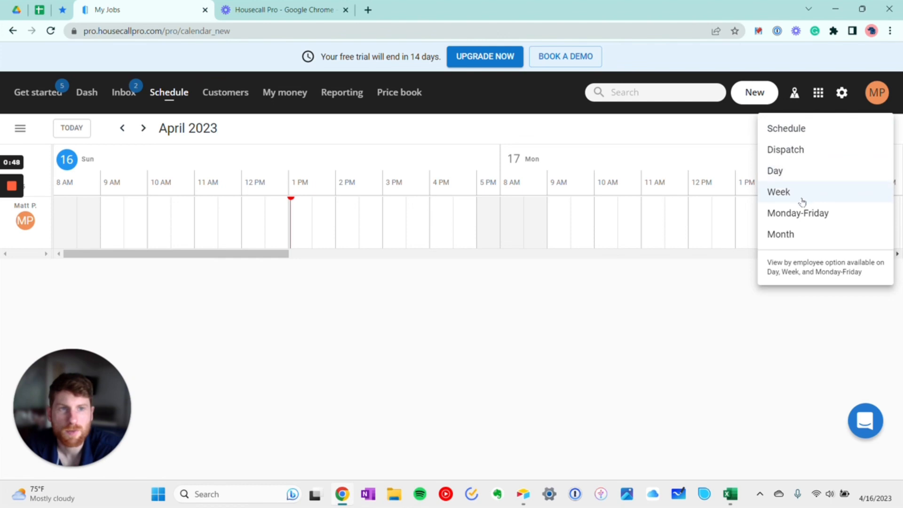
left_click(779, 192)
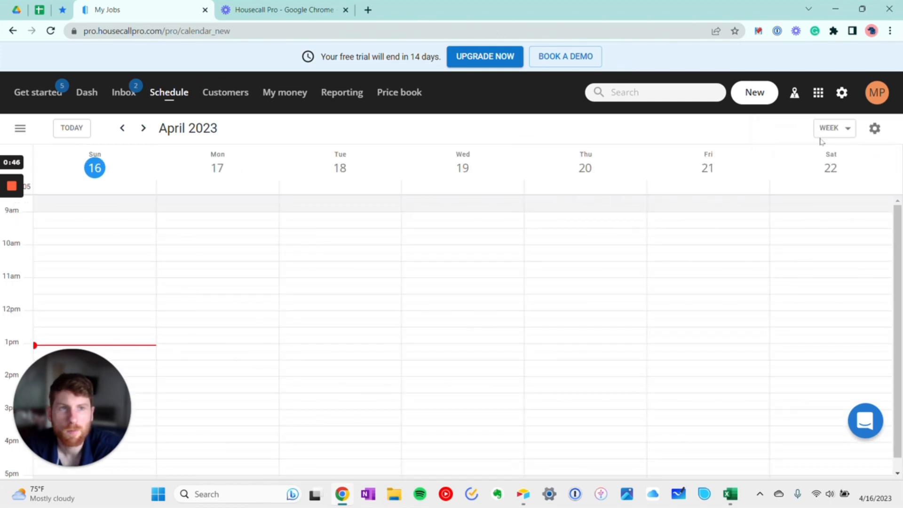
left_click(833, 128)
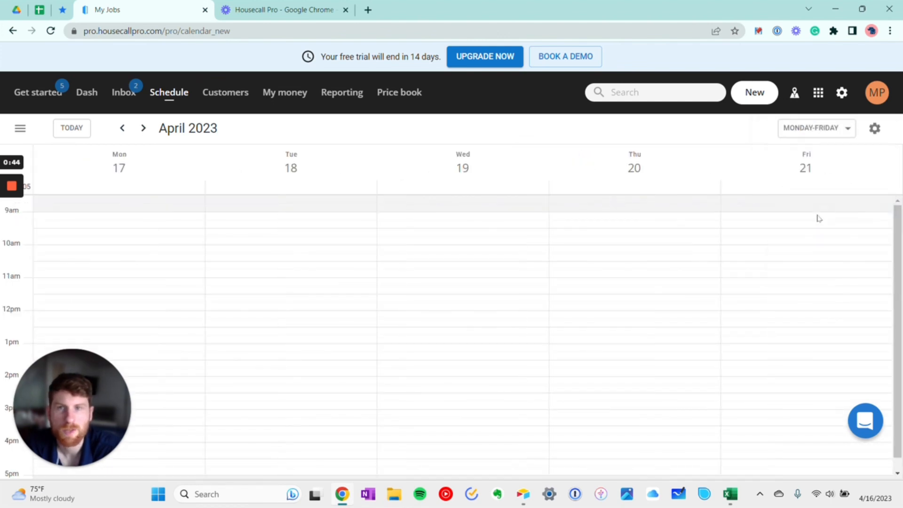
left_click(874, 128)
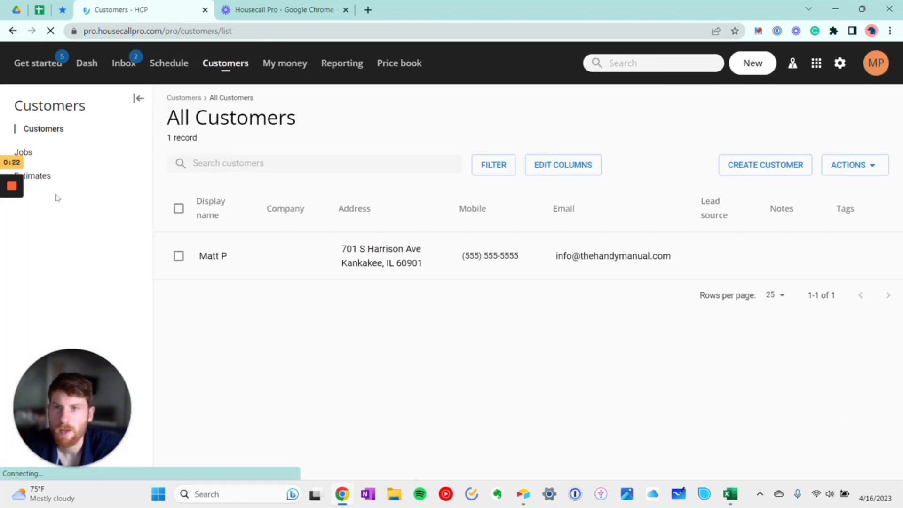
left_click(23, 151)
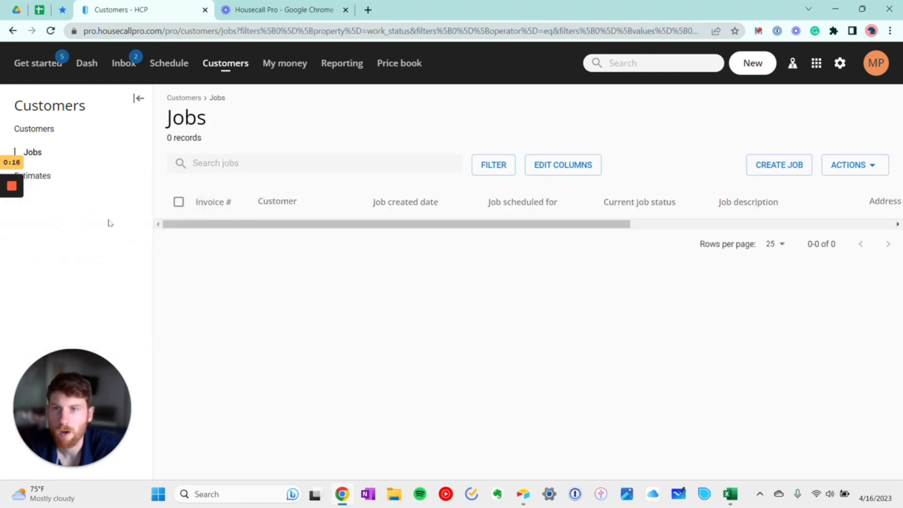
left_click(33, 175)
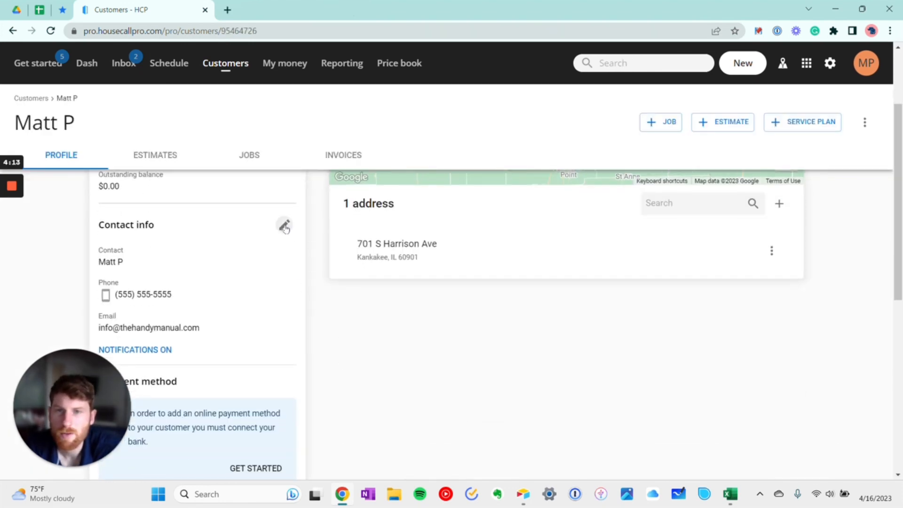
left_click(284, 225)
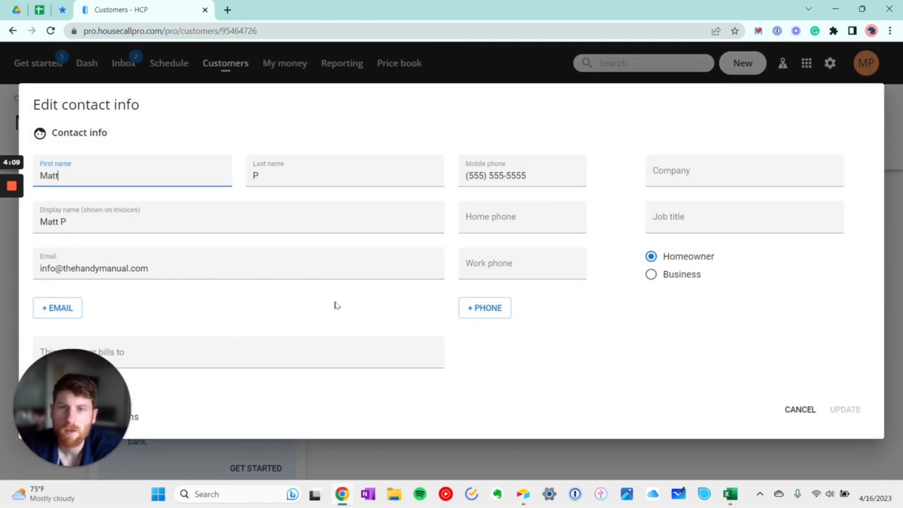
mouse_move(598, 320)
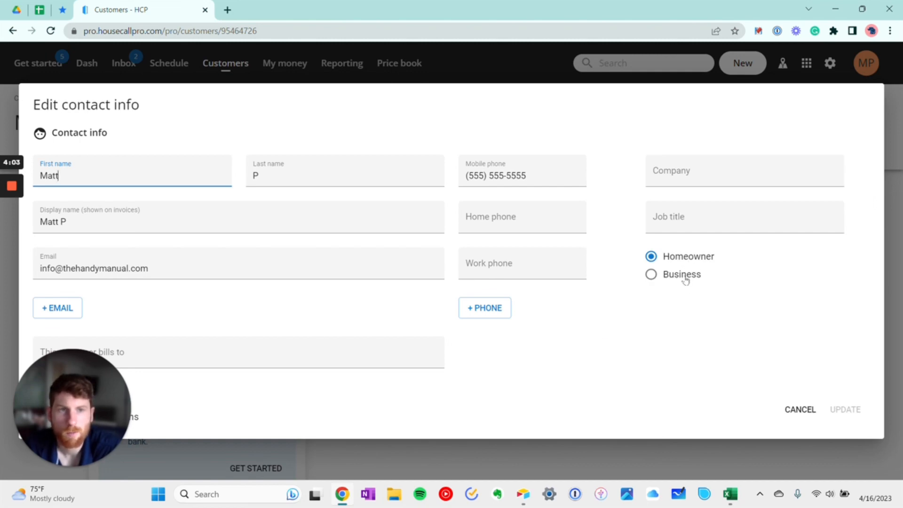
mouse_move(776, 418)
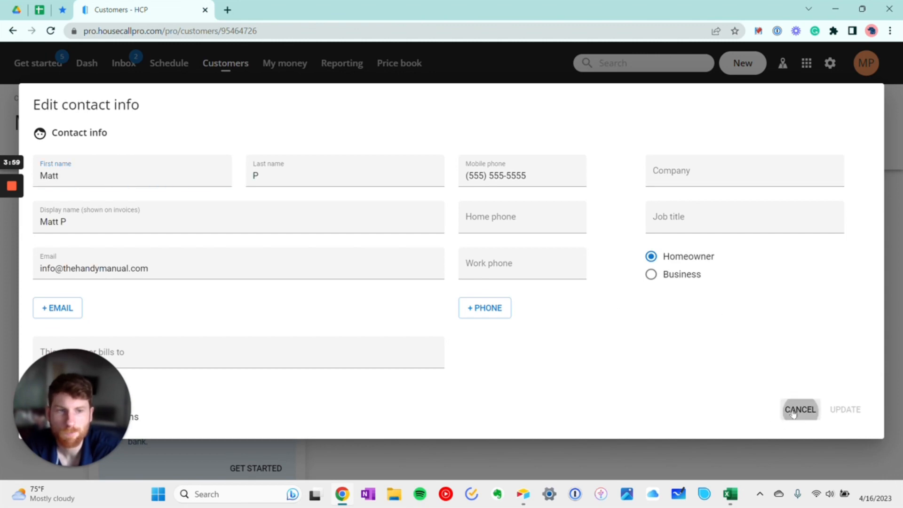
left_click(800, 410)
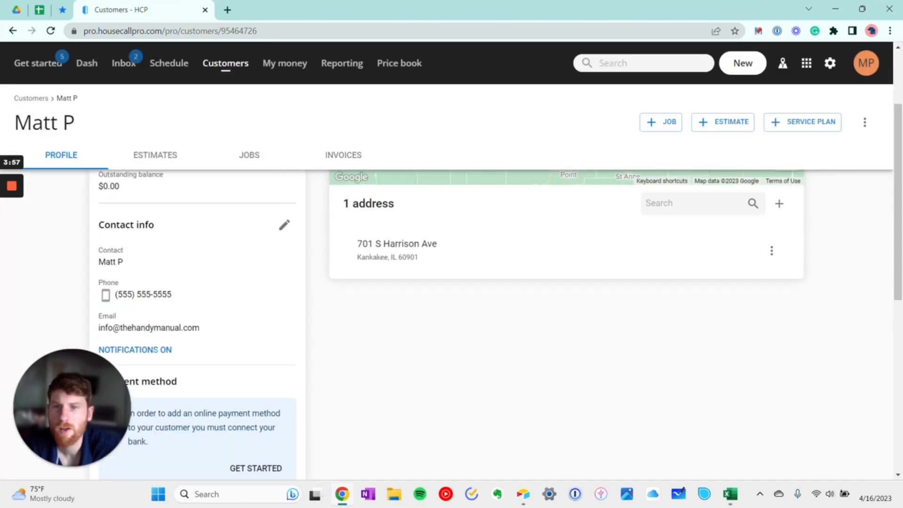
scroll("down", 3)
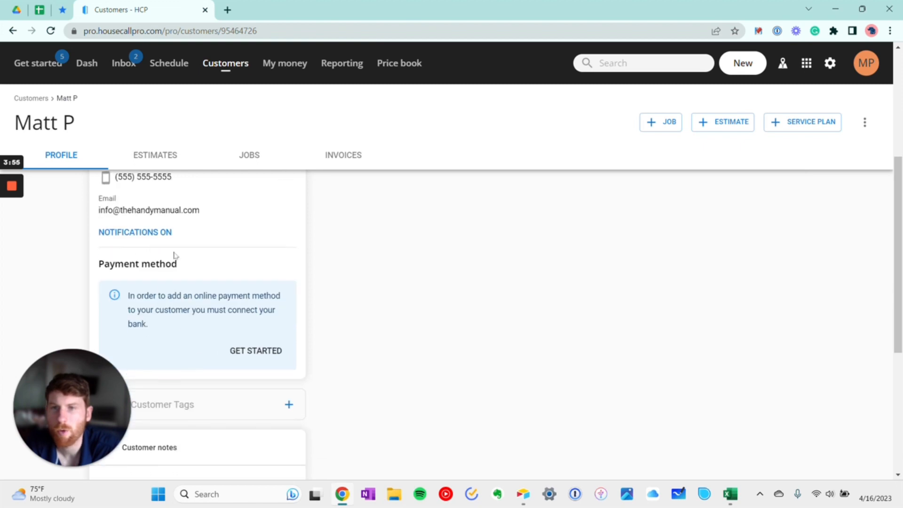
scroll("down", 3)
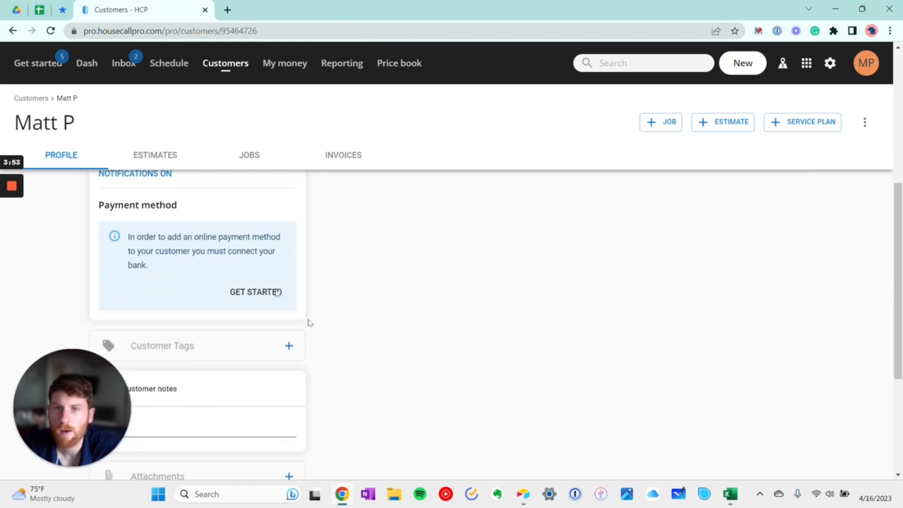
mouse_move(200, 291)
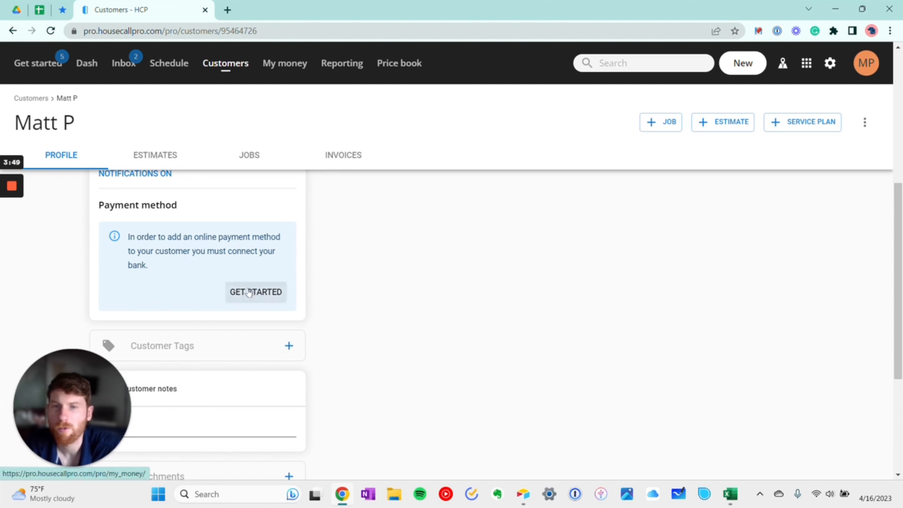
mouse_move(225, 282)
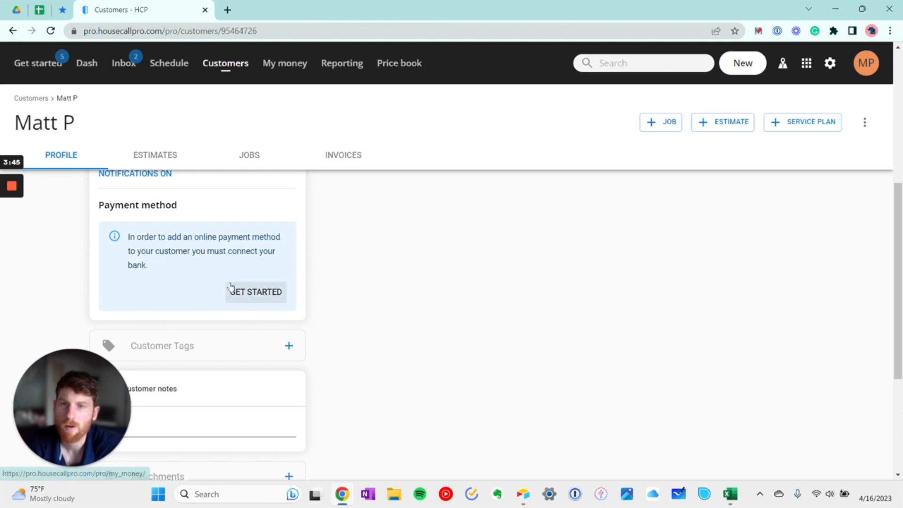
scroll("down", 3)
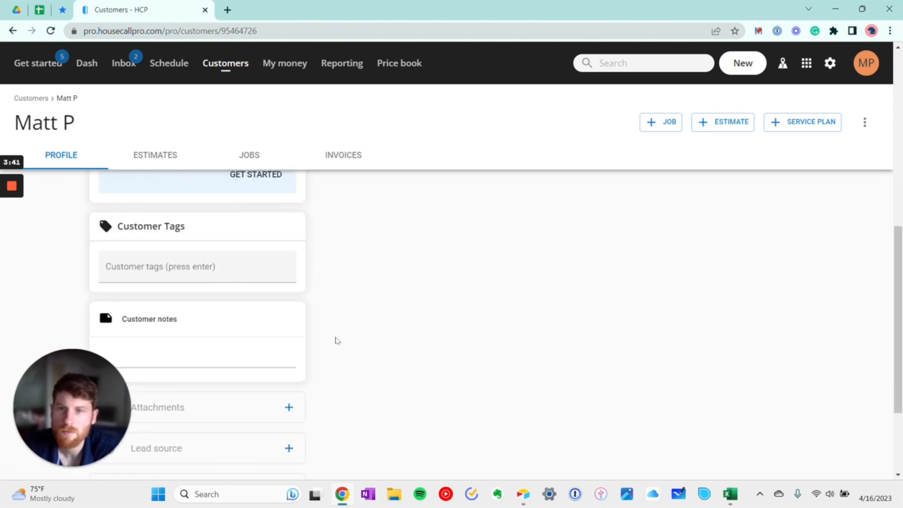
scroll("down", 3)
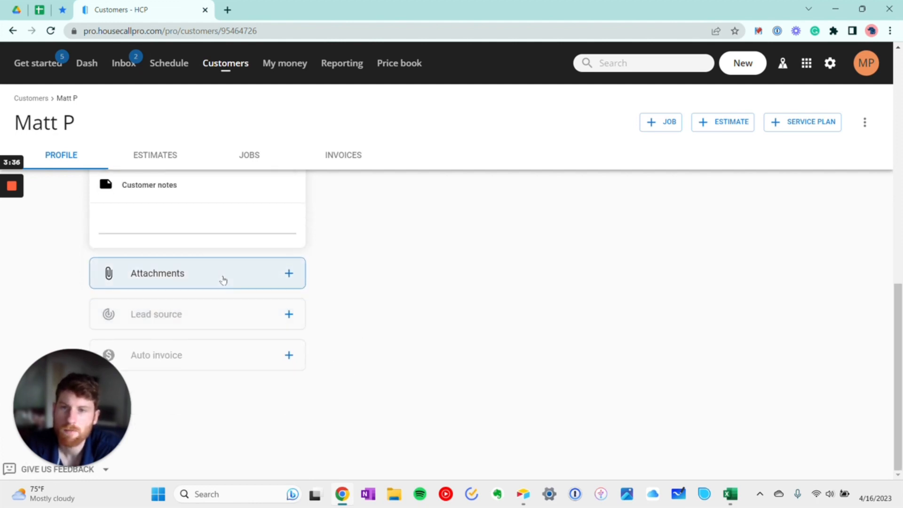
mouse_move(290, 323)
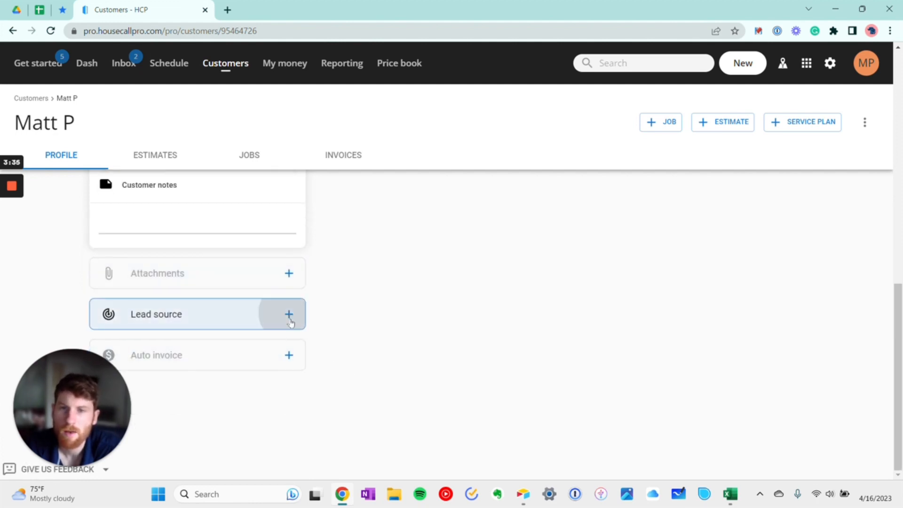
left_click(289, 314)
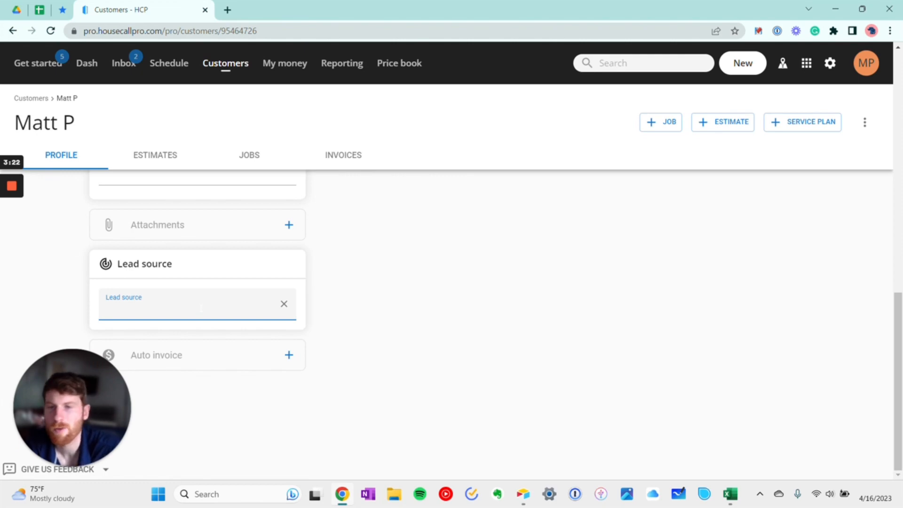
left_click(195, 303)
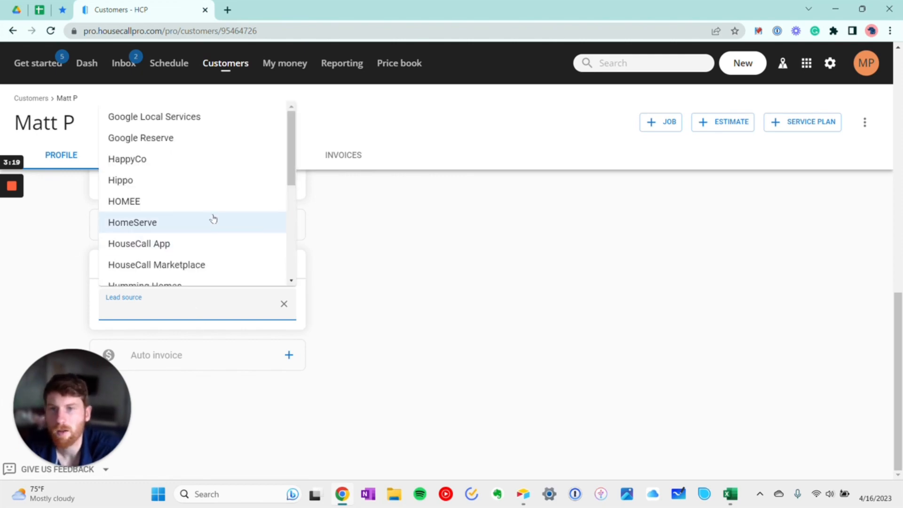
scroll("down", 3)
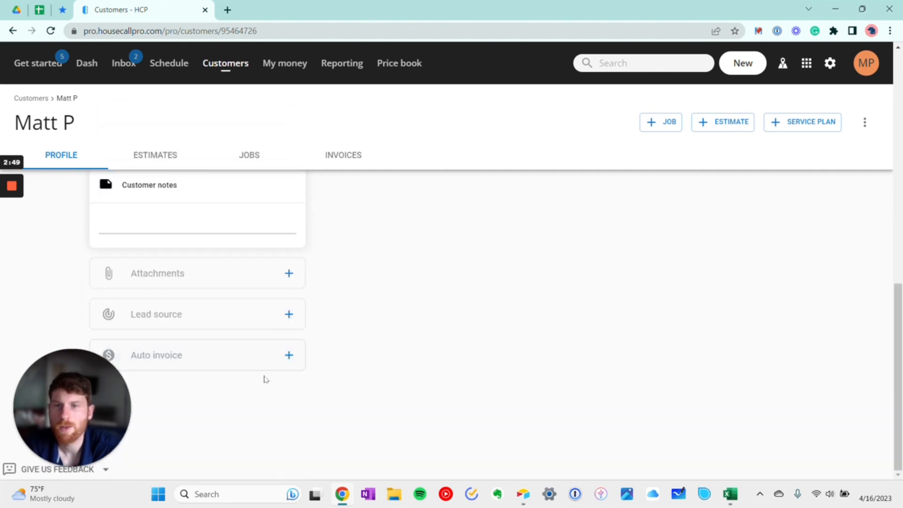
left_click(288, 355)
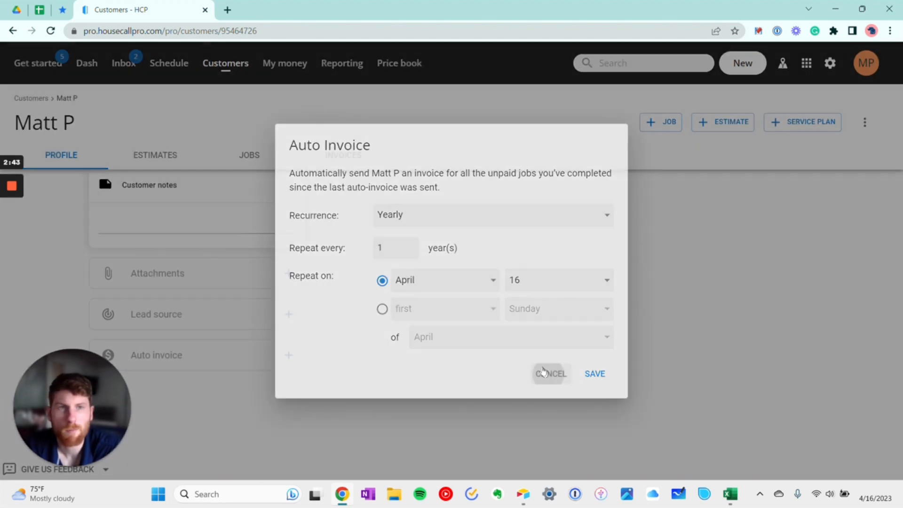
left_click(550, 373)
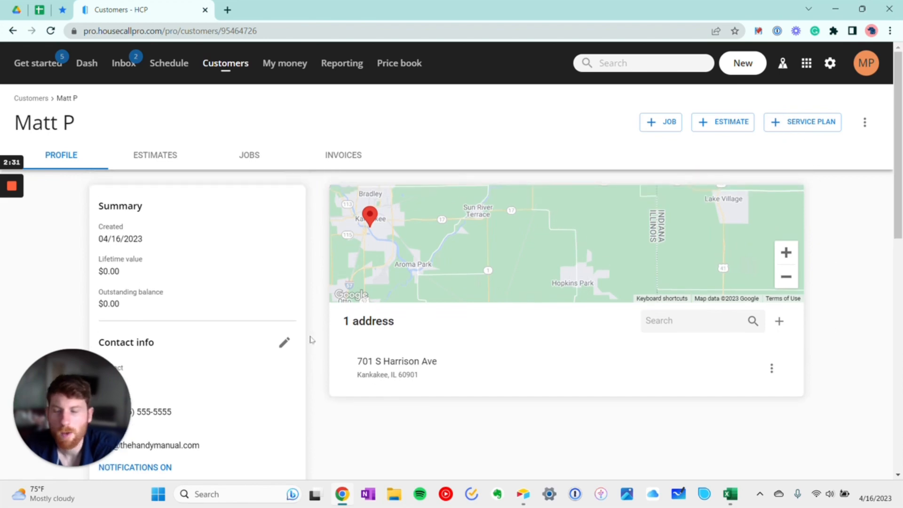
mouse_move(292, 352)
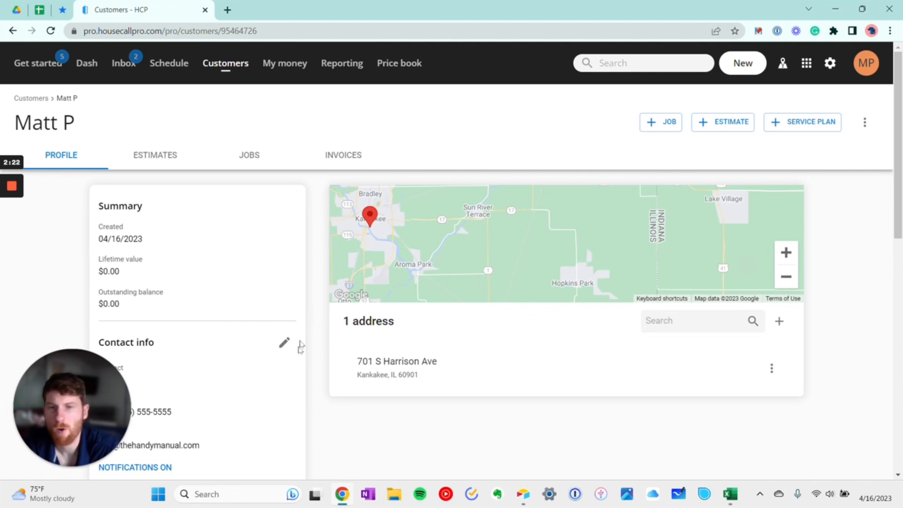
mouse_move(268, 356)
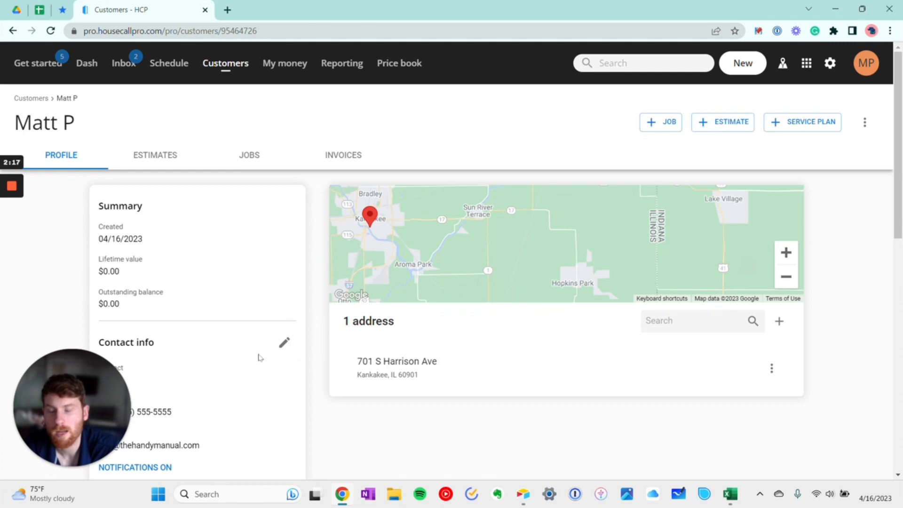
mouse_move(304, 339)
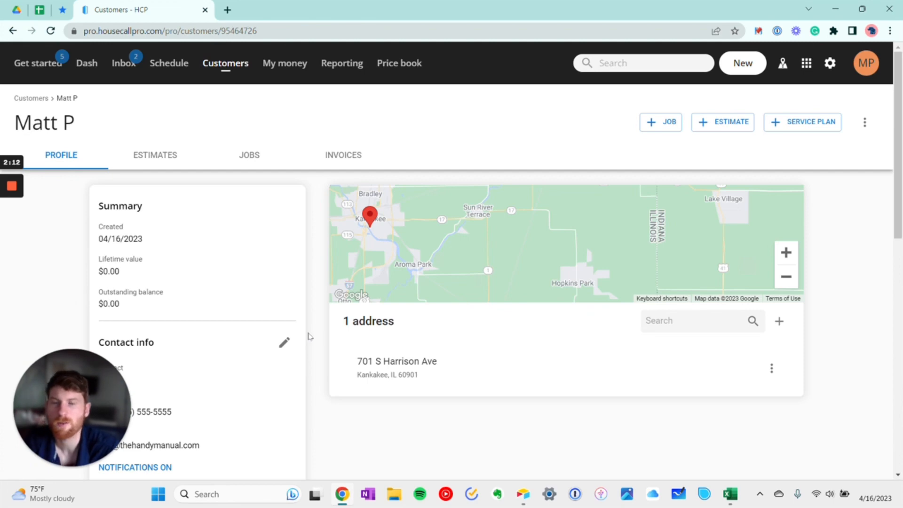
left_click(284, 63)
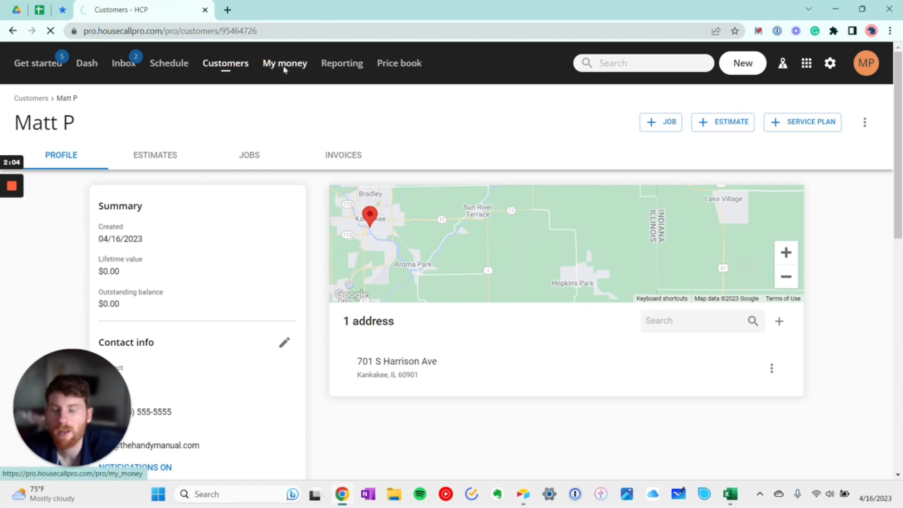
left_click(284, 63)
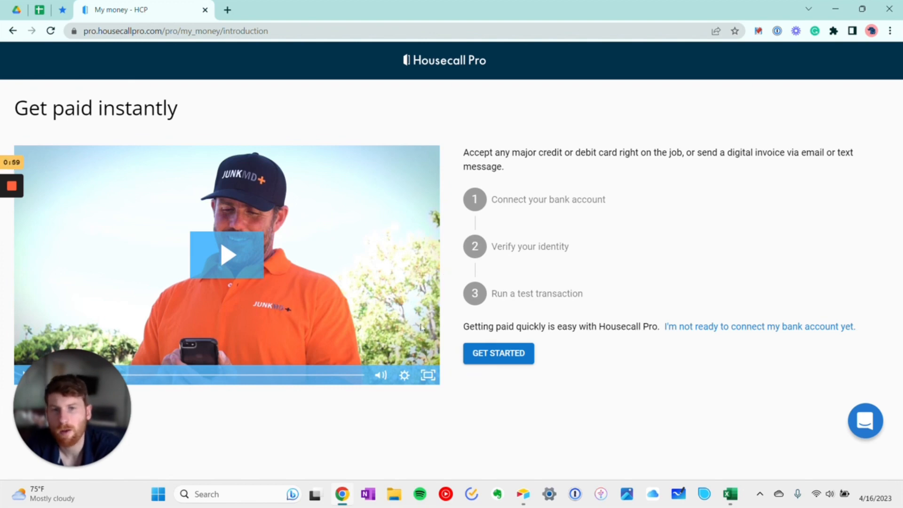
mouse_move(453, 281)
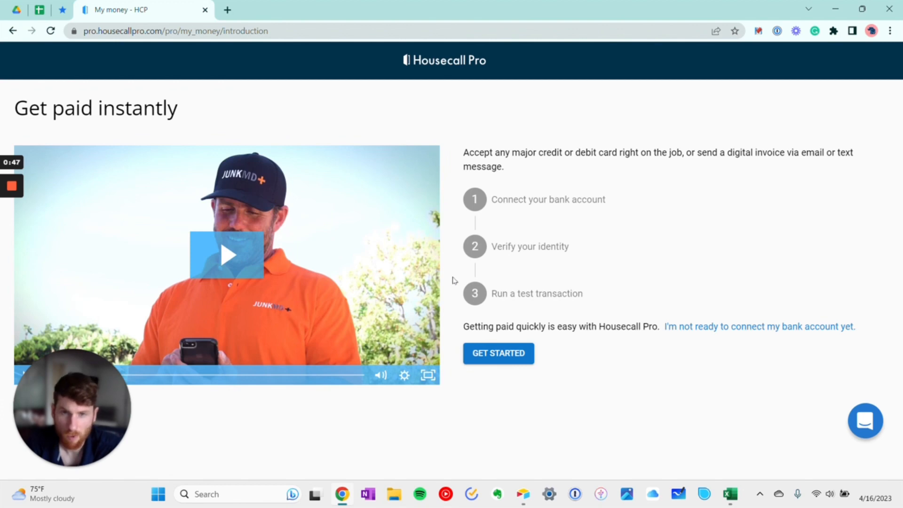
mouse_move(441, 283)
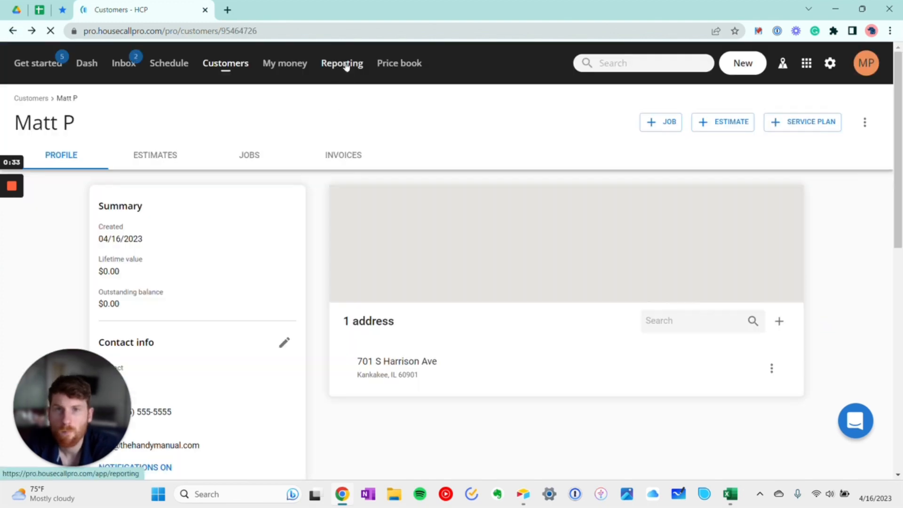
Browse the Administrative and Handyman reporting dashboards, then view the empty Custom reports page.
left_click(341, 64)
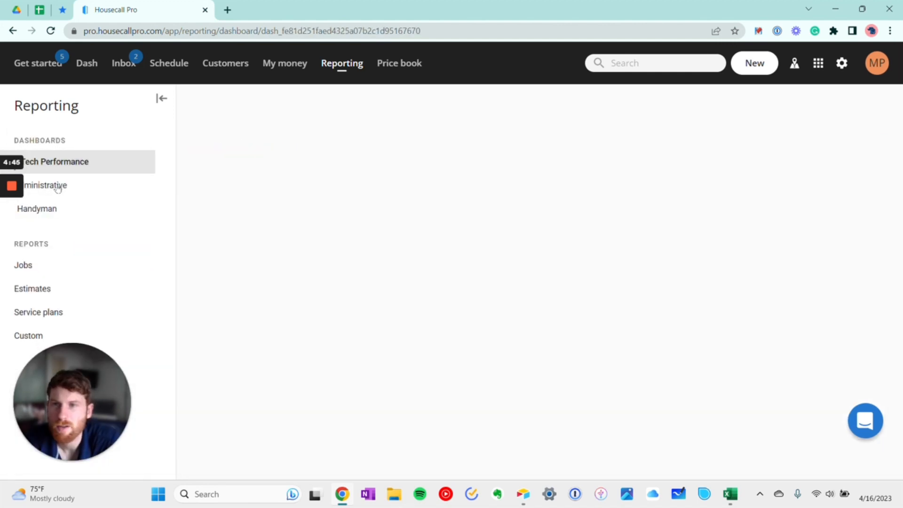
left_click(46, 185)
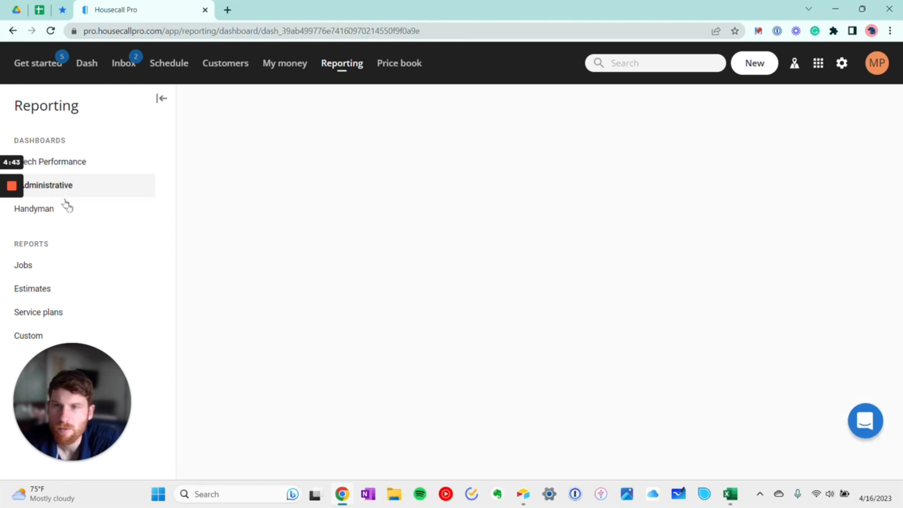
left_click(33, 208)
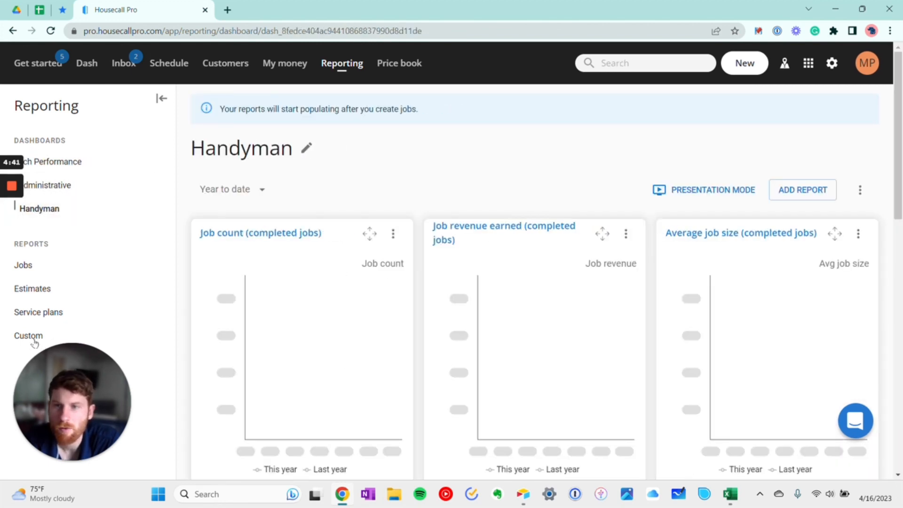
left_click(29, 336)
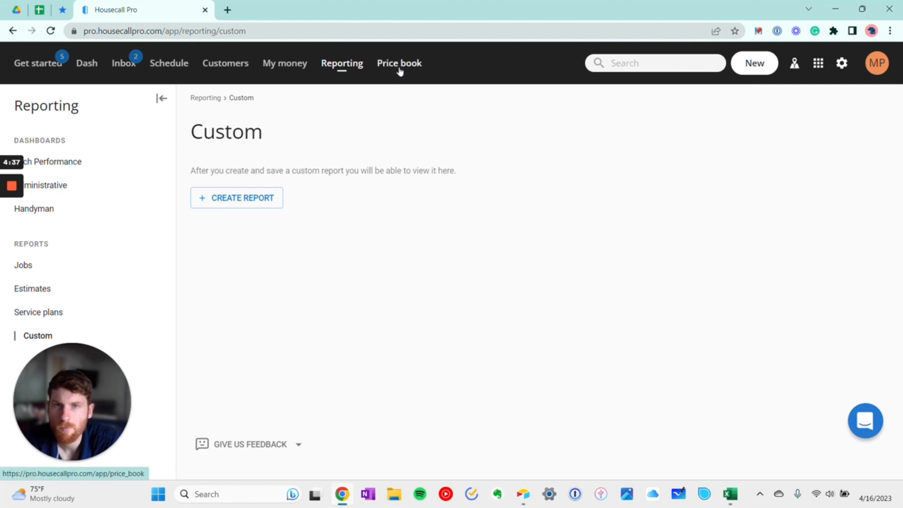
Return to the price book's Services page listing the Handyman industry.
left_click(398, 62)
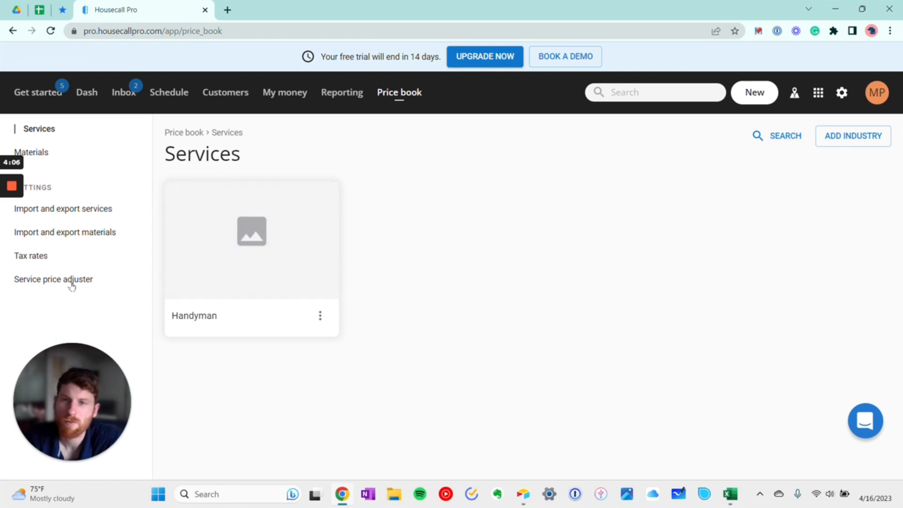
Open the service price adjuster and expand, then collapse, the Handyman category.
left_click(53, 279)
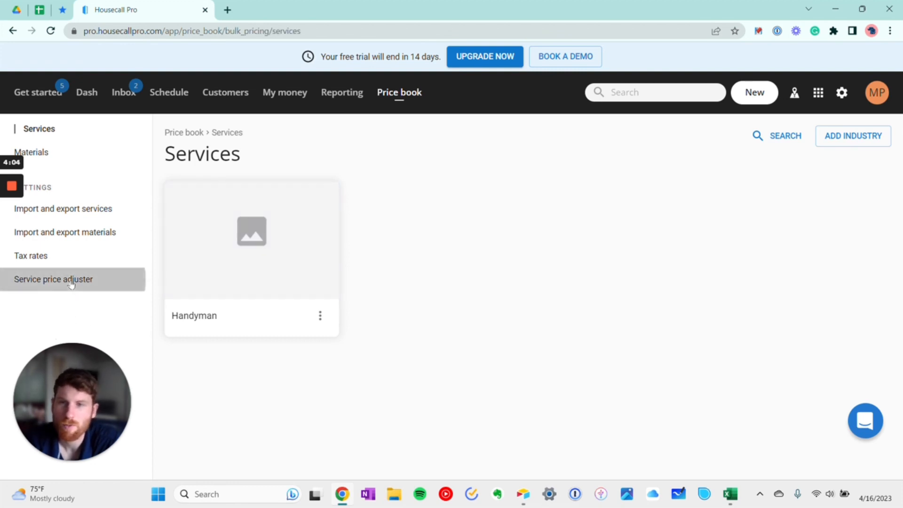
left_click(53, 278)
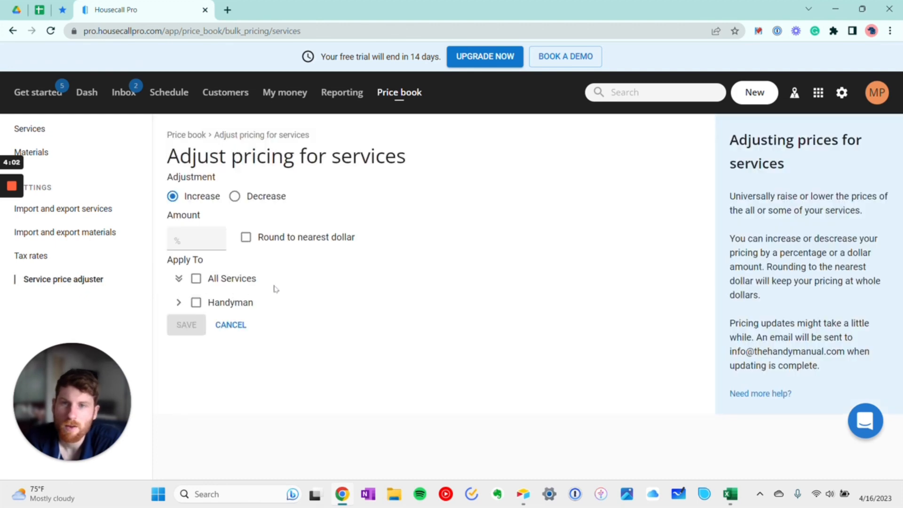
mouse_move(263, 231)
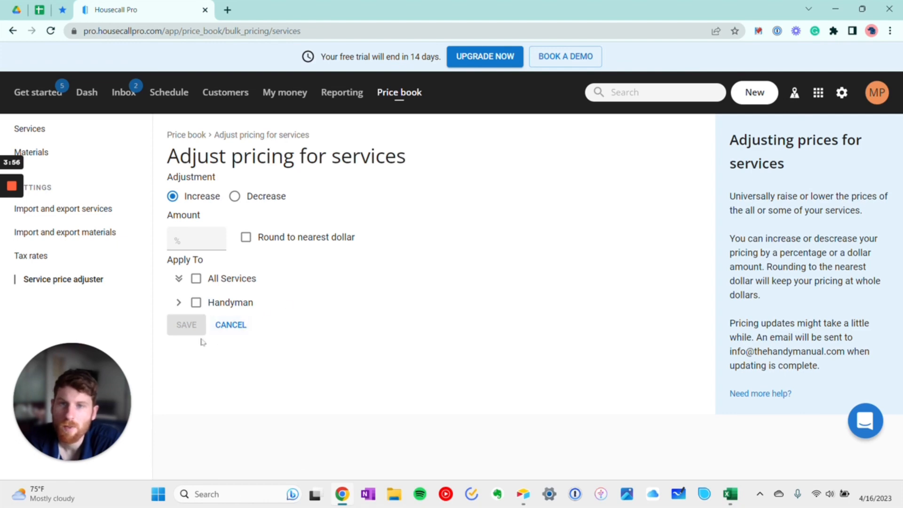
mouse_move(195, 302)
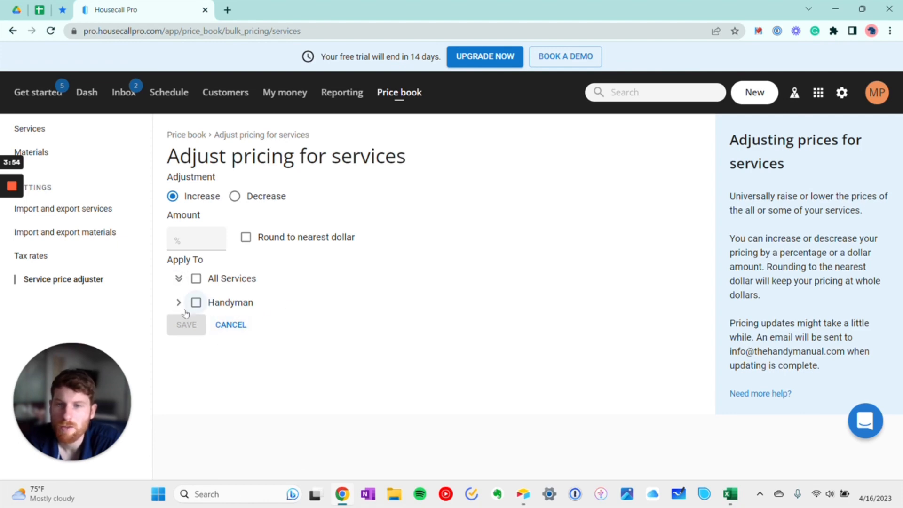
left_click(179, 302)
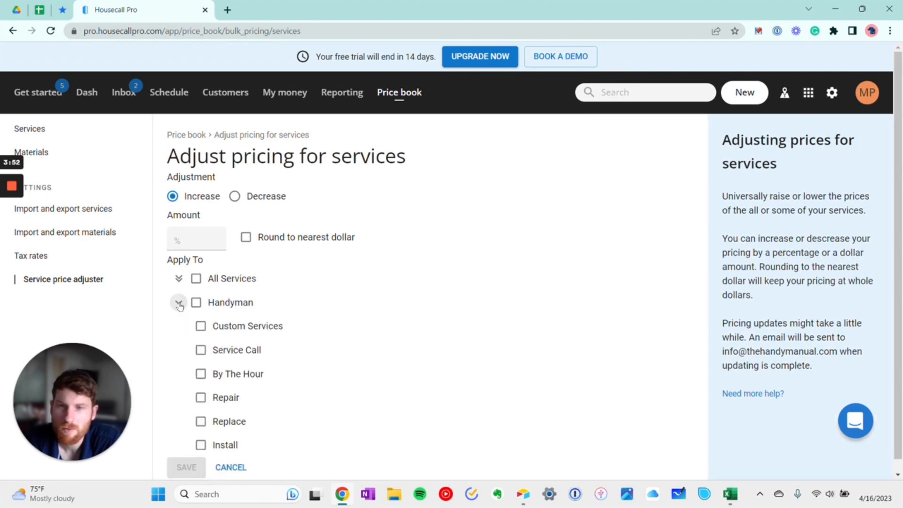
left_click(179, 302)
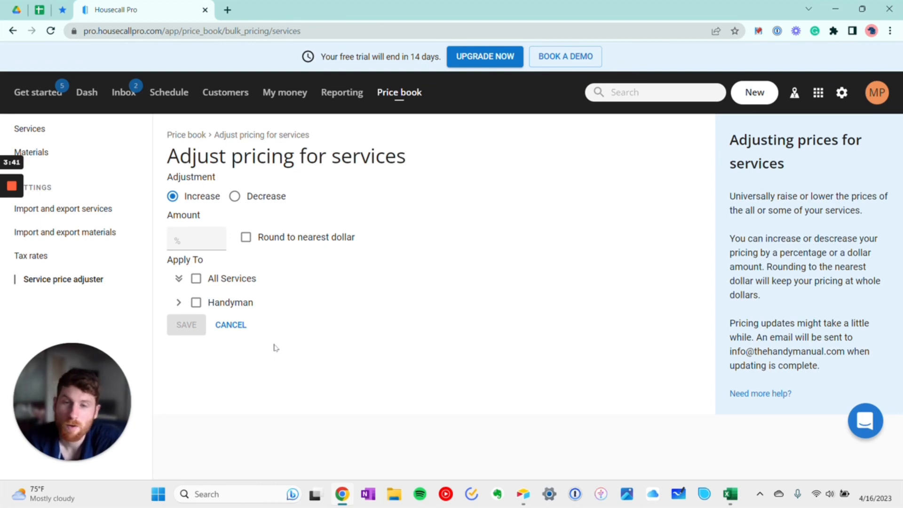
mouse_move(279, 344)
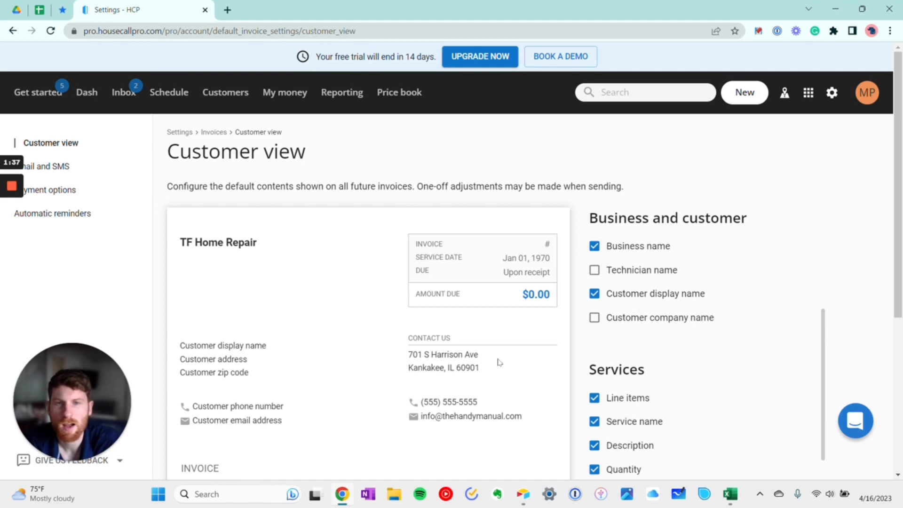
mouse_move(419, 333)
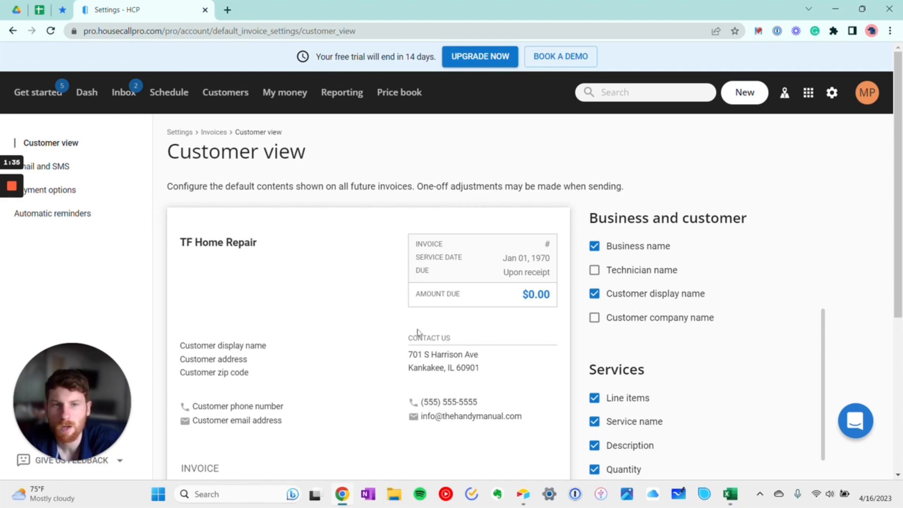
Hide an invoice line-item display option, then switch to the invoice Email and SMS settings.
scroll("down", 3)
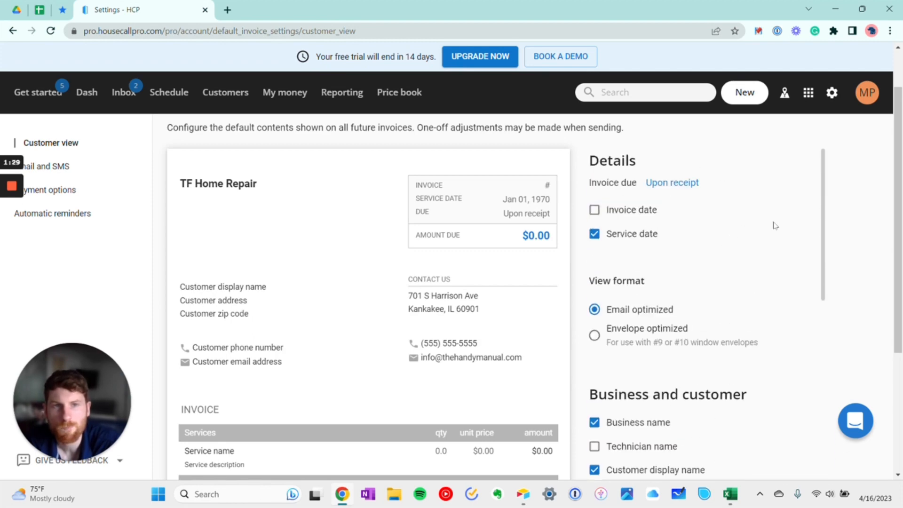
scroll("down", 3)
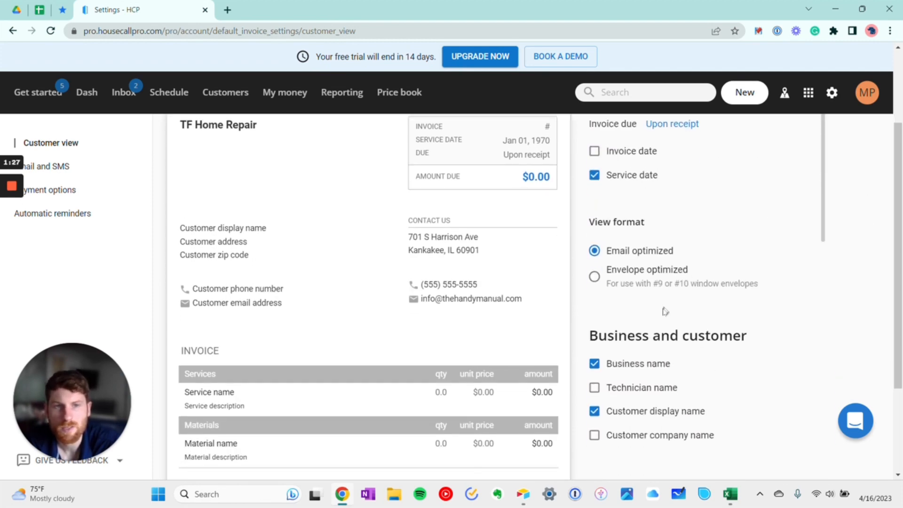
scroll("down", 3)
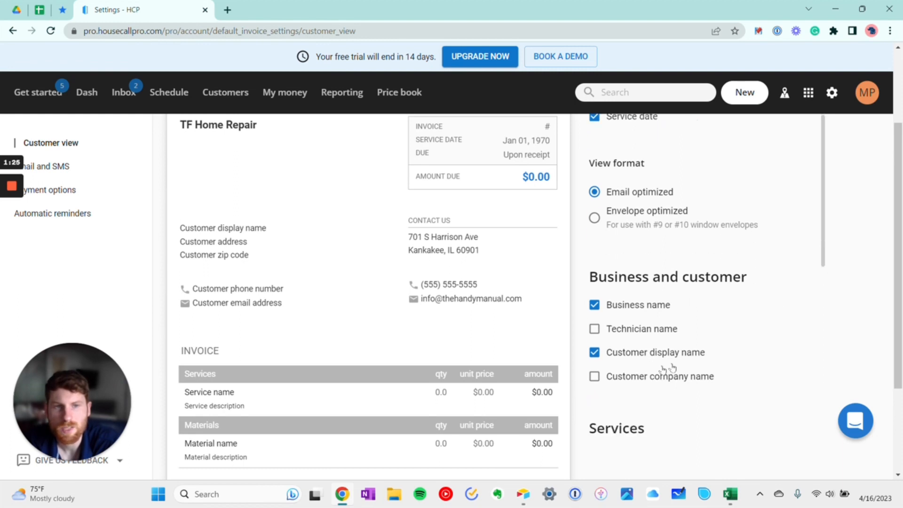
scroll("down", 3)
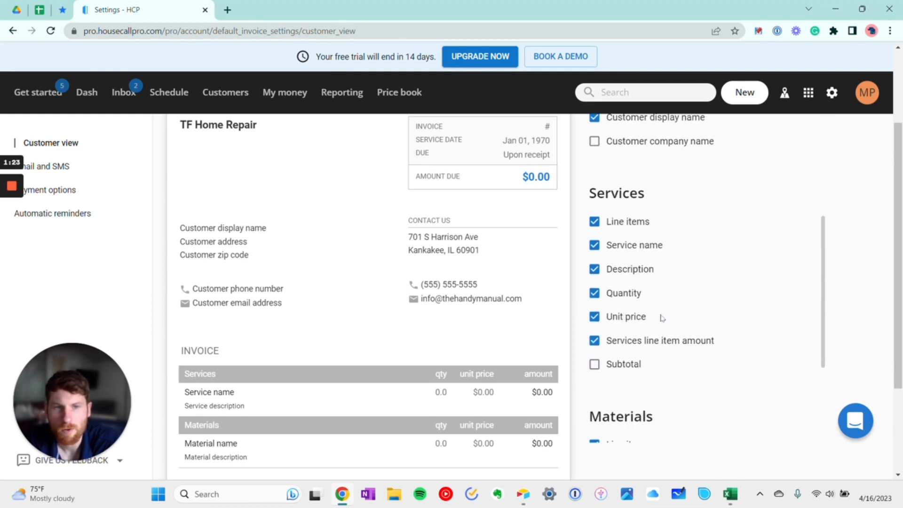
scroll("down", 3)
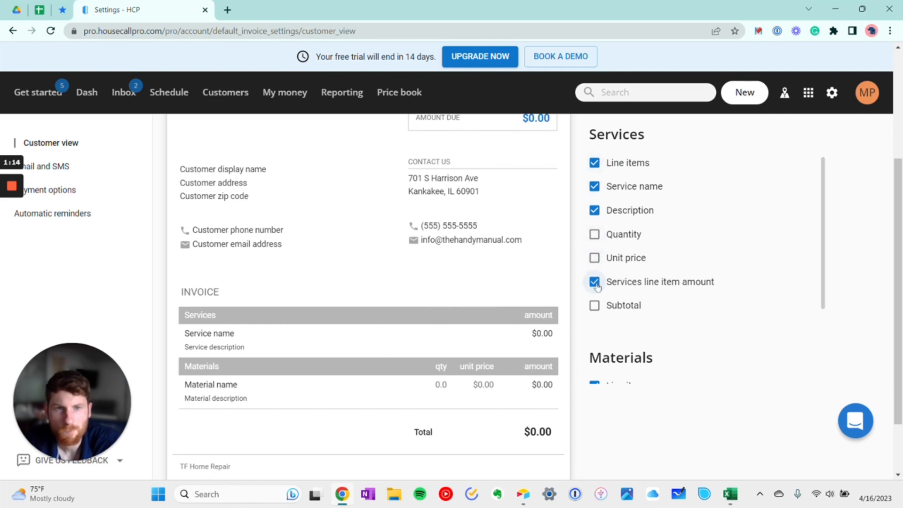
left_click(594, 282)
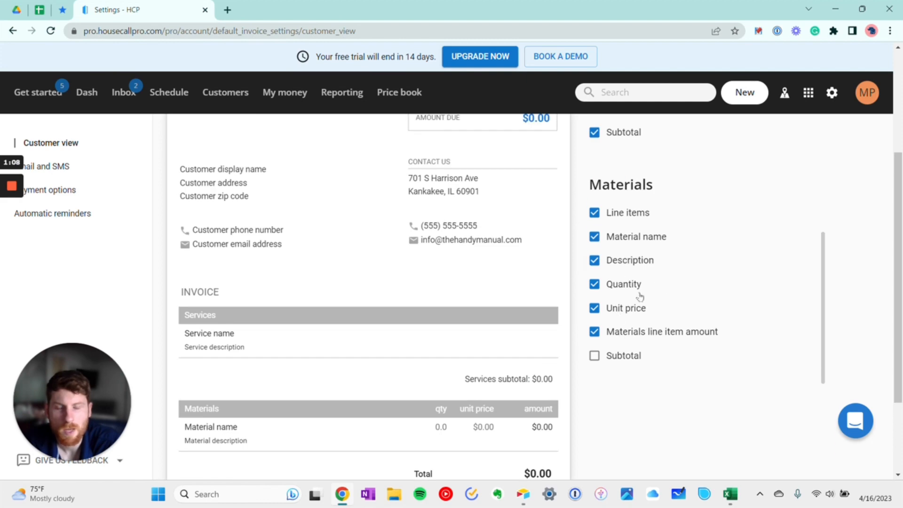
scroll("up", 3)
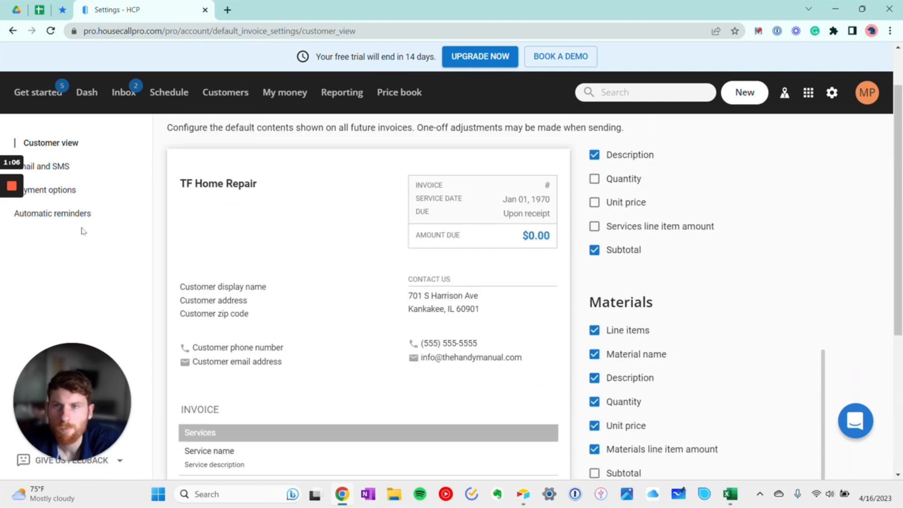
left_click(49, 166)
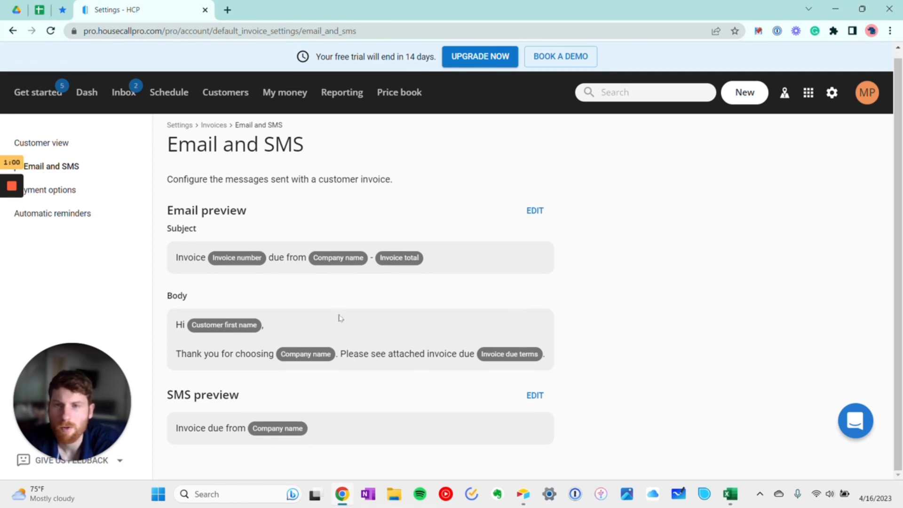
mouse_move(259, 280)
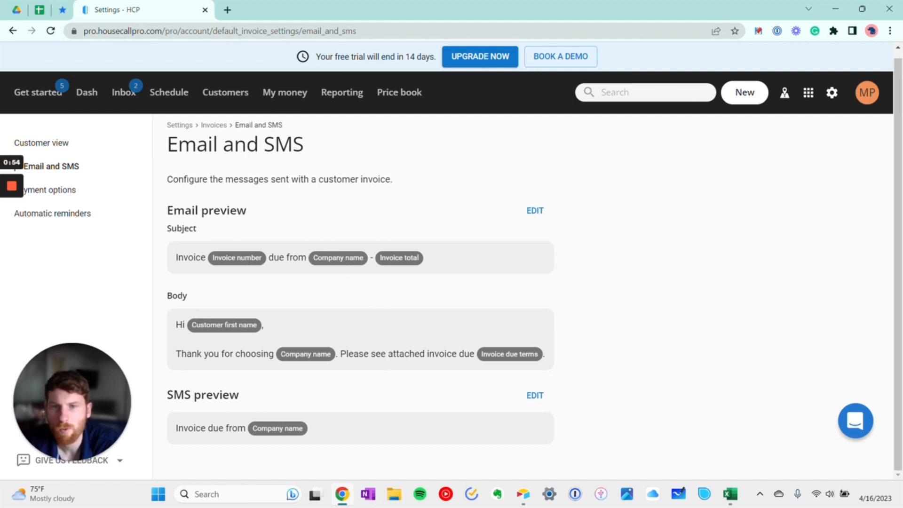
mouse_move(400, 323)
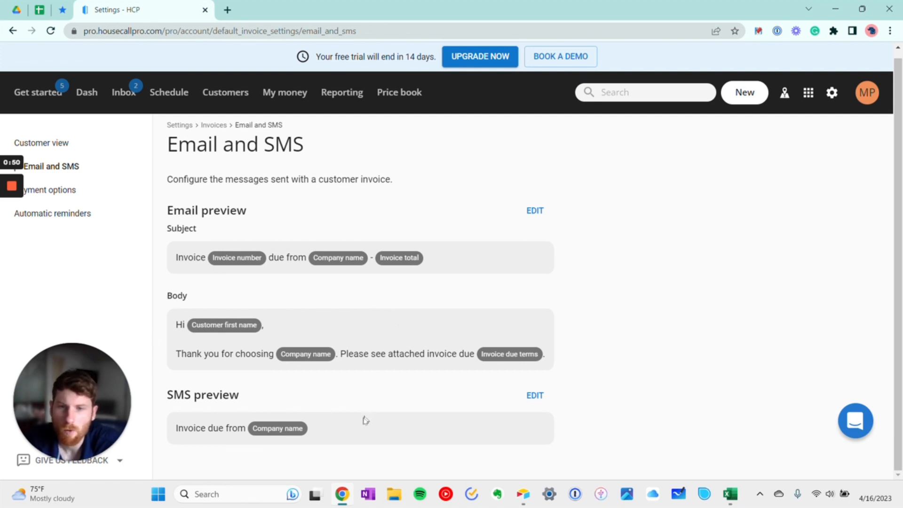
mouse_move(299, 393)
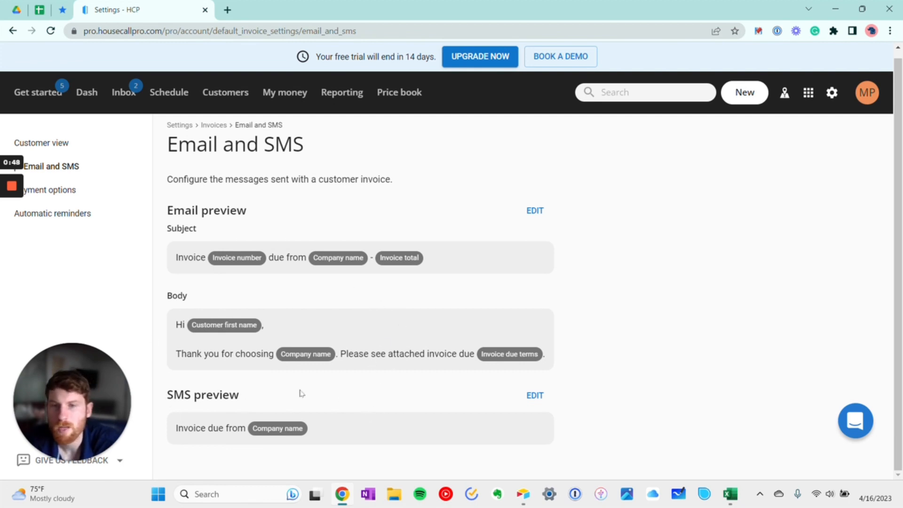
Review invoice Payment options requiring Connect My Bank, then view the Automatic reminders settings.
left_click(49, 189)
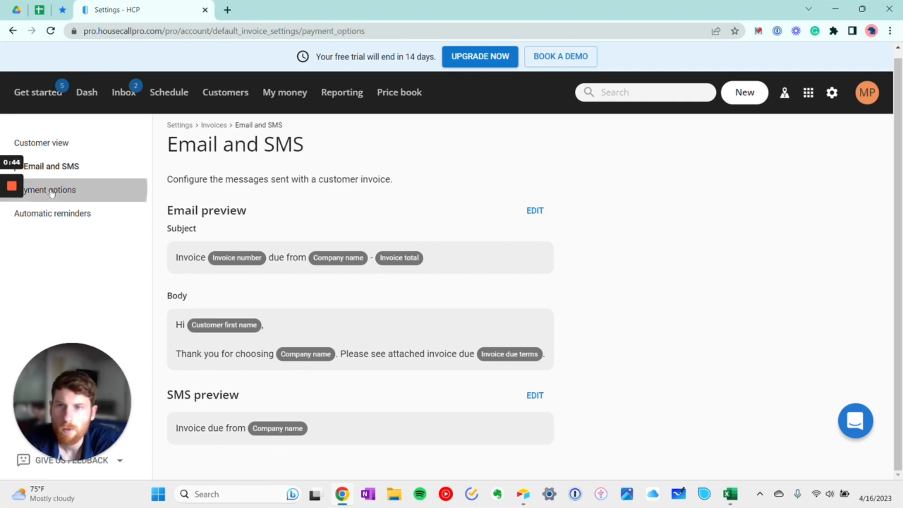
left_click(48, 190)
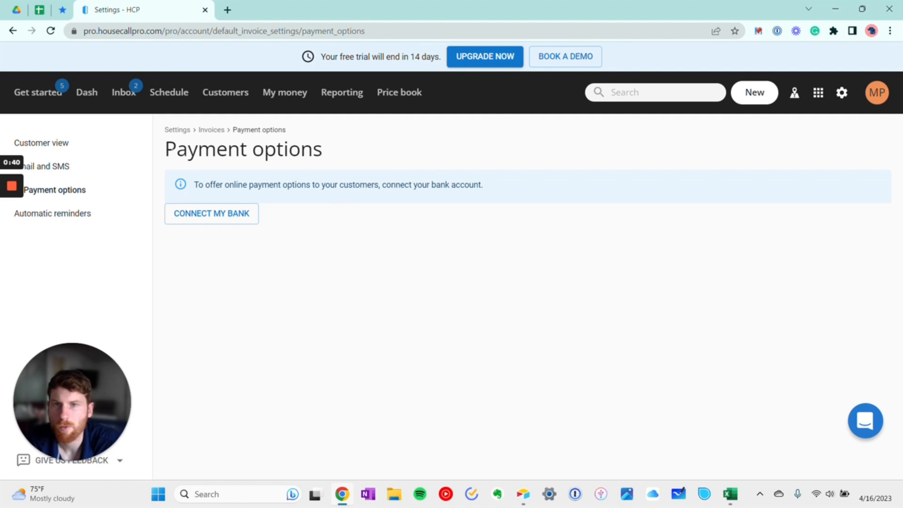
mouse_move(254, 300)
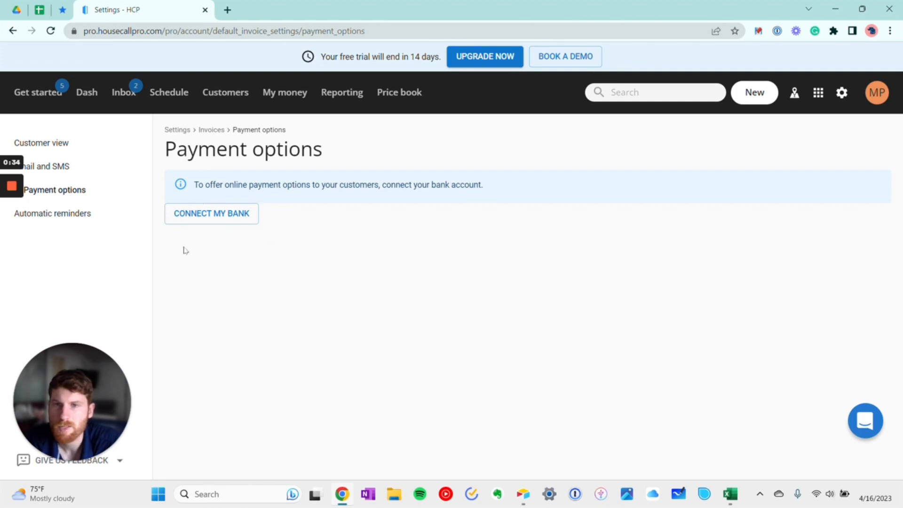
left_click(53, 213)
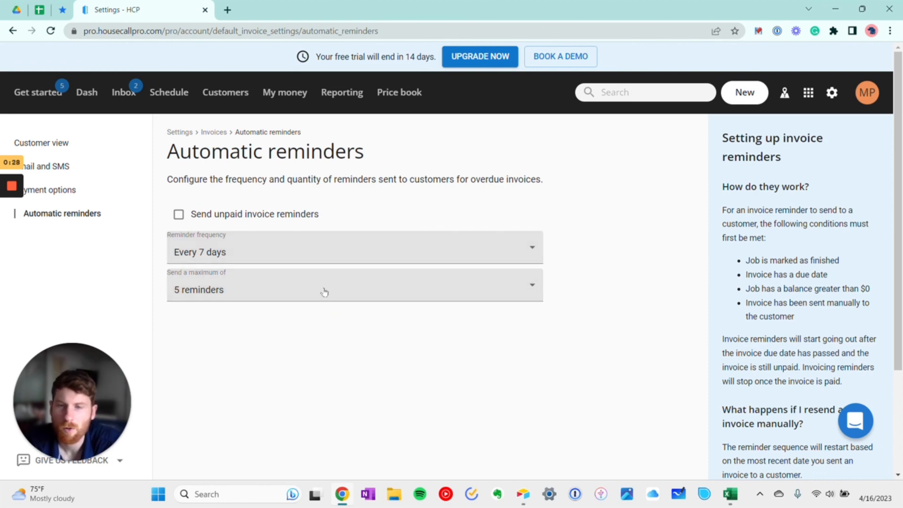
left_click(354, 252)
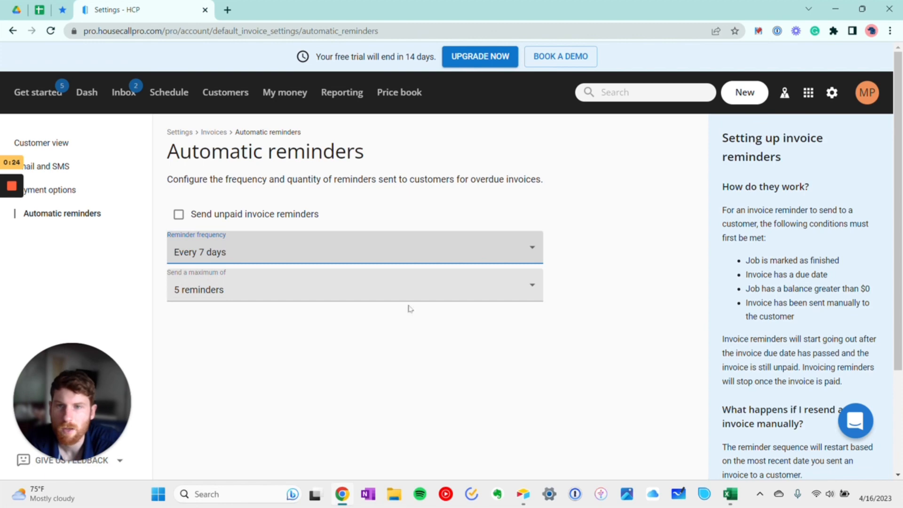
left_click(353, 289)
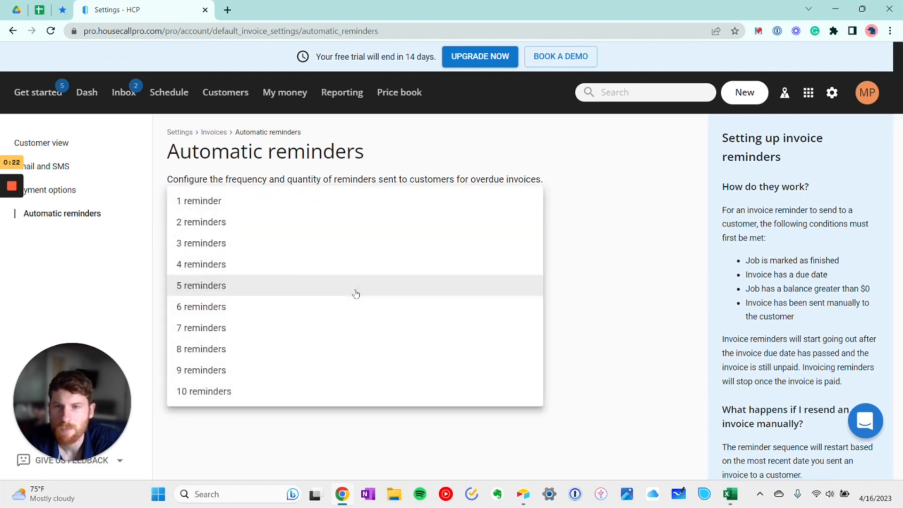
mouse_move(456, 363)
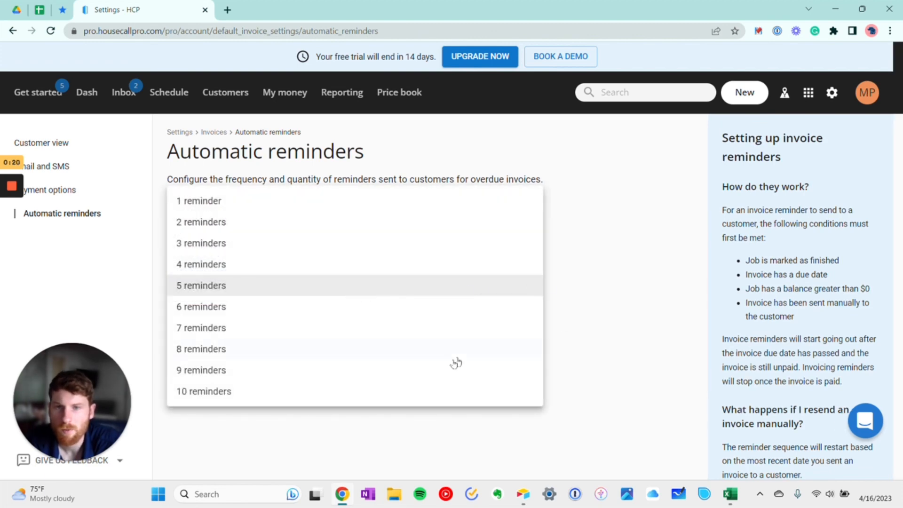
left_click(201, 285)
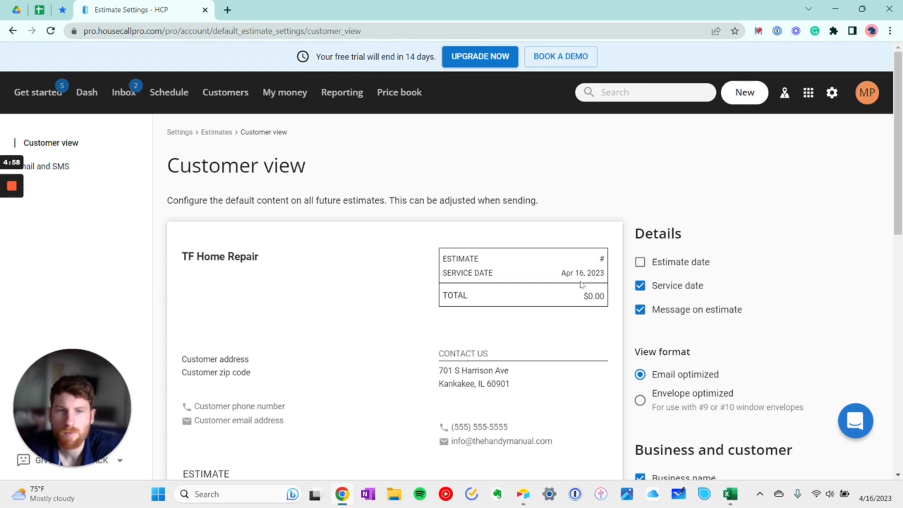
Hide service unit prices, material quantities and material line items on estimates.
scroll("down", 3)
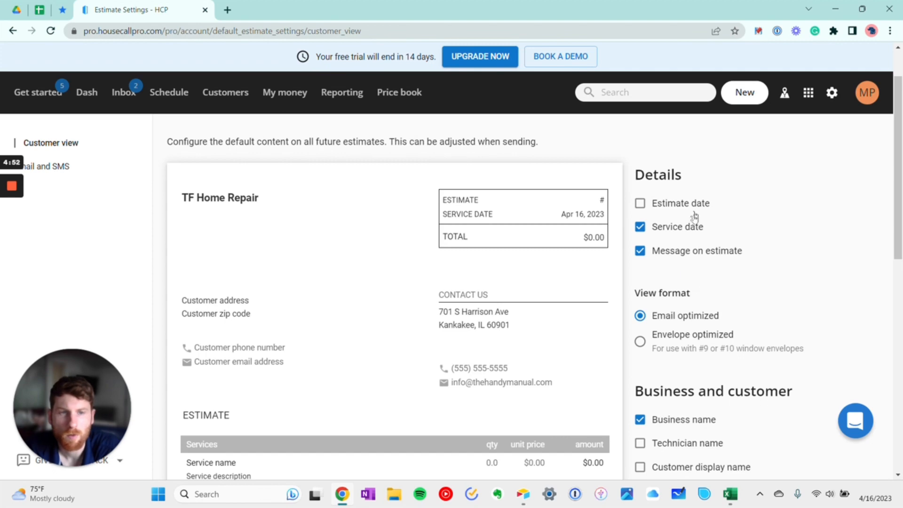
scroll("down", 3)
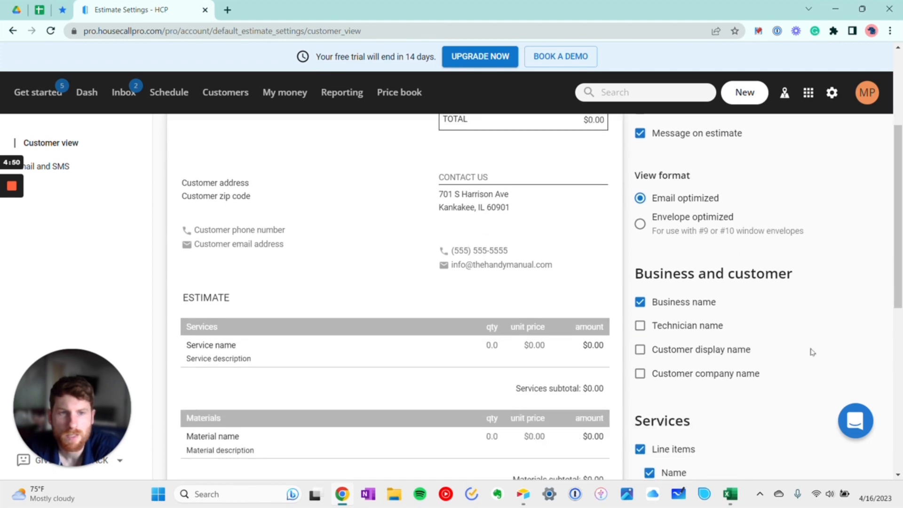
scroll("down", 3)
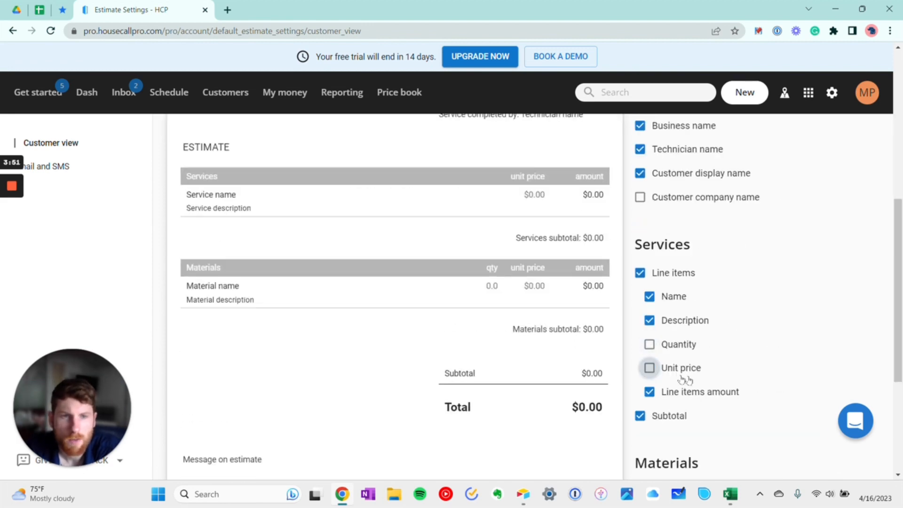
left_click(649, 368)
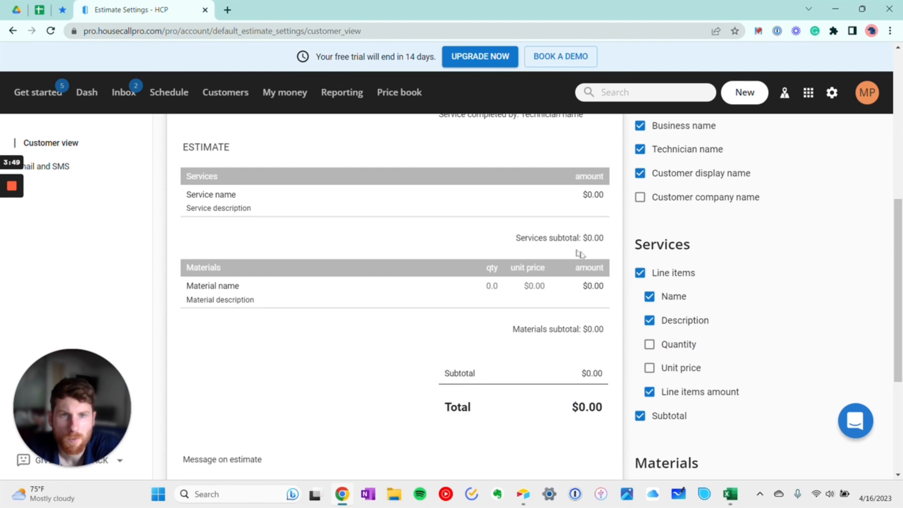
scroll("down", 3)
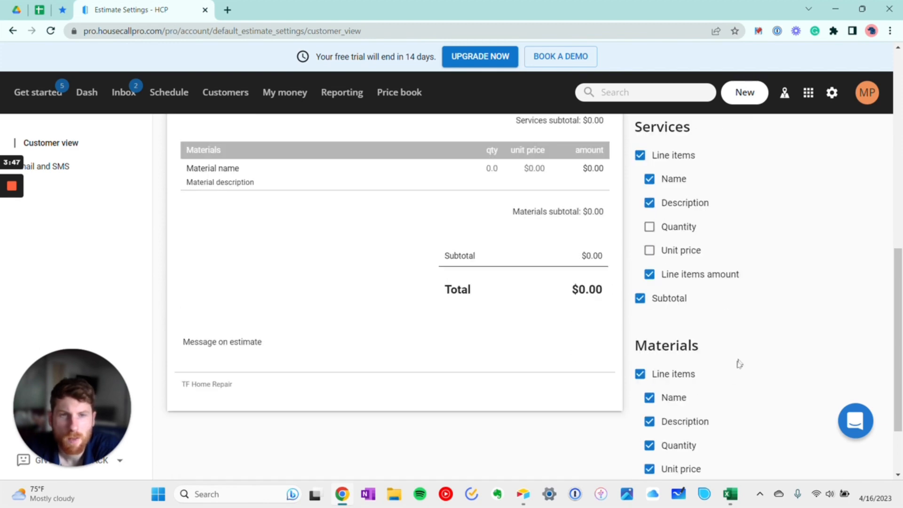
scroll("down", 3)
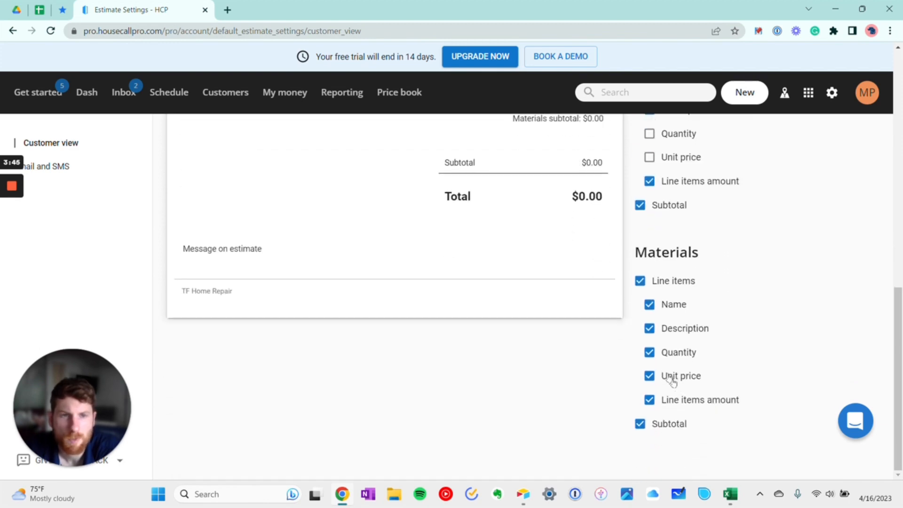
left_click(650, 352)
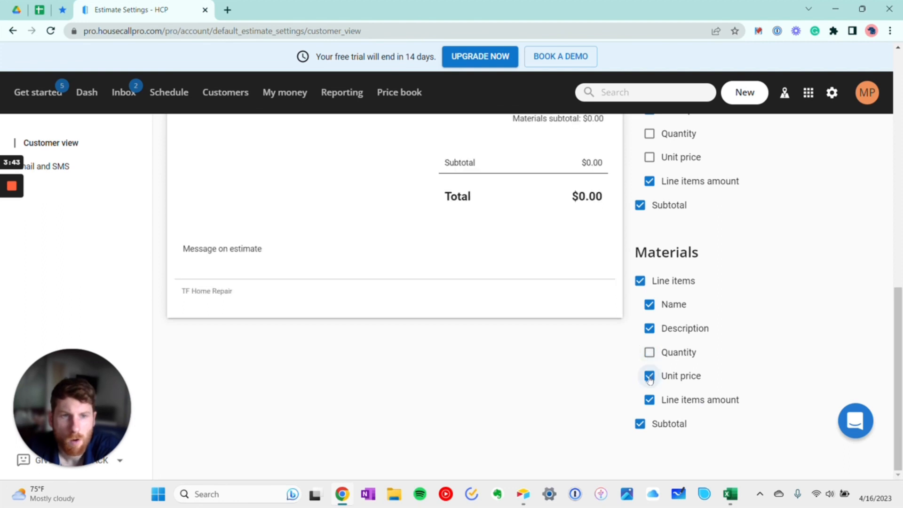
left_click(649, 375)
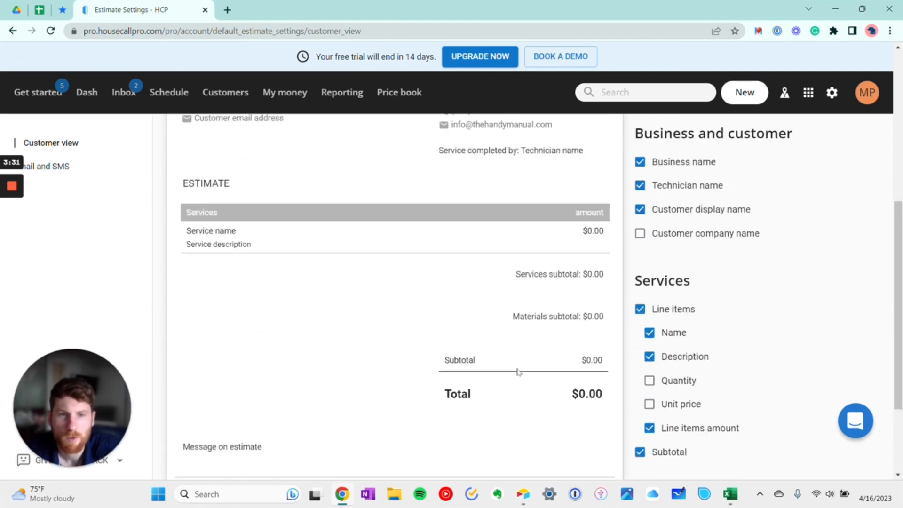
Preview the estimate email subject, body and SMS message on the Email and SMS page.
left_click(49, 166)
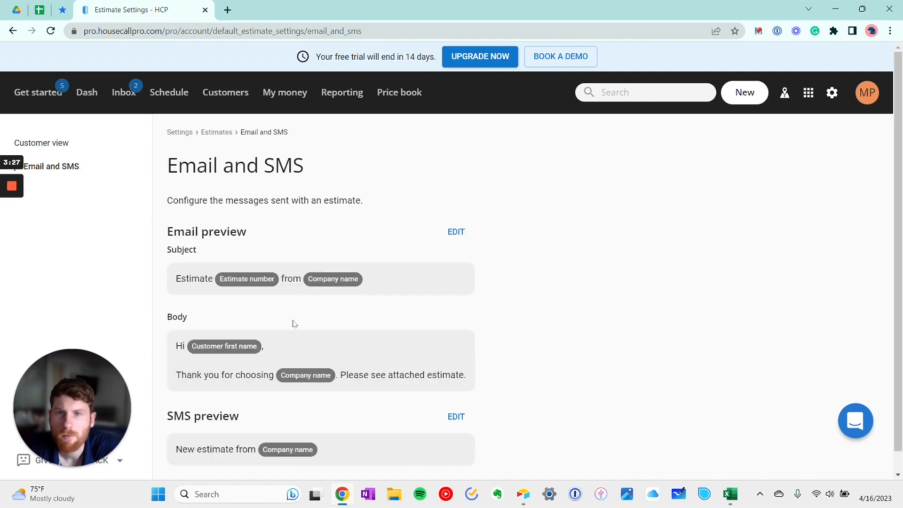
scroll("down", 3)
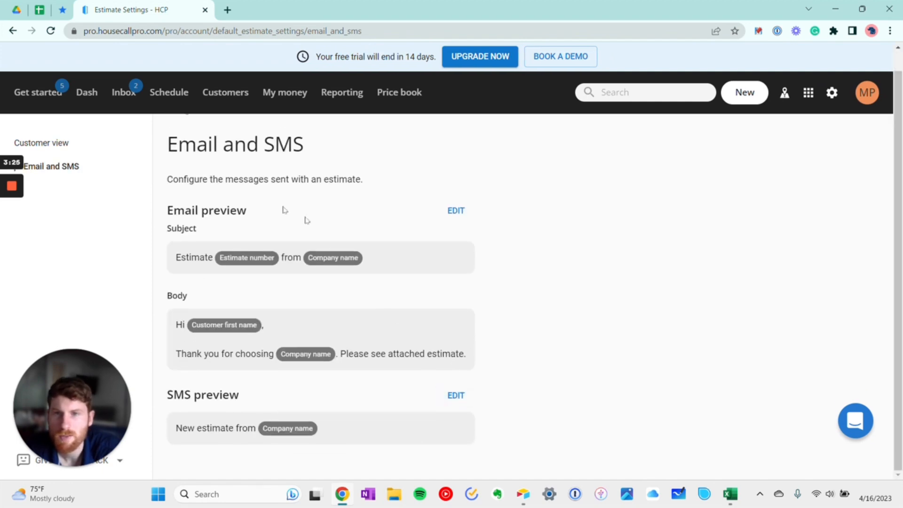
mouse_move(394, 441)
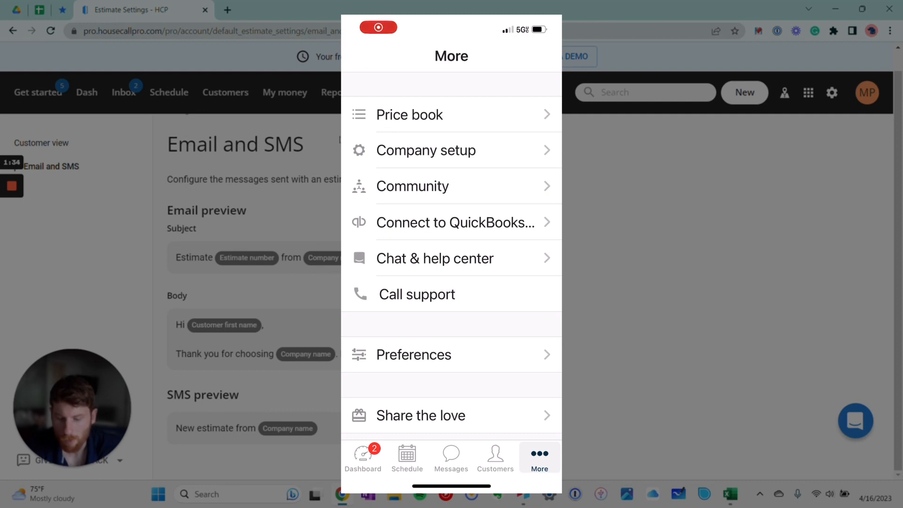
In the mobile app's Preferences, set Default Navigation App to Google Maps.
left_click(413, 355)
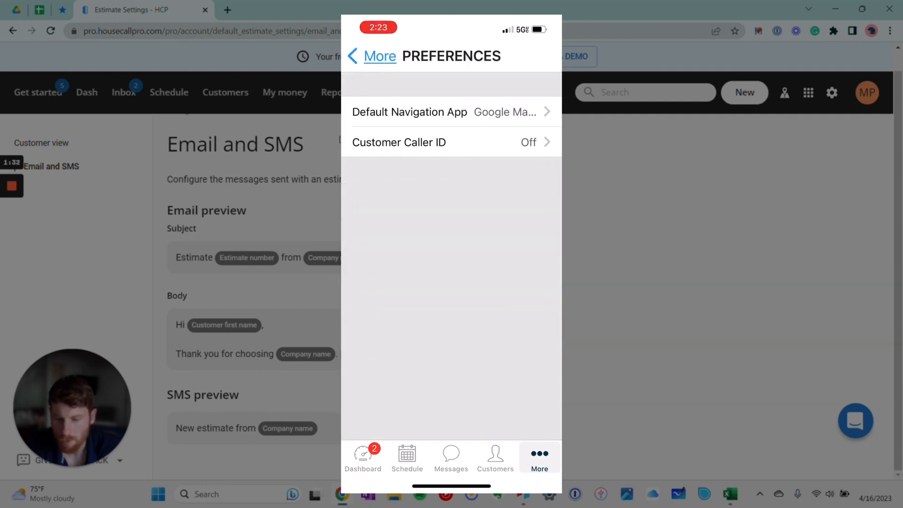
left_click(409, 112)
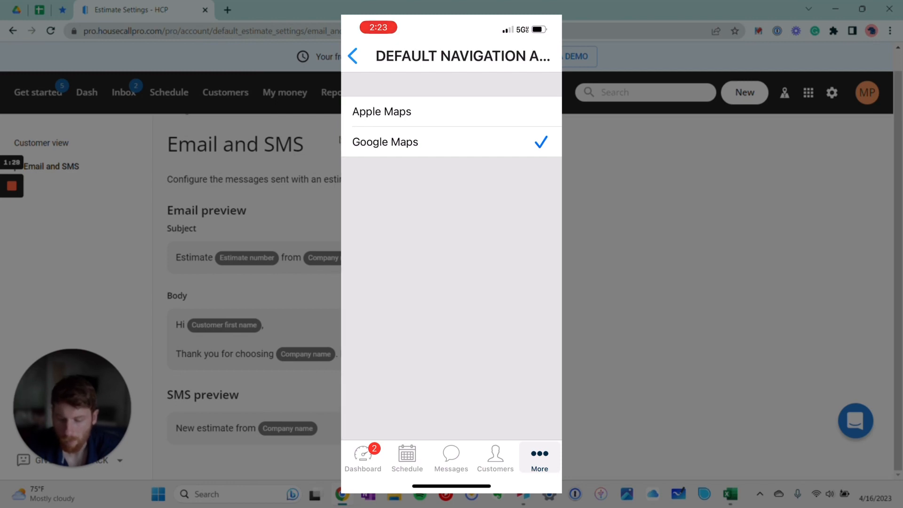
left_click(356, 57)
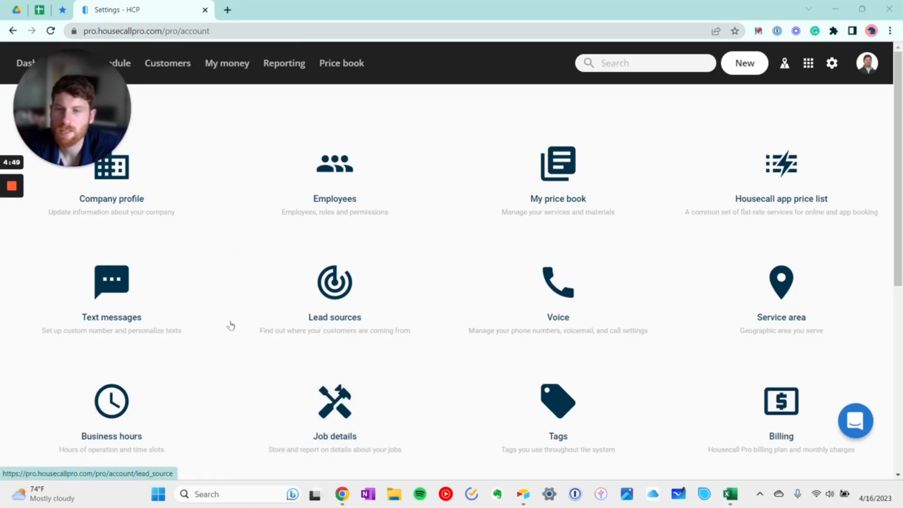
Turn off the Job scheduled text notification in Text messages settings and confirm.
left_click(111, 294)
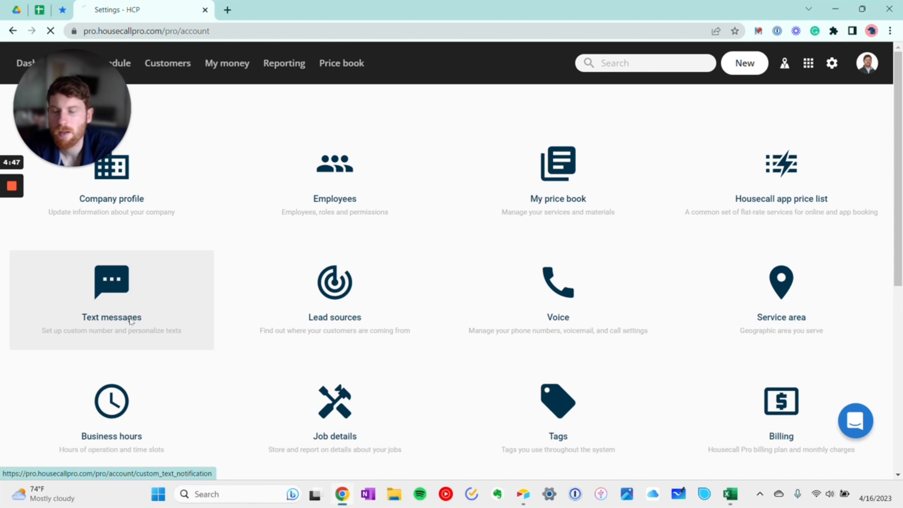
left_click(111, 300)
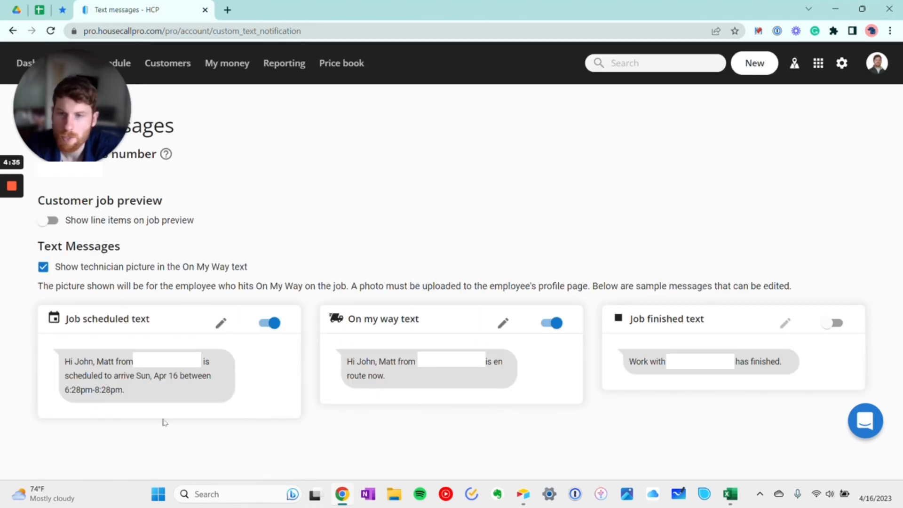
left_click(221, 323)
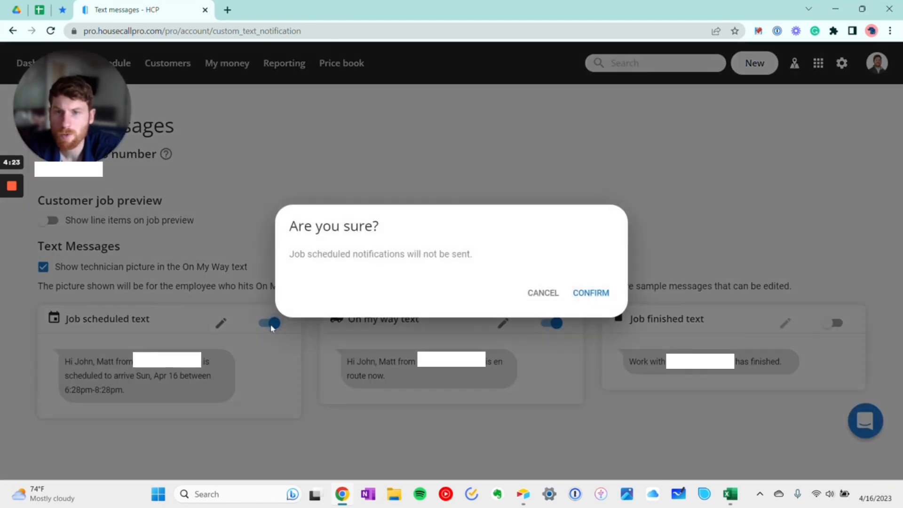
left_click(591, 292)
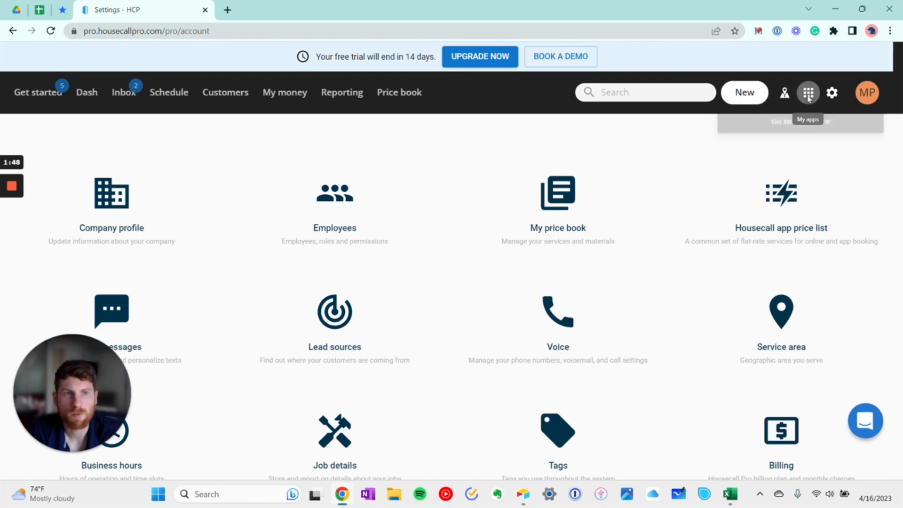
Go to the App store, scroll through featured, operations and revenue add-ons, and open Online Booking.
left_click(808, 92)
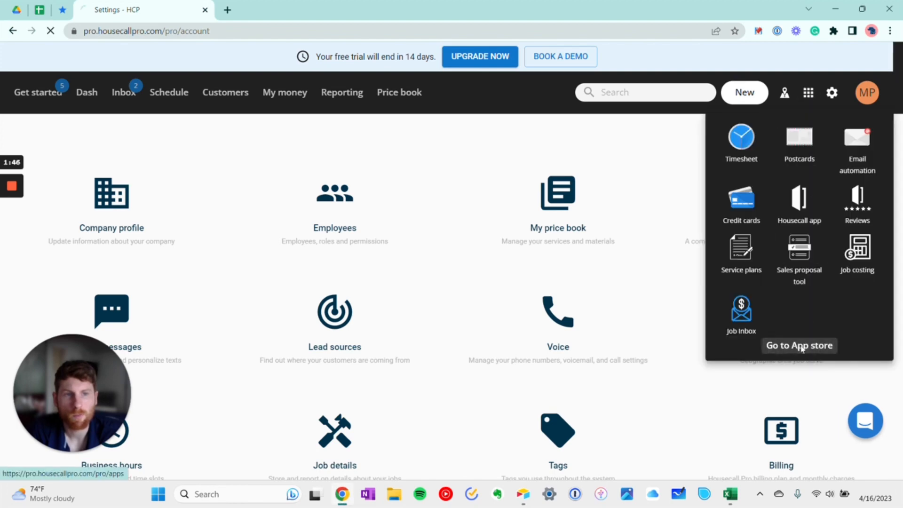
left_click(799, 345)
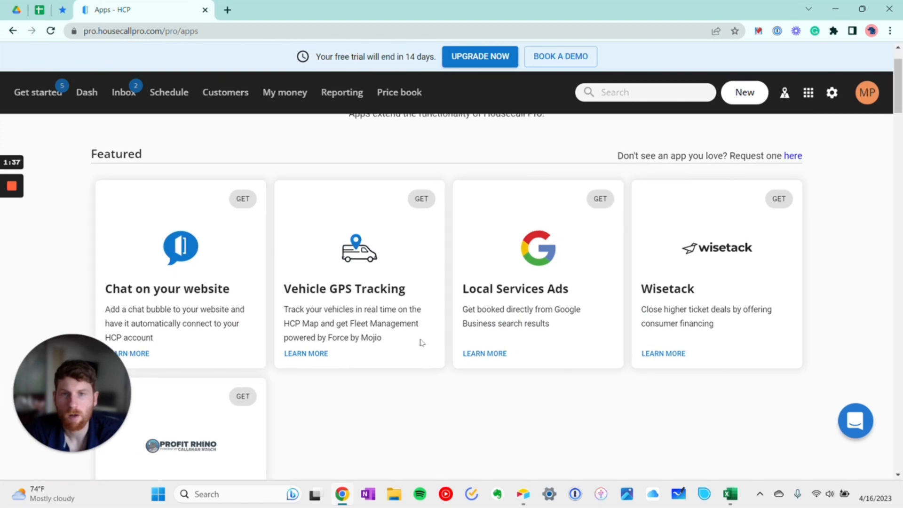
scroll("down", 3)
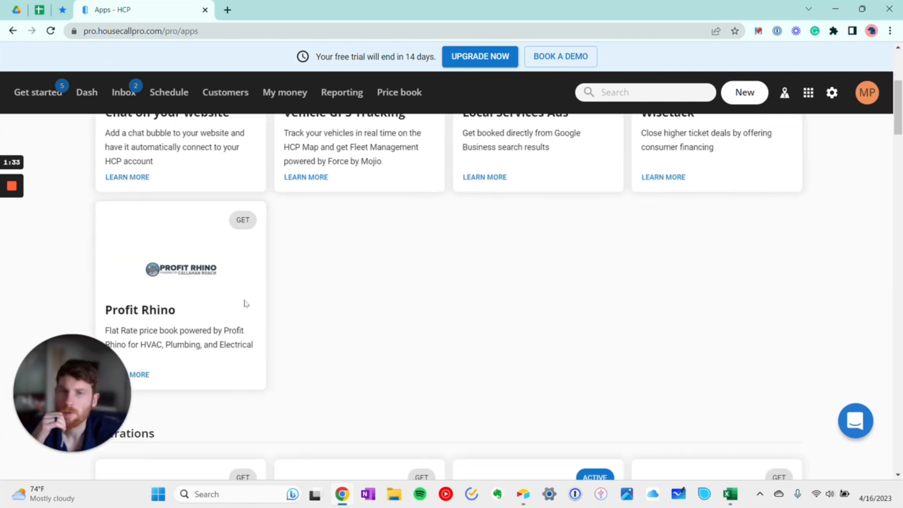
scroll("down", 3)
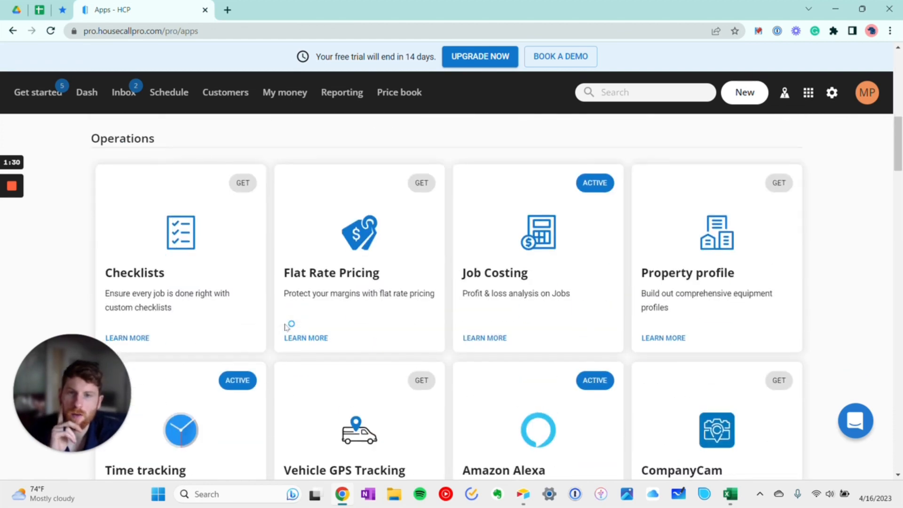
scroll("down", 3)
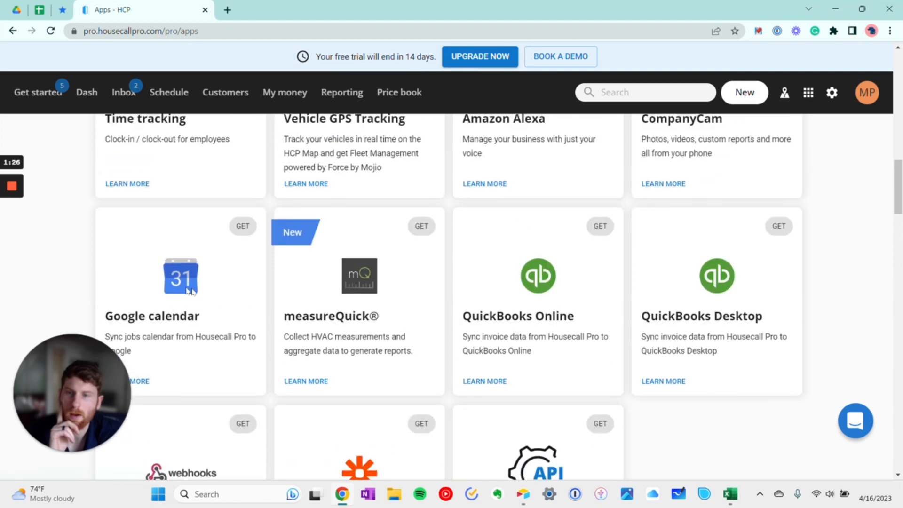
scroll("down", 3)
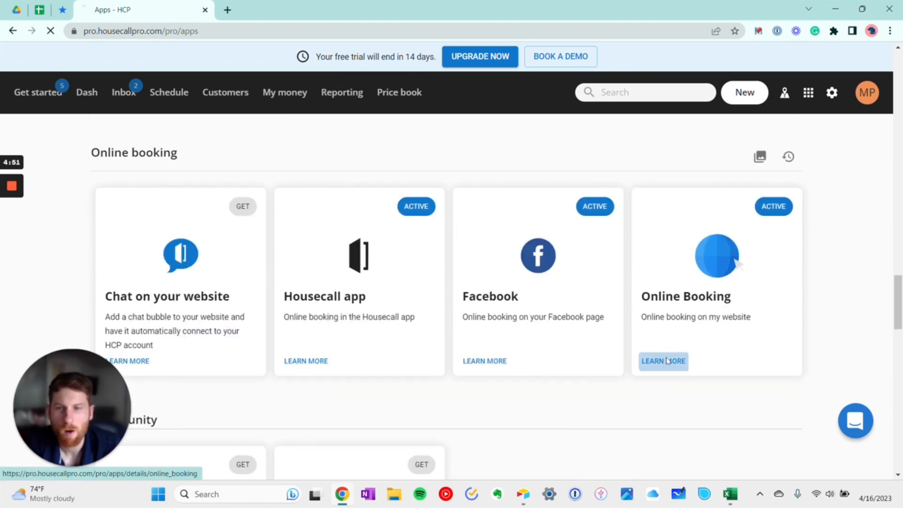
left_click(662, 361)
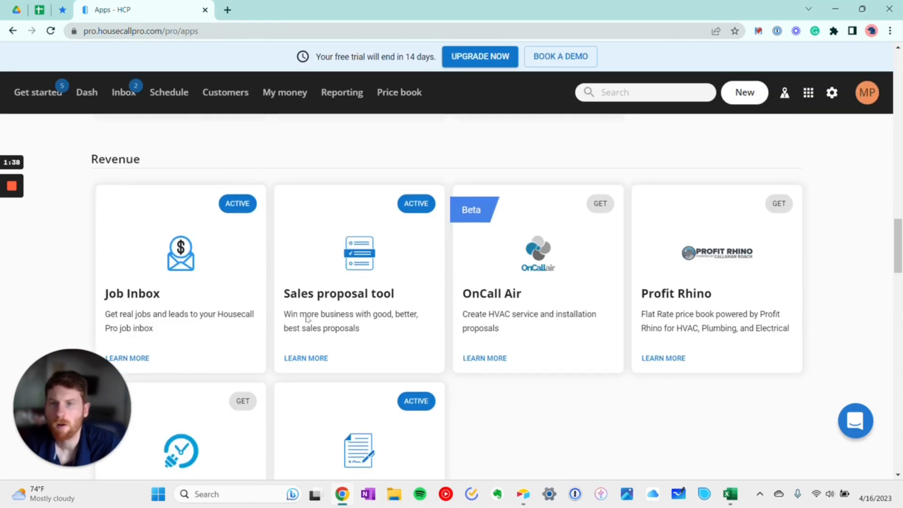
Open the Job Inbox details and scroll to the Job Partners toggles.
left_click(127, 357)
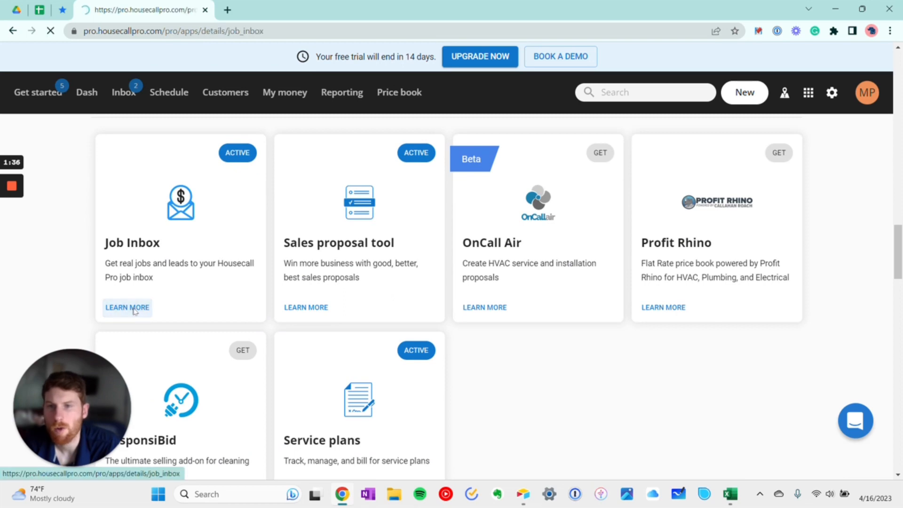
left_click(128, 307)
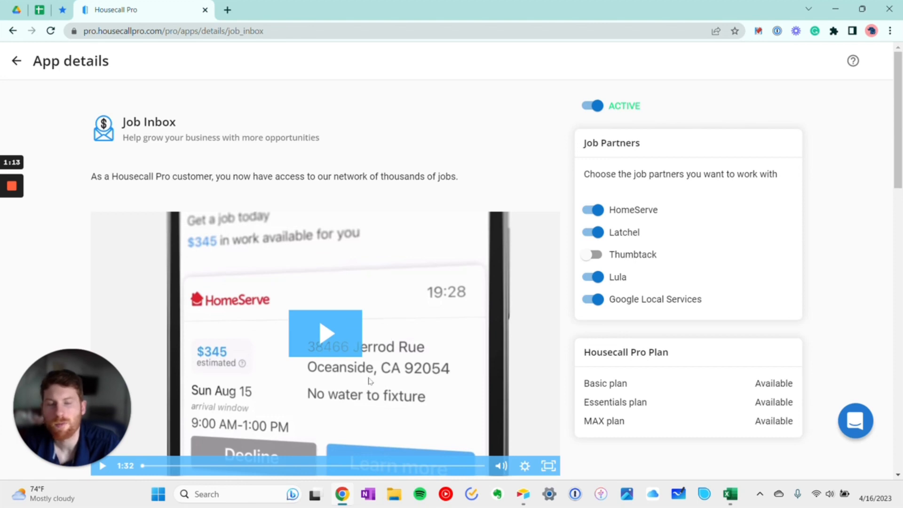
mouse_move(279, 353)
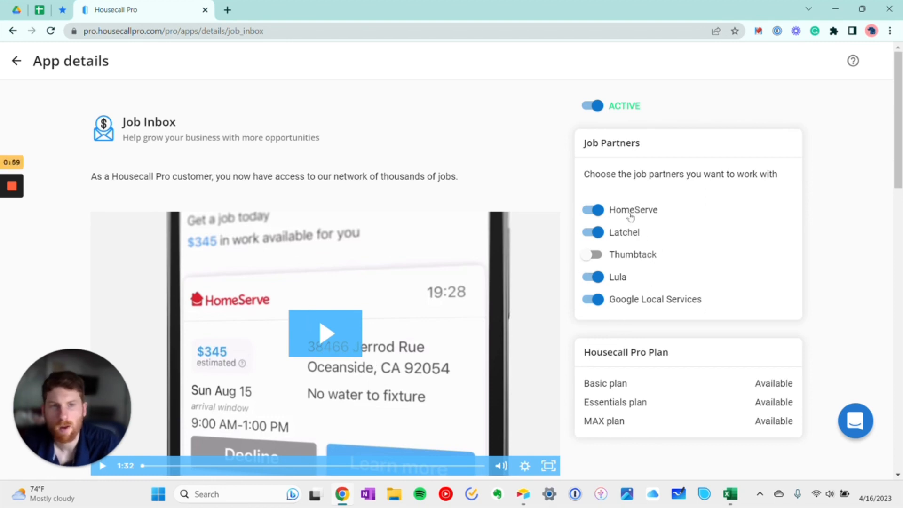
mouse_move(772, 187)
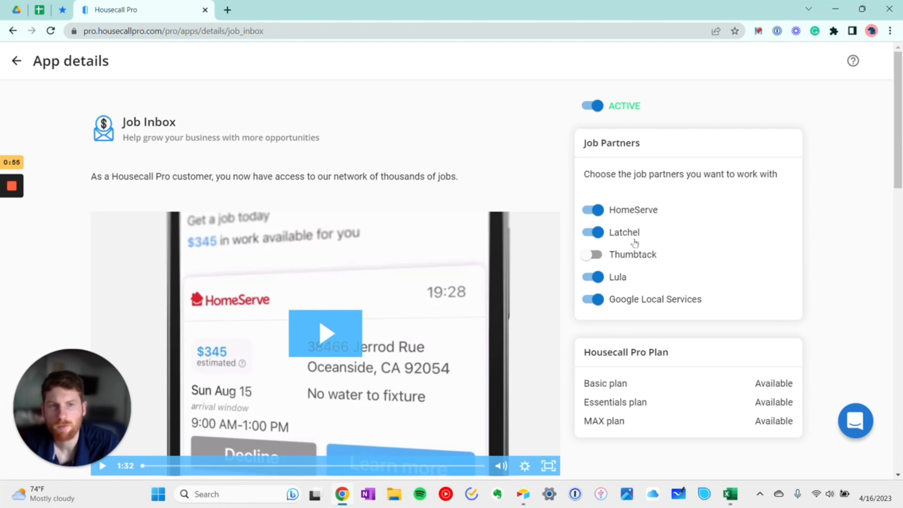
mouse_move(623, 316)
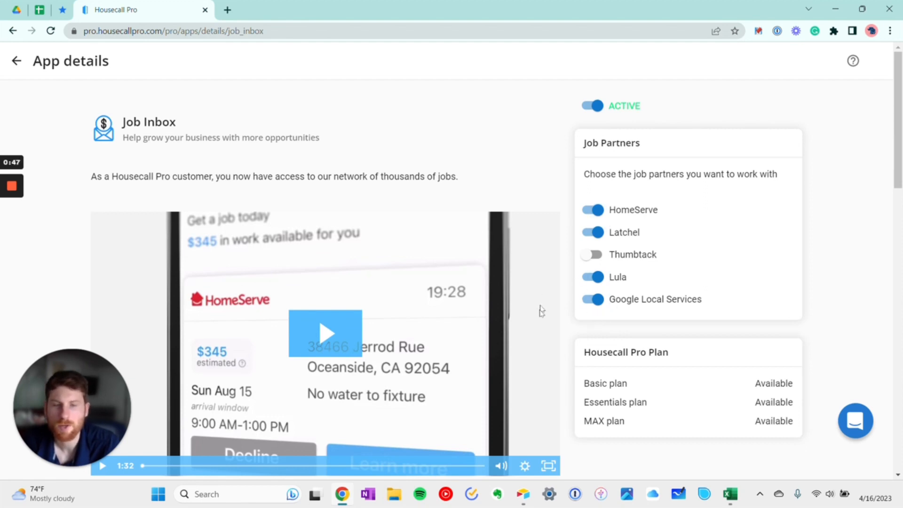
scroll("down", 3)
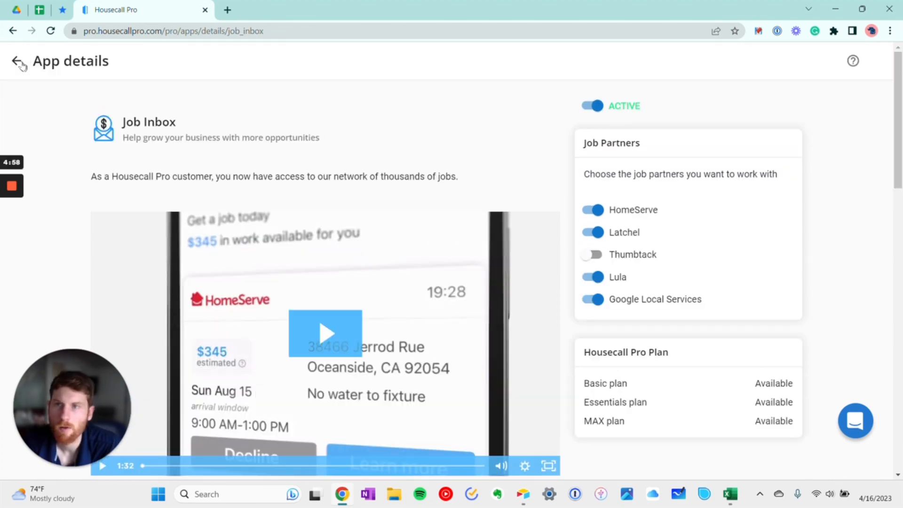
Leave the Job Inbox page and scroll to find the Reviews add-on.
left_click(15, 61)
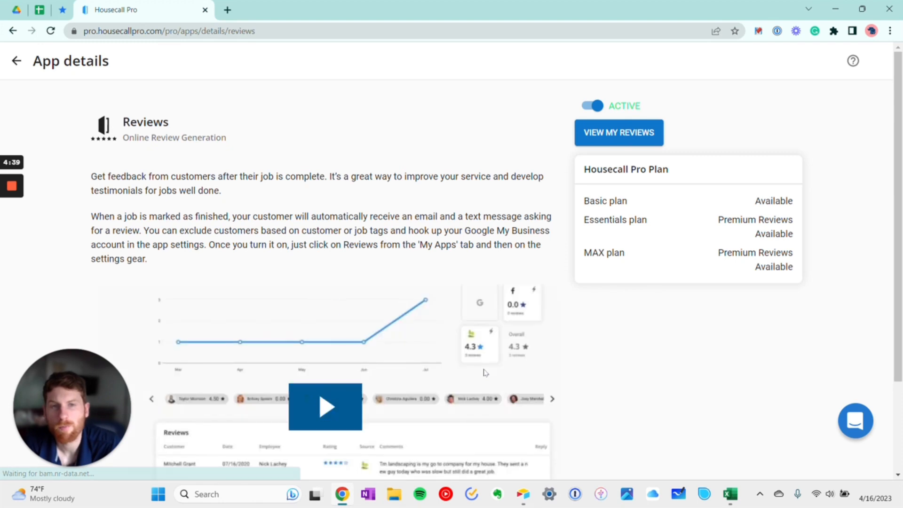
mouse_move(440, 360)
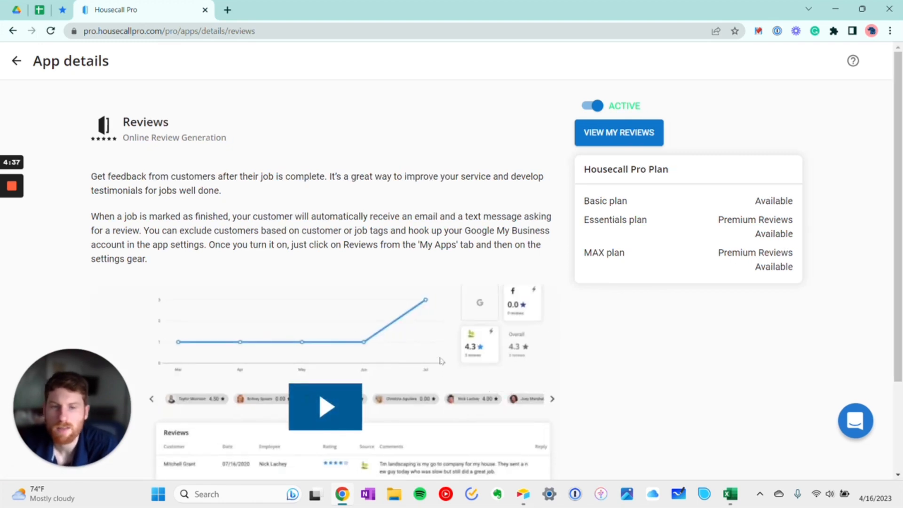
scroll("down", 3)
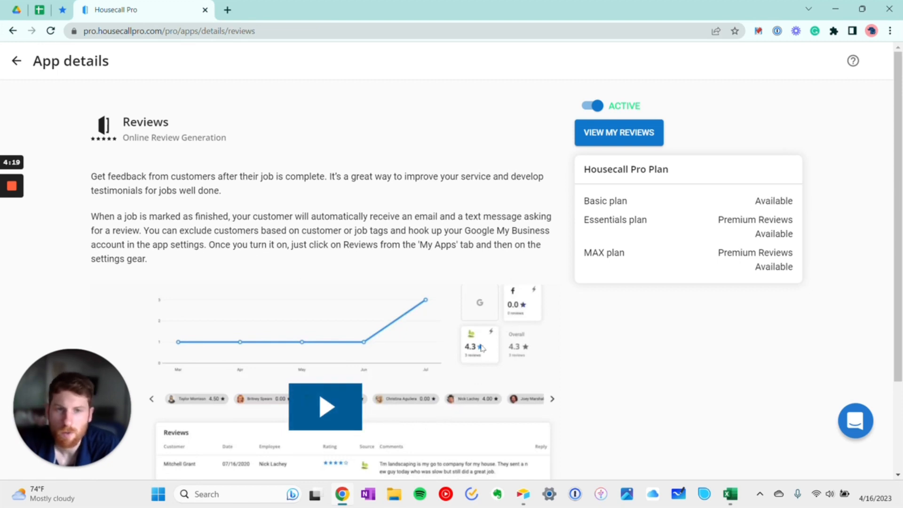
mouse_move(517, 351)
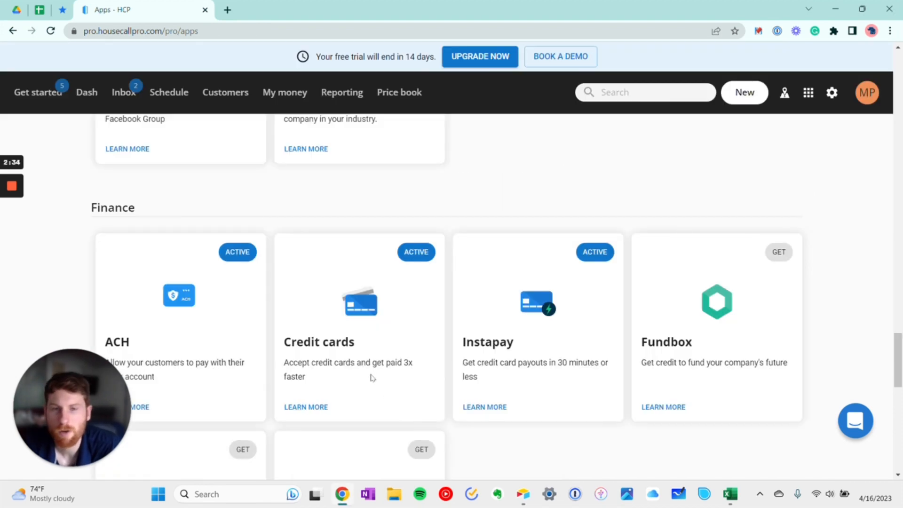
Open the Instapay add-on details and start setup to reach Connect your bank.
scroll("down", 3)
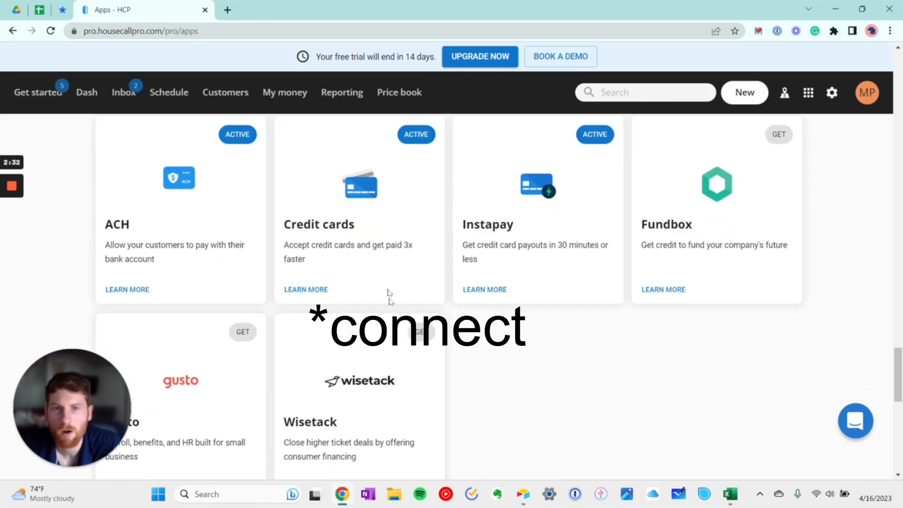
left_click(484, 290)
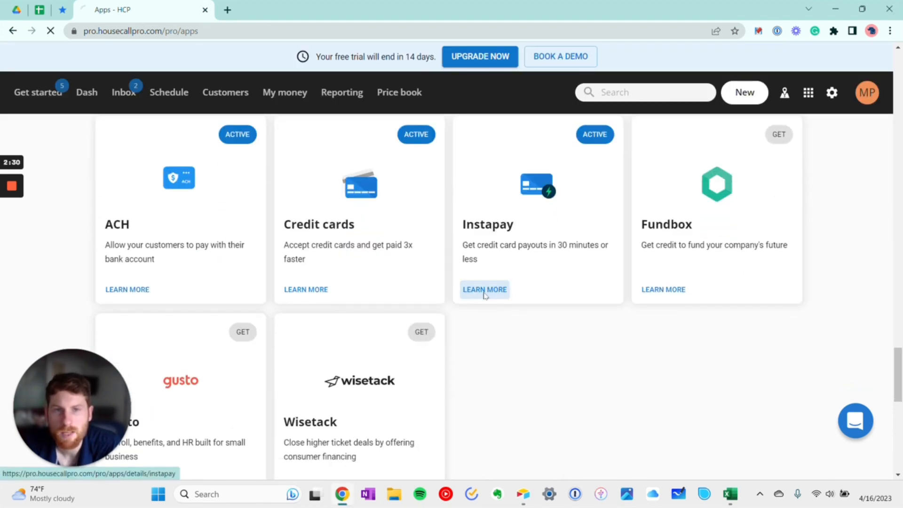
left_click(485, 289)
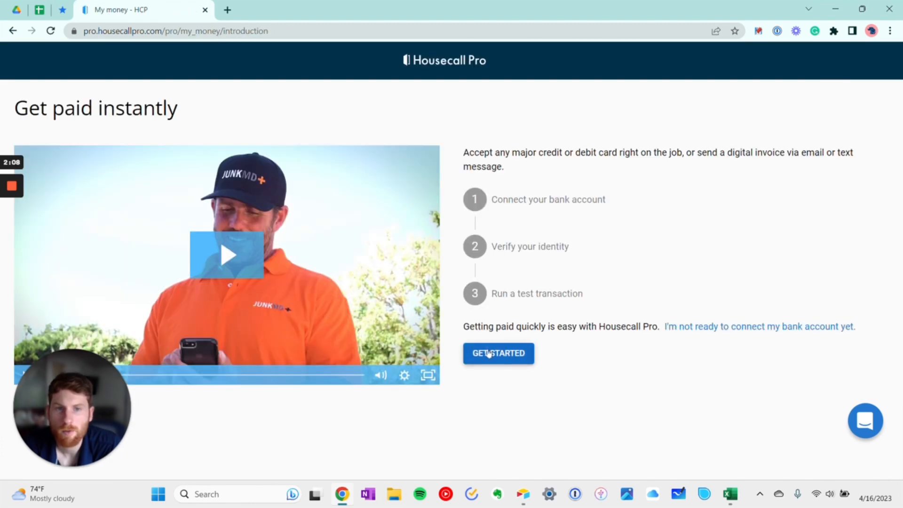
left_click(498, 353)
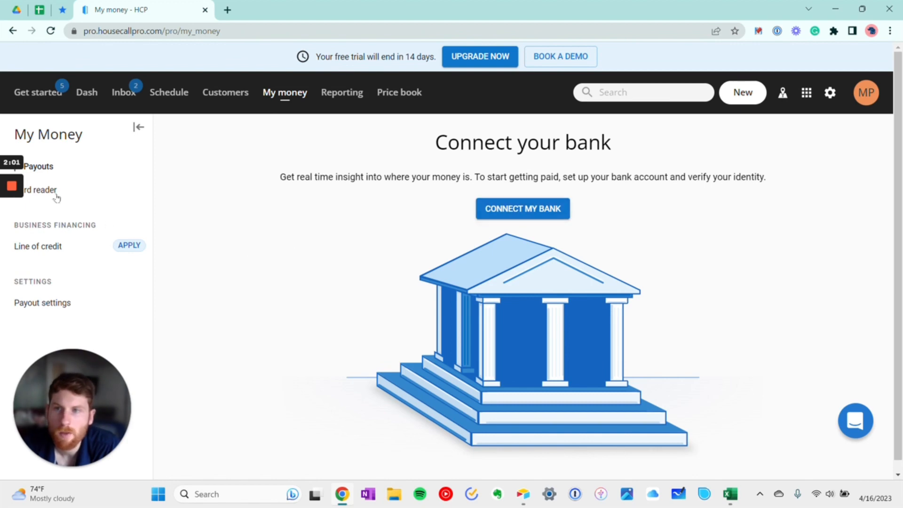
left_click(39, 190)
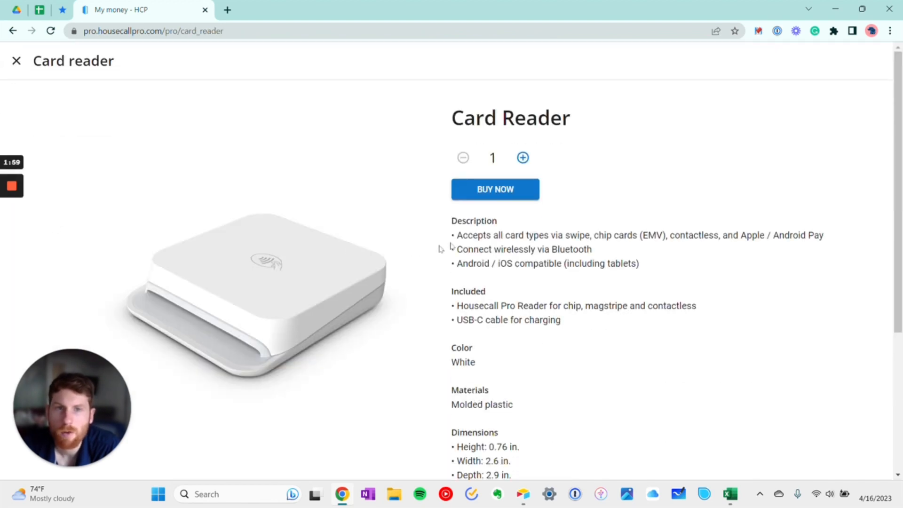
mouse_move(353, 350)
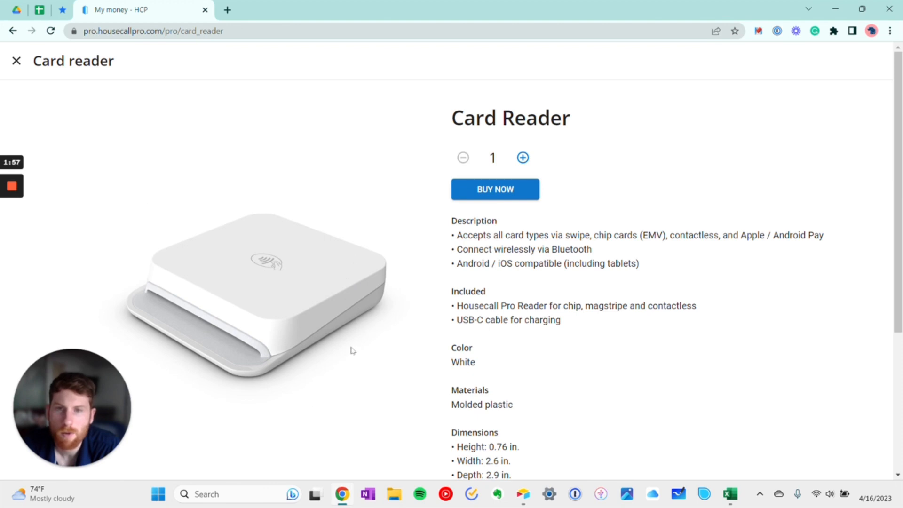
mouse_move(360, 399)
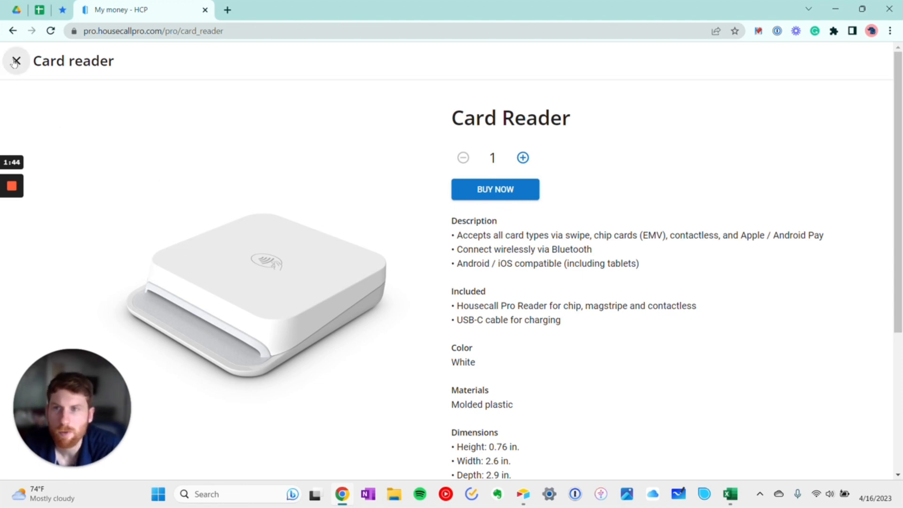
left_click(15, 61)
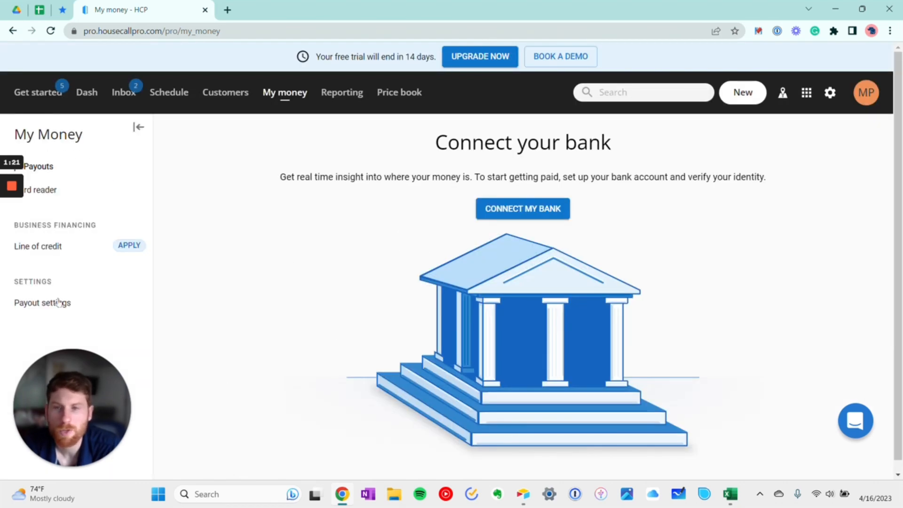
left_click(41, 302)
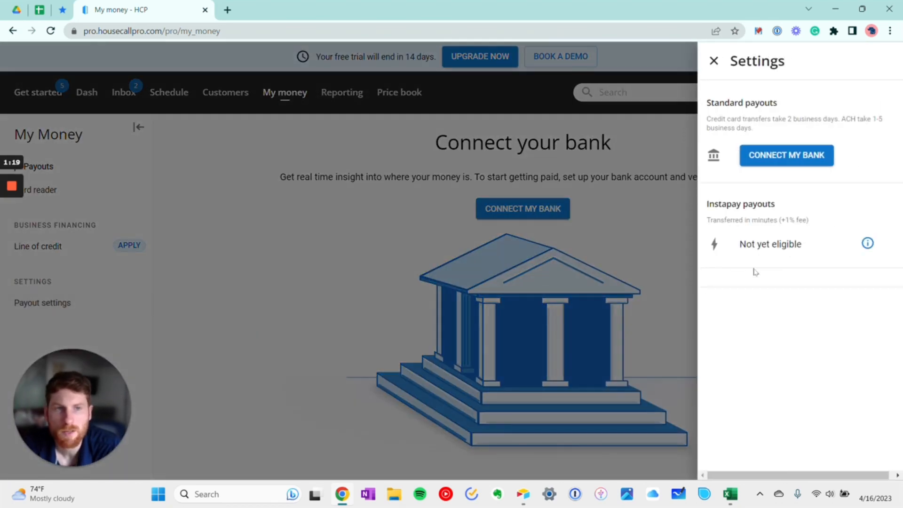
left_click(713, 61)
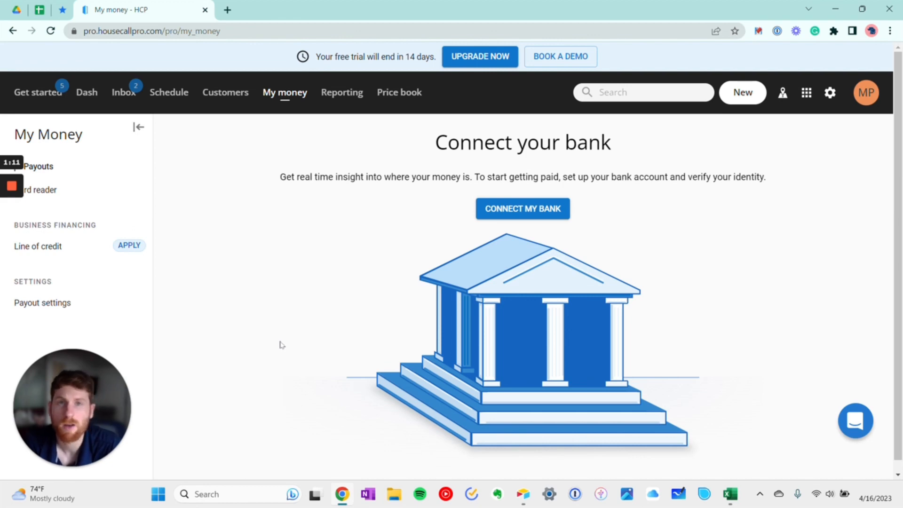
mouse_move(312, 396)
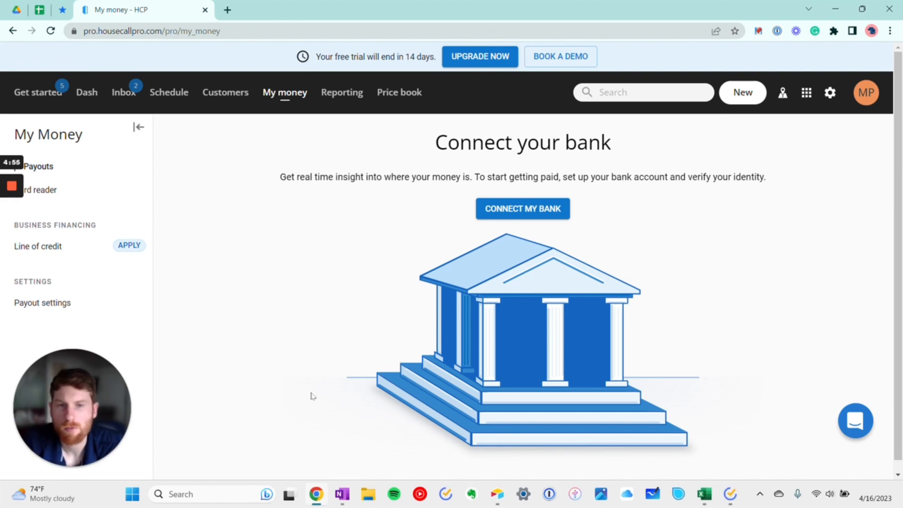